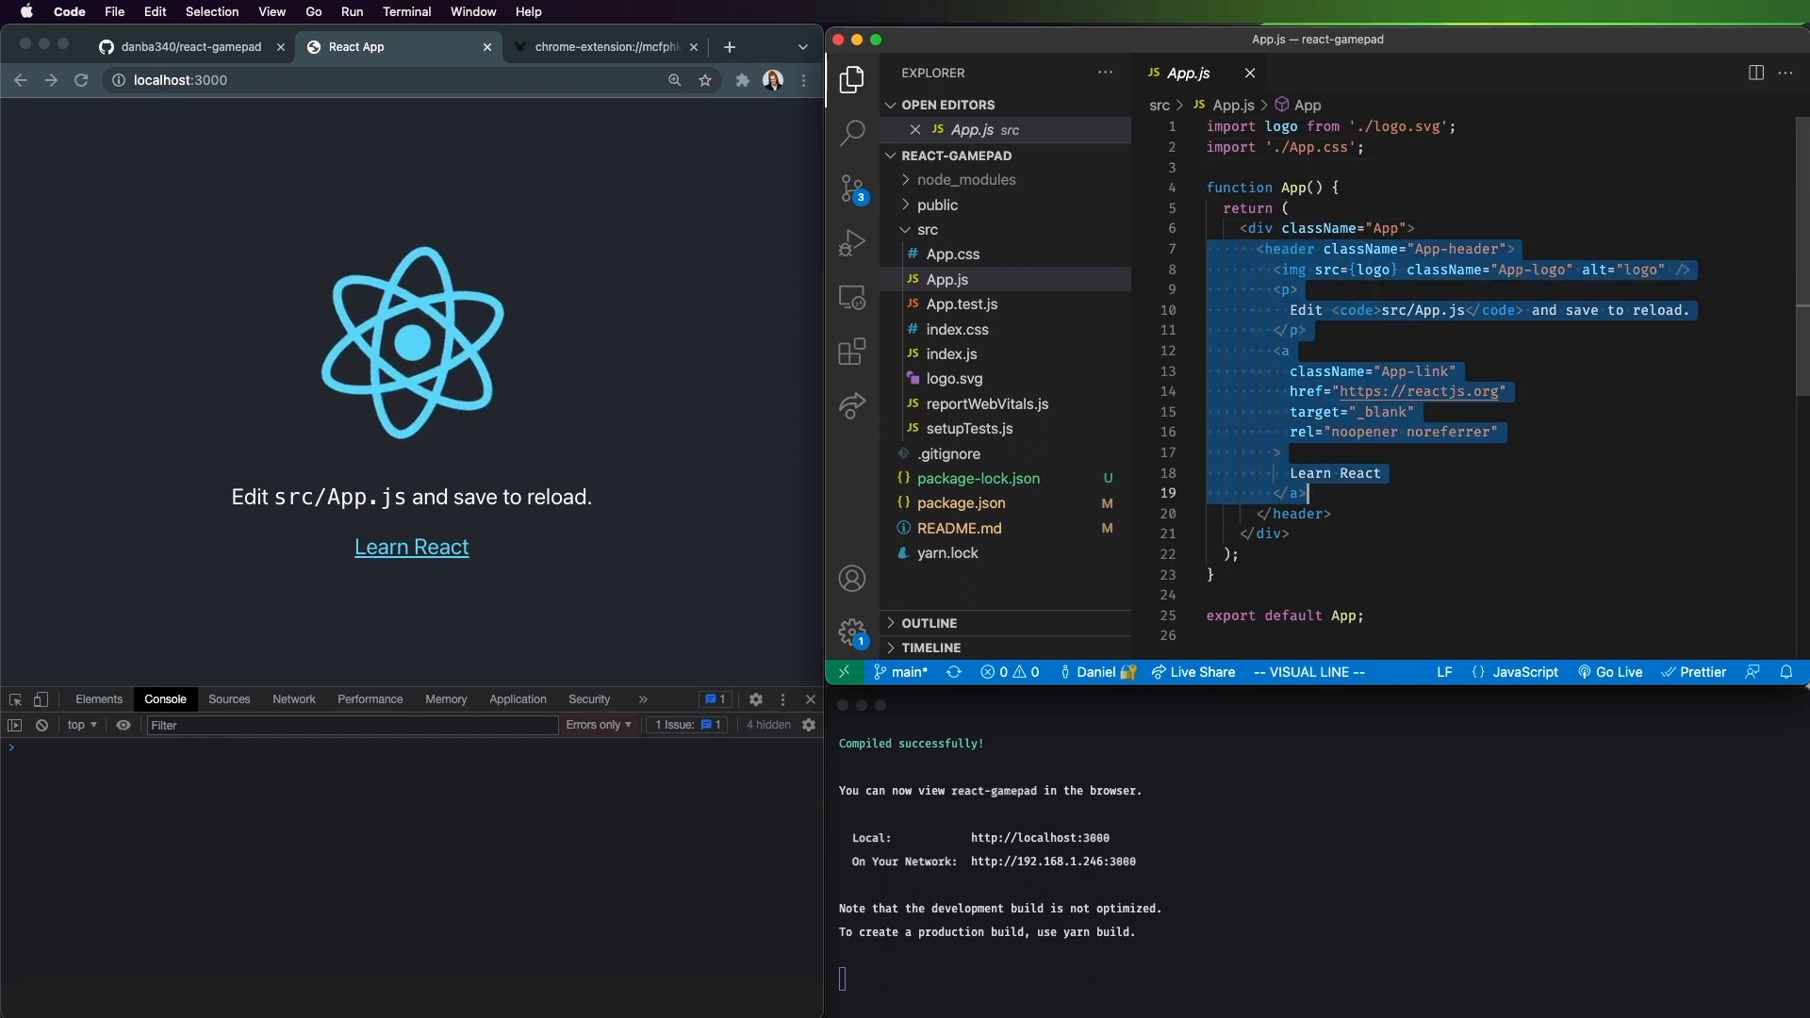
Step: Remove the boilerplate header JSX and import useGamepads from 'react-gamepads'
key(Delete)
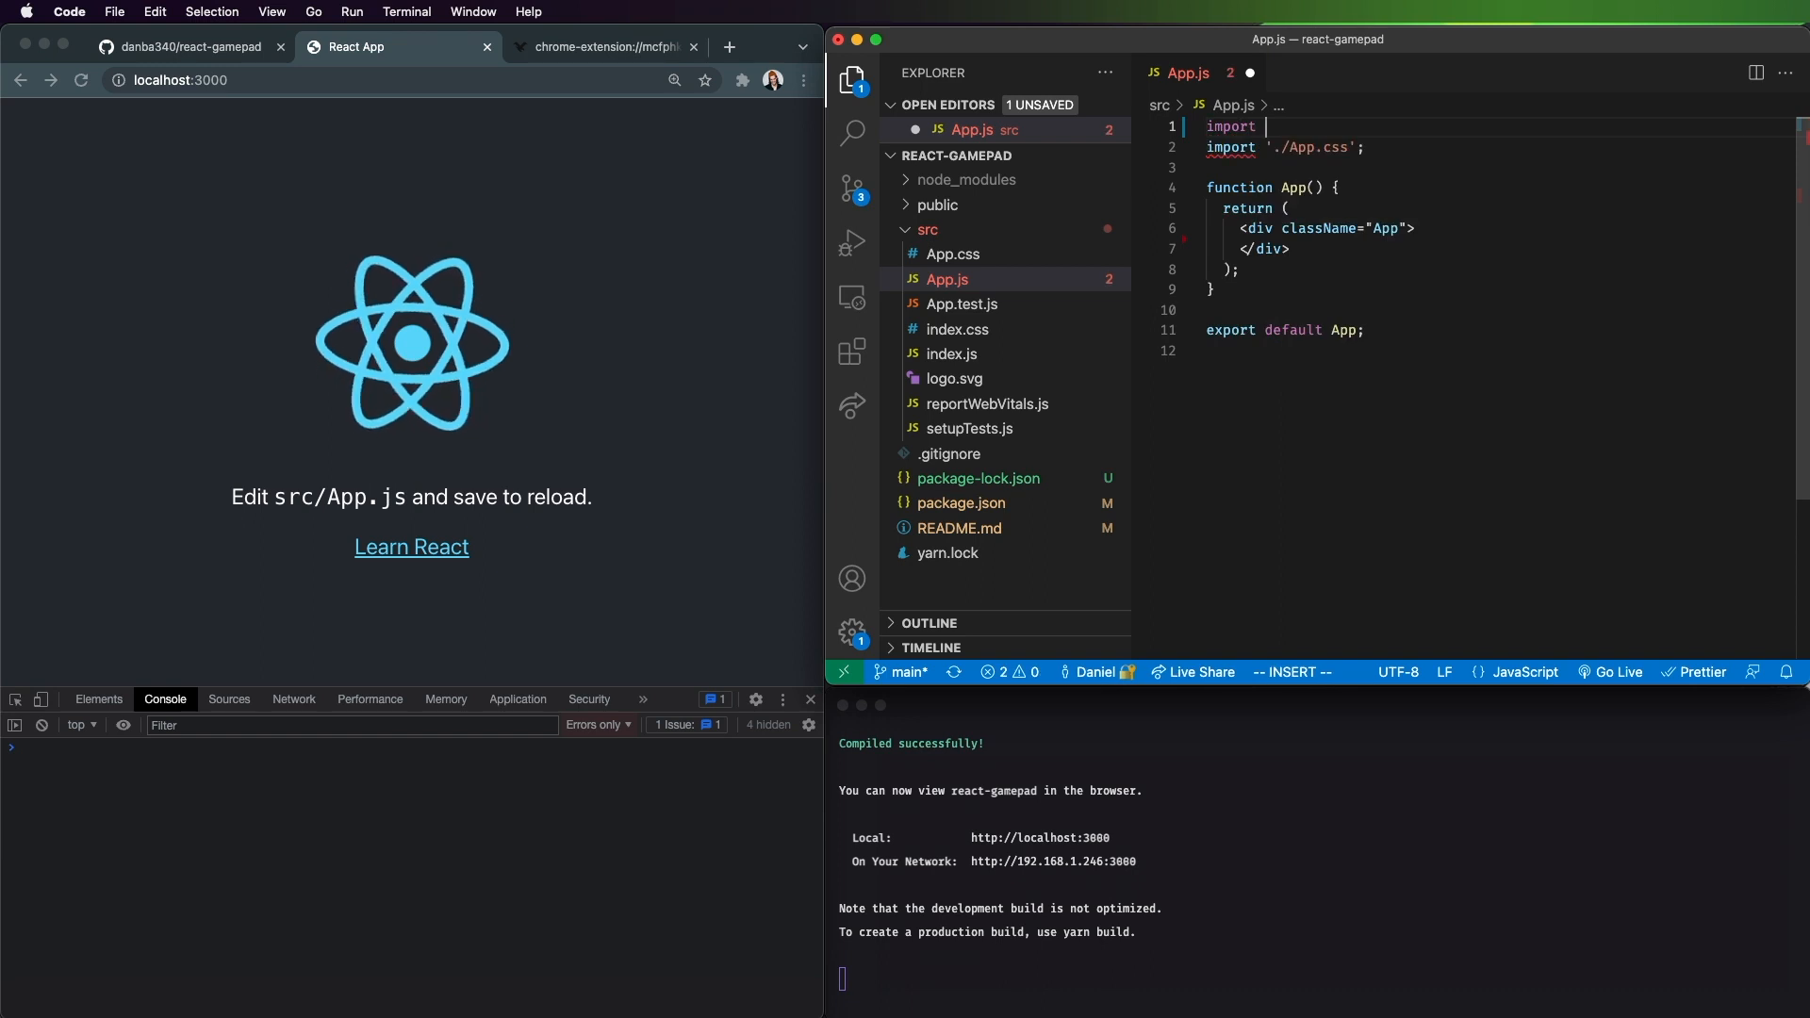
text({use)
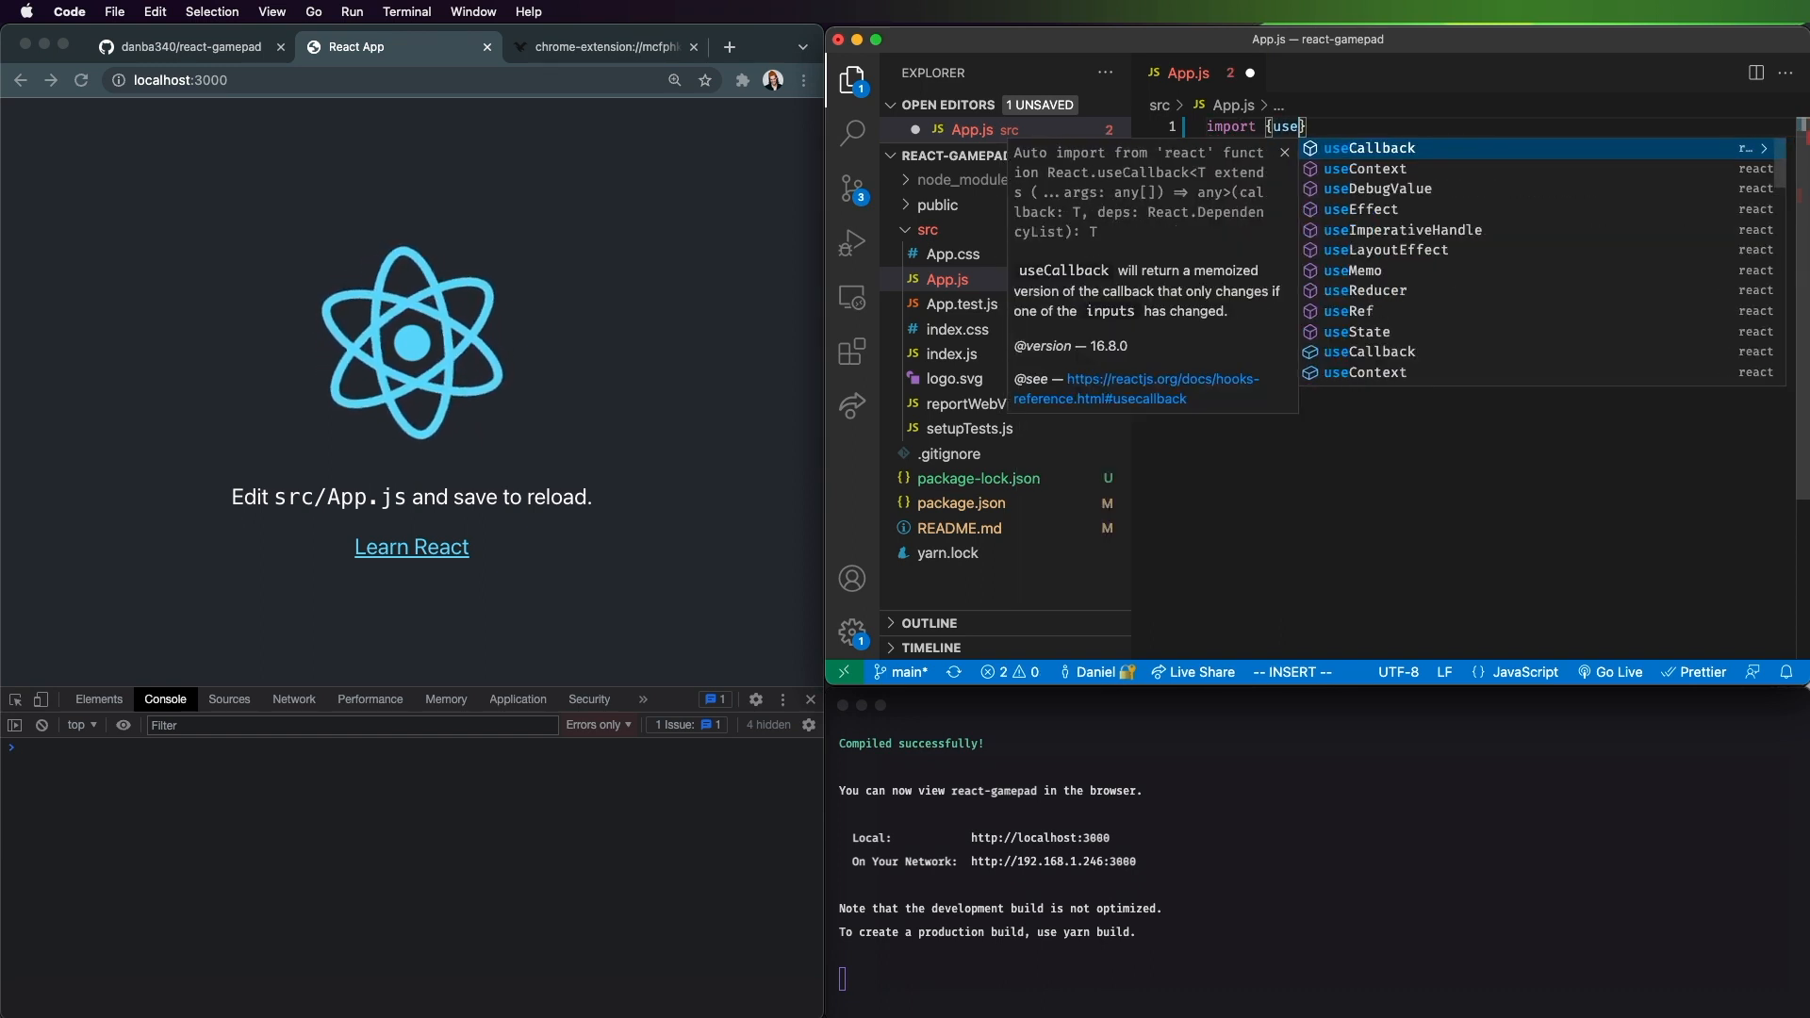
text(Game)
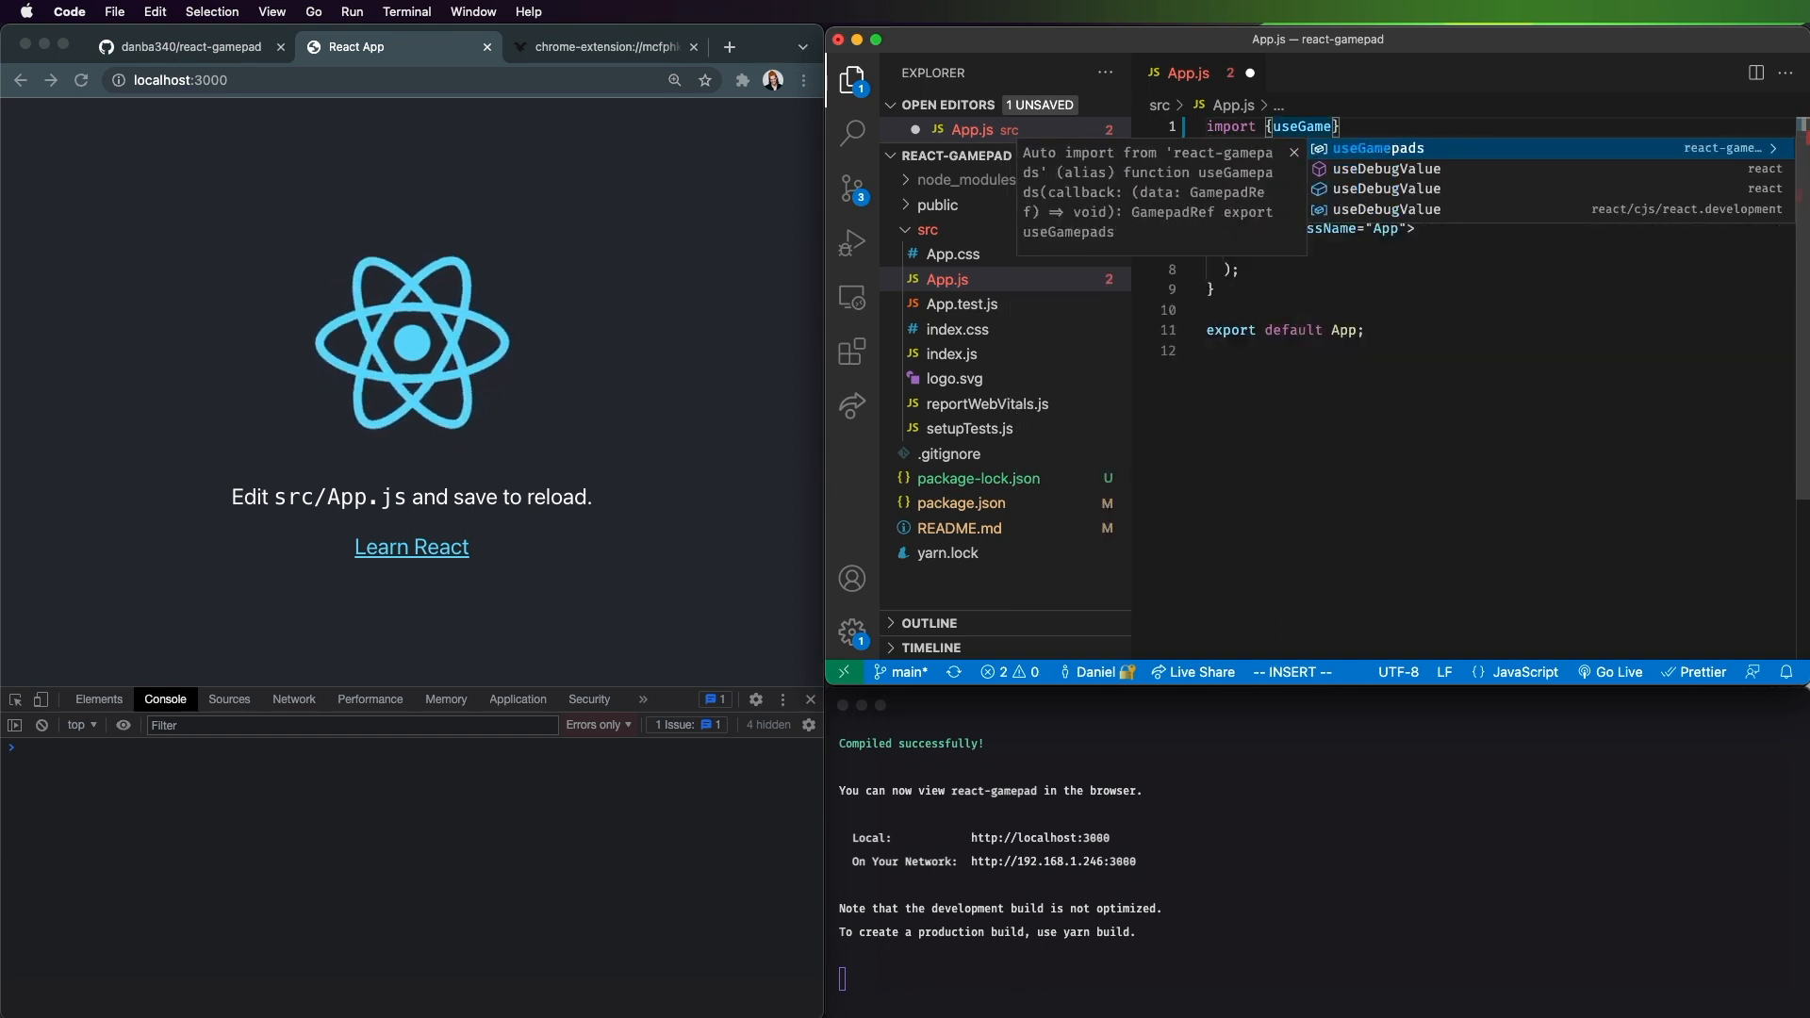
click(1374, 147)
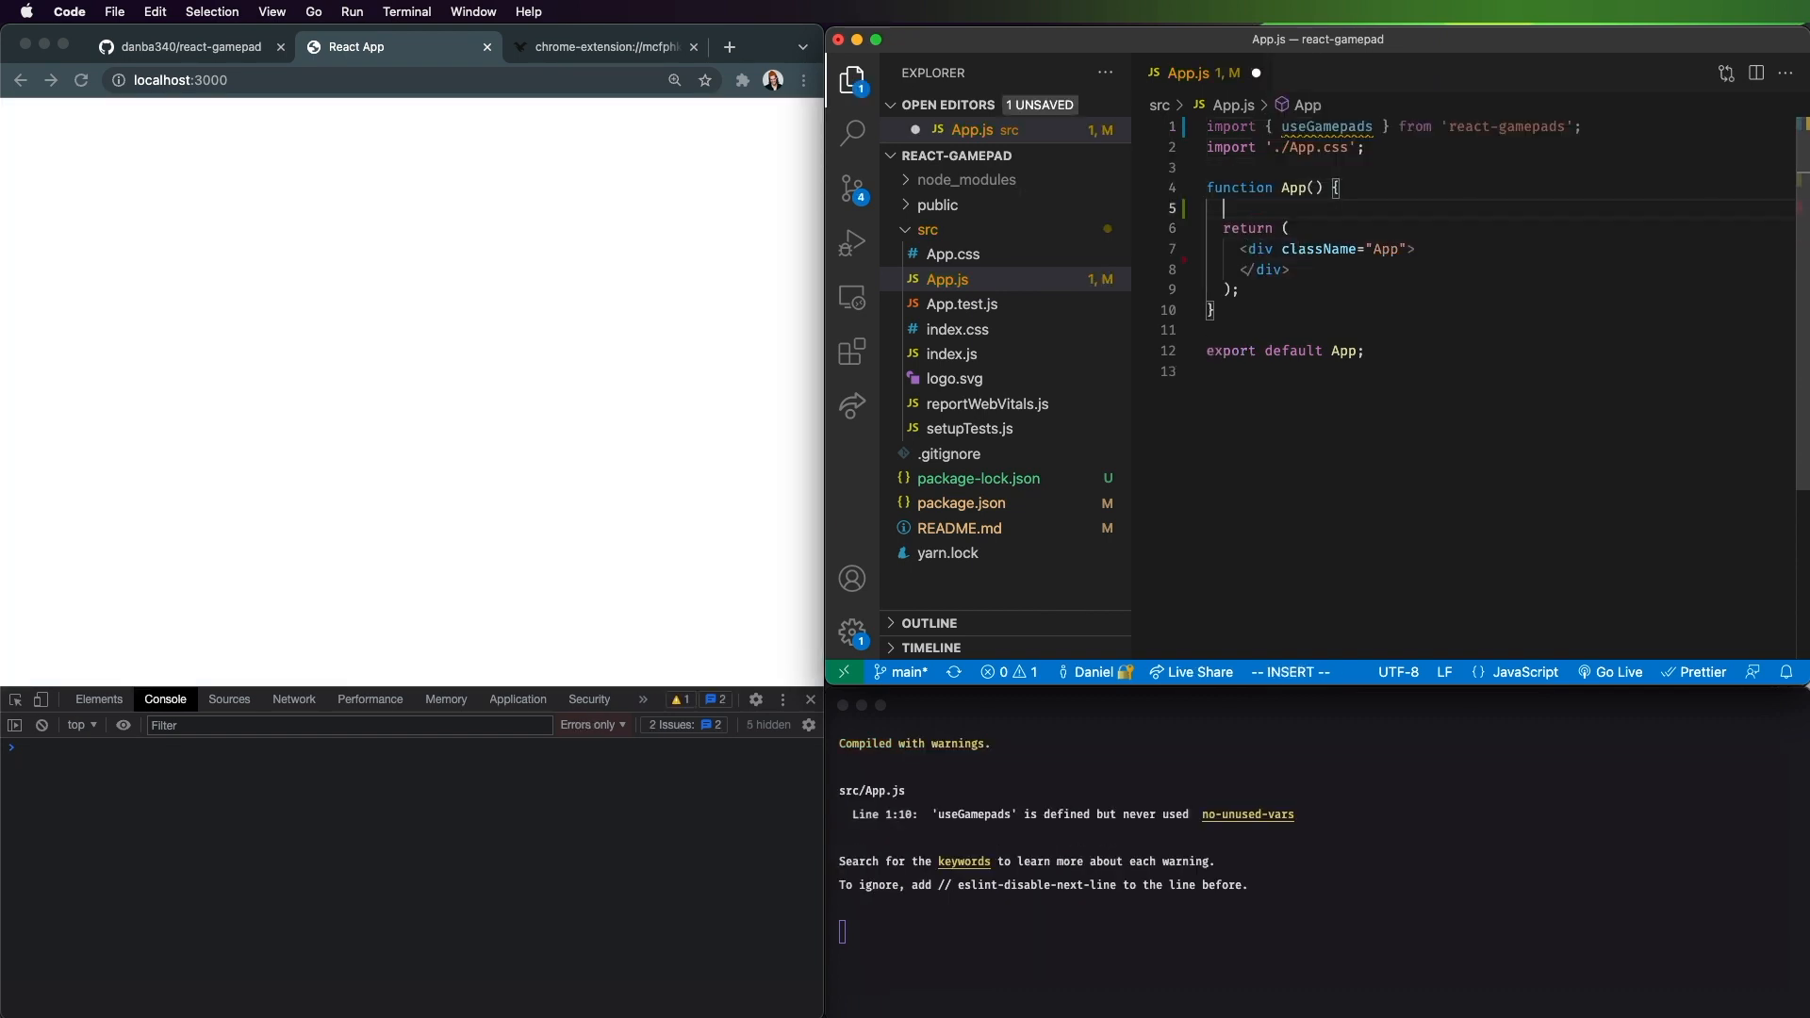
Step: Start a useGamepads(gamepads => {}) call inside the App component
text(useGamepads)
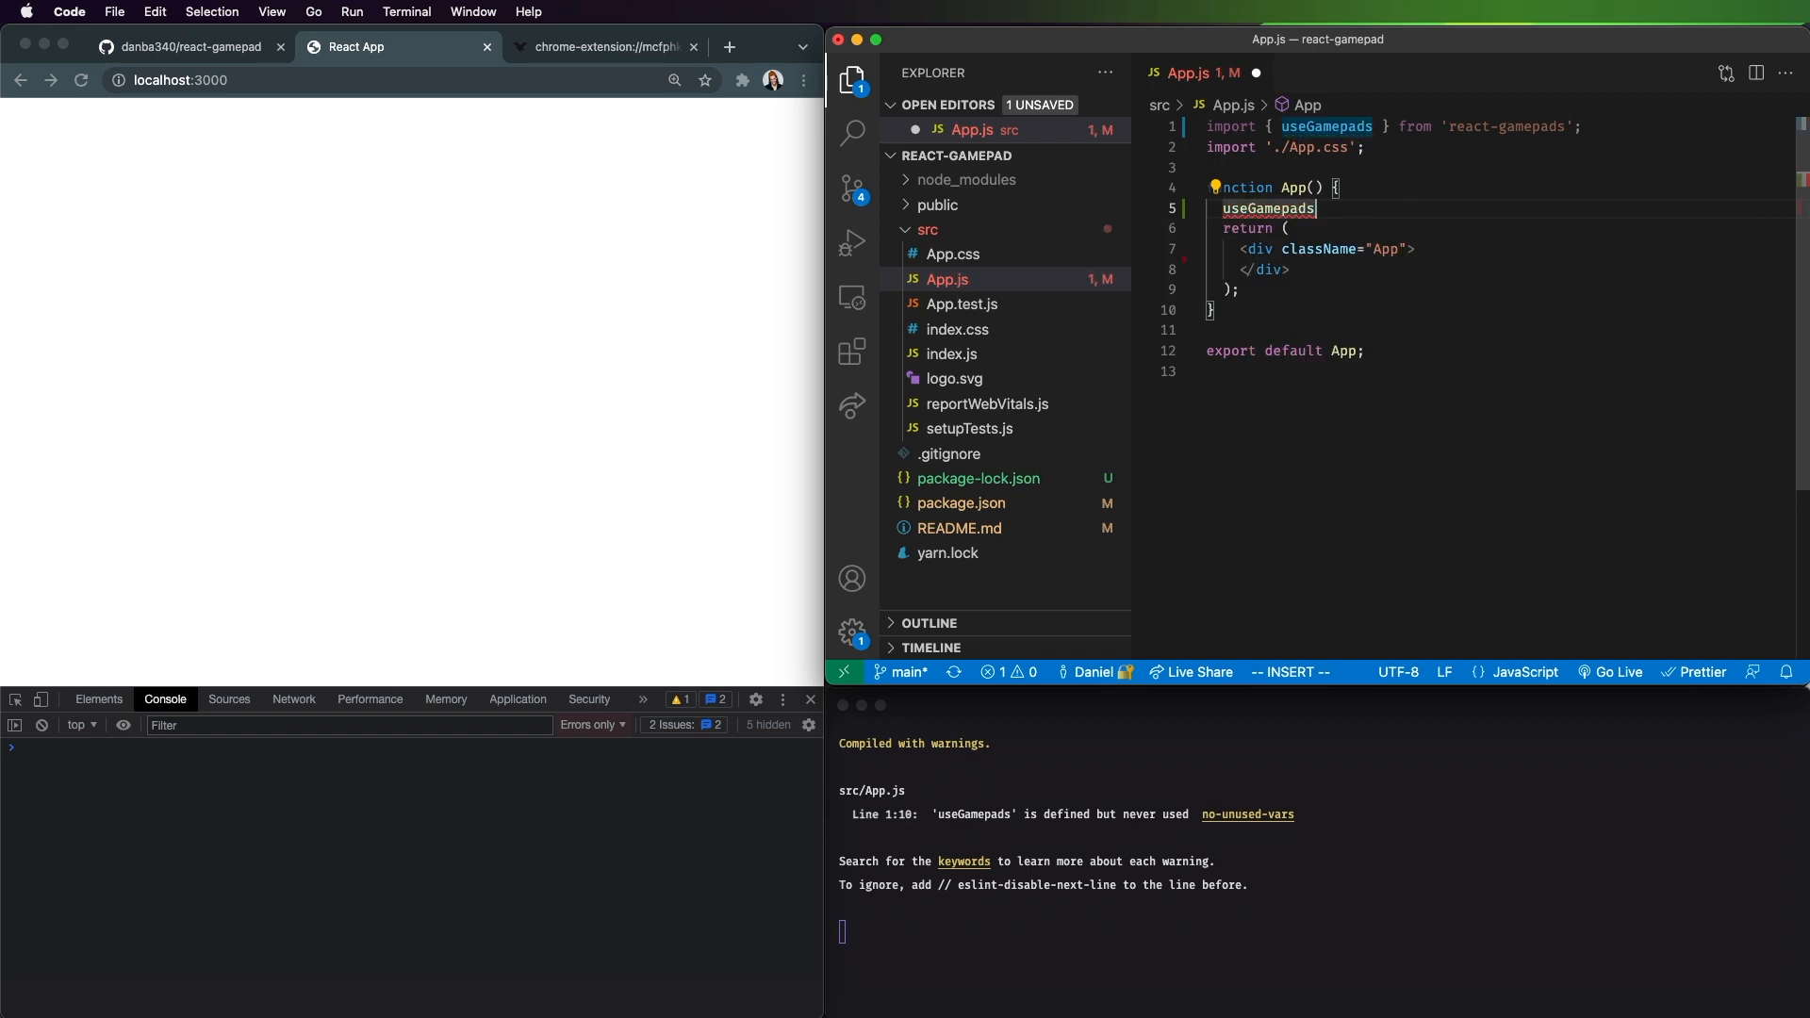
text(()
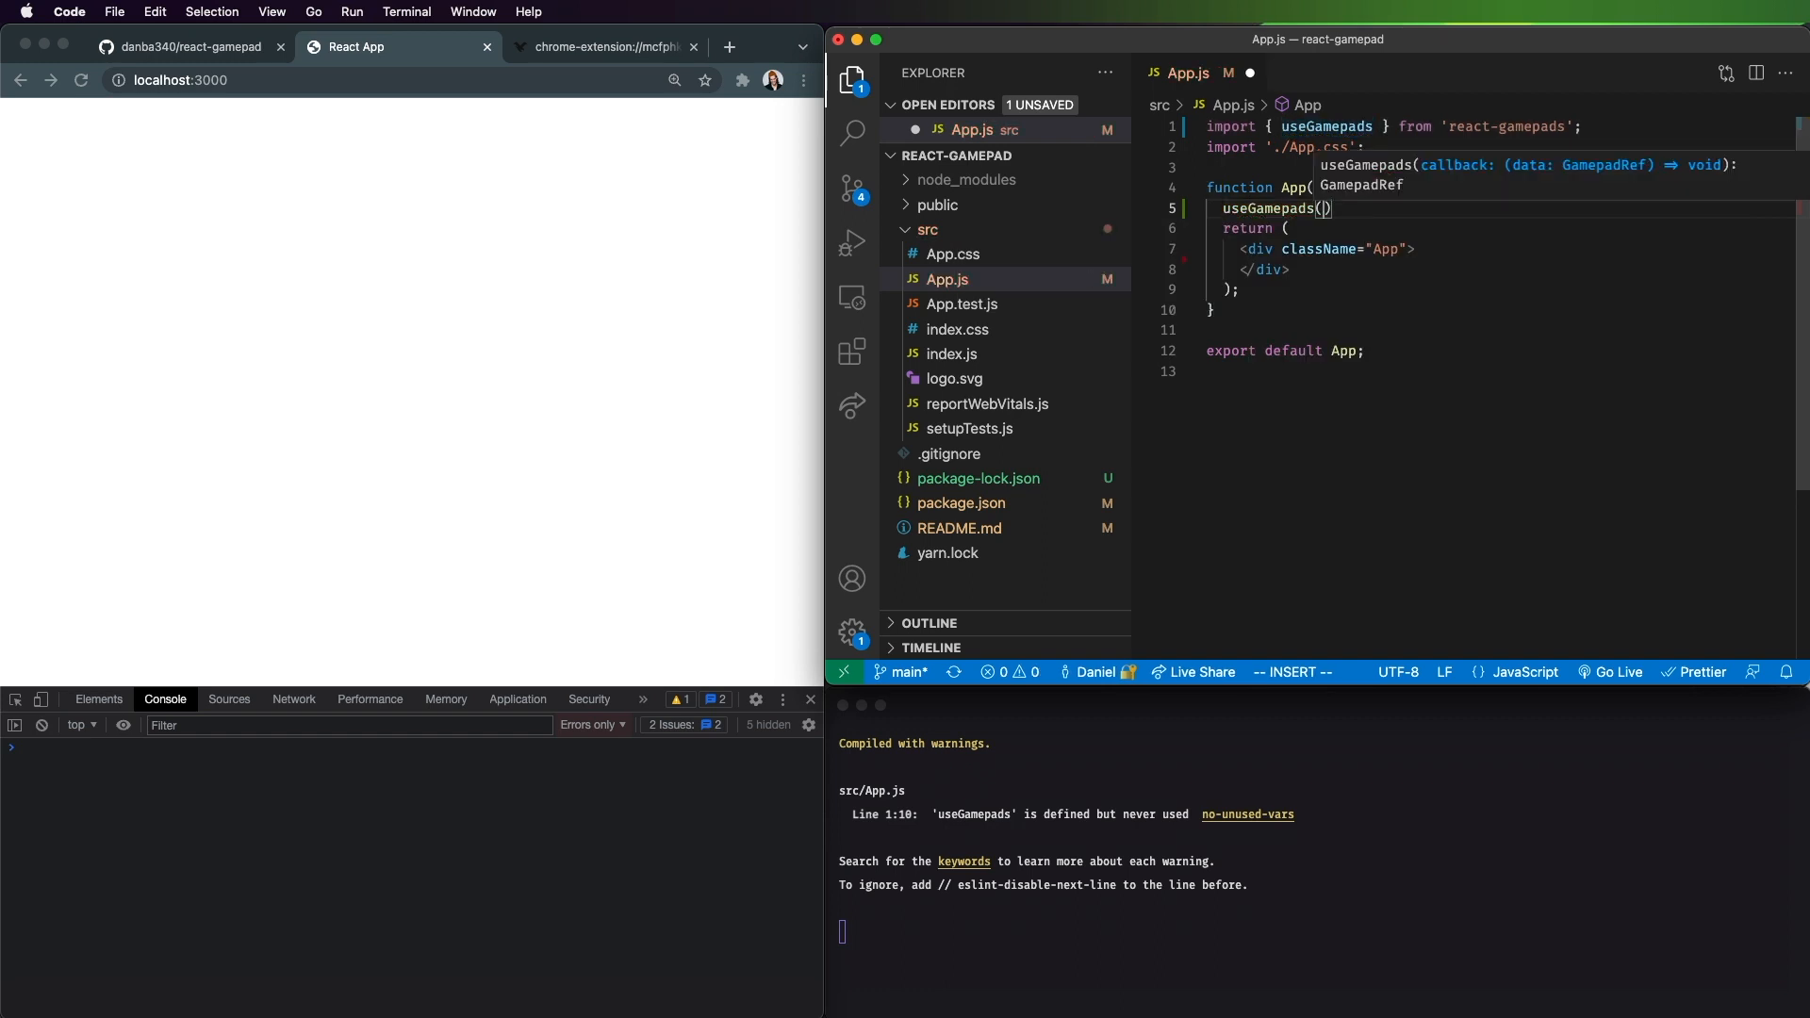
text(gamepads => {)
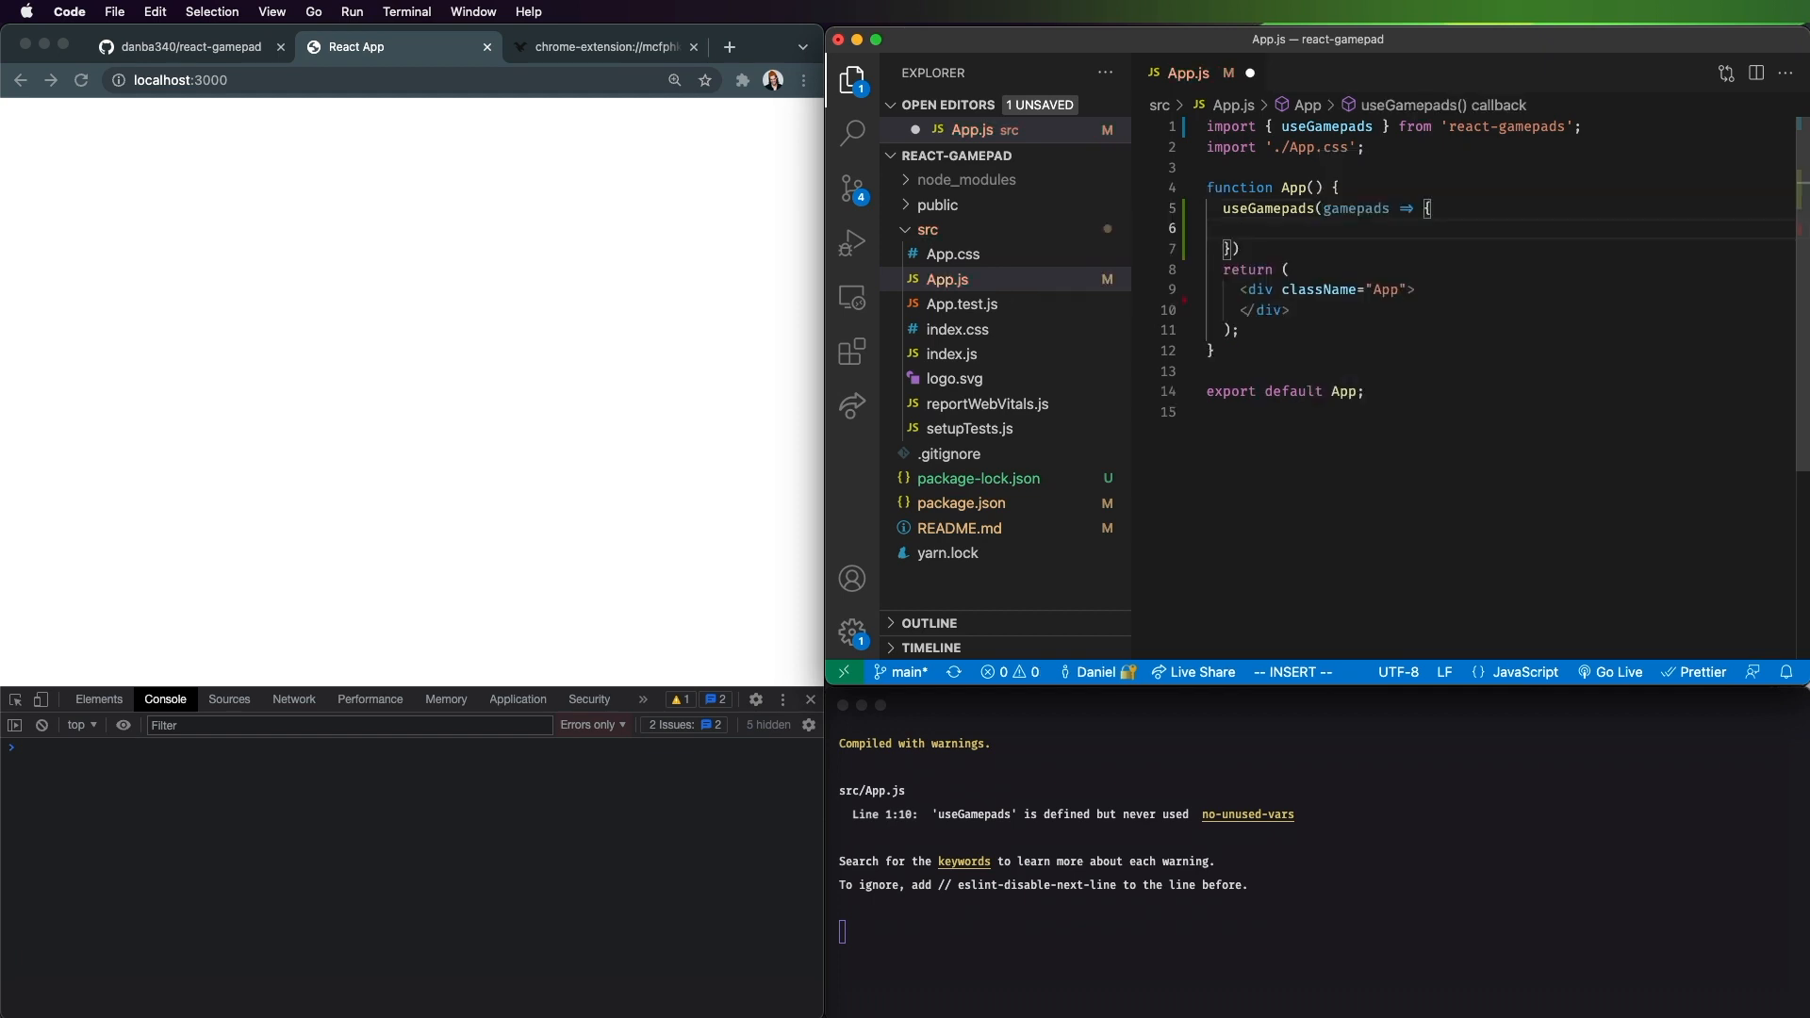
Step: Add const [gamepads, setGamepads] = useState([]) above the hook call
key(Escape)
text(const [)
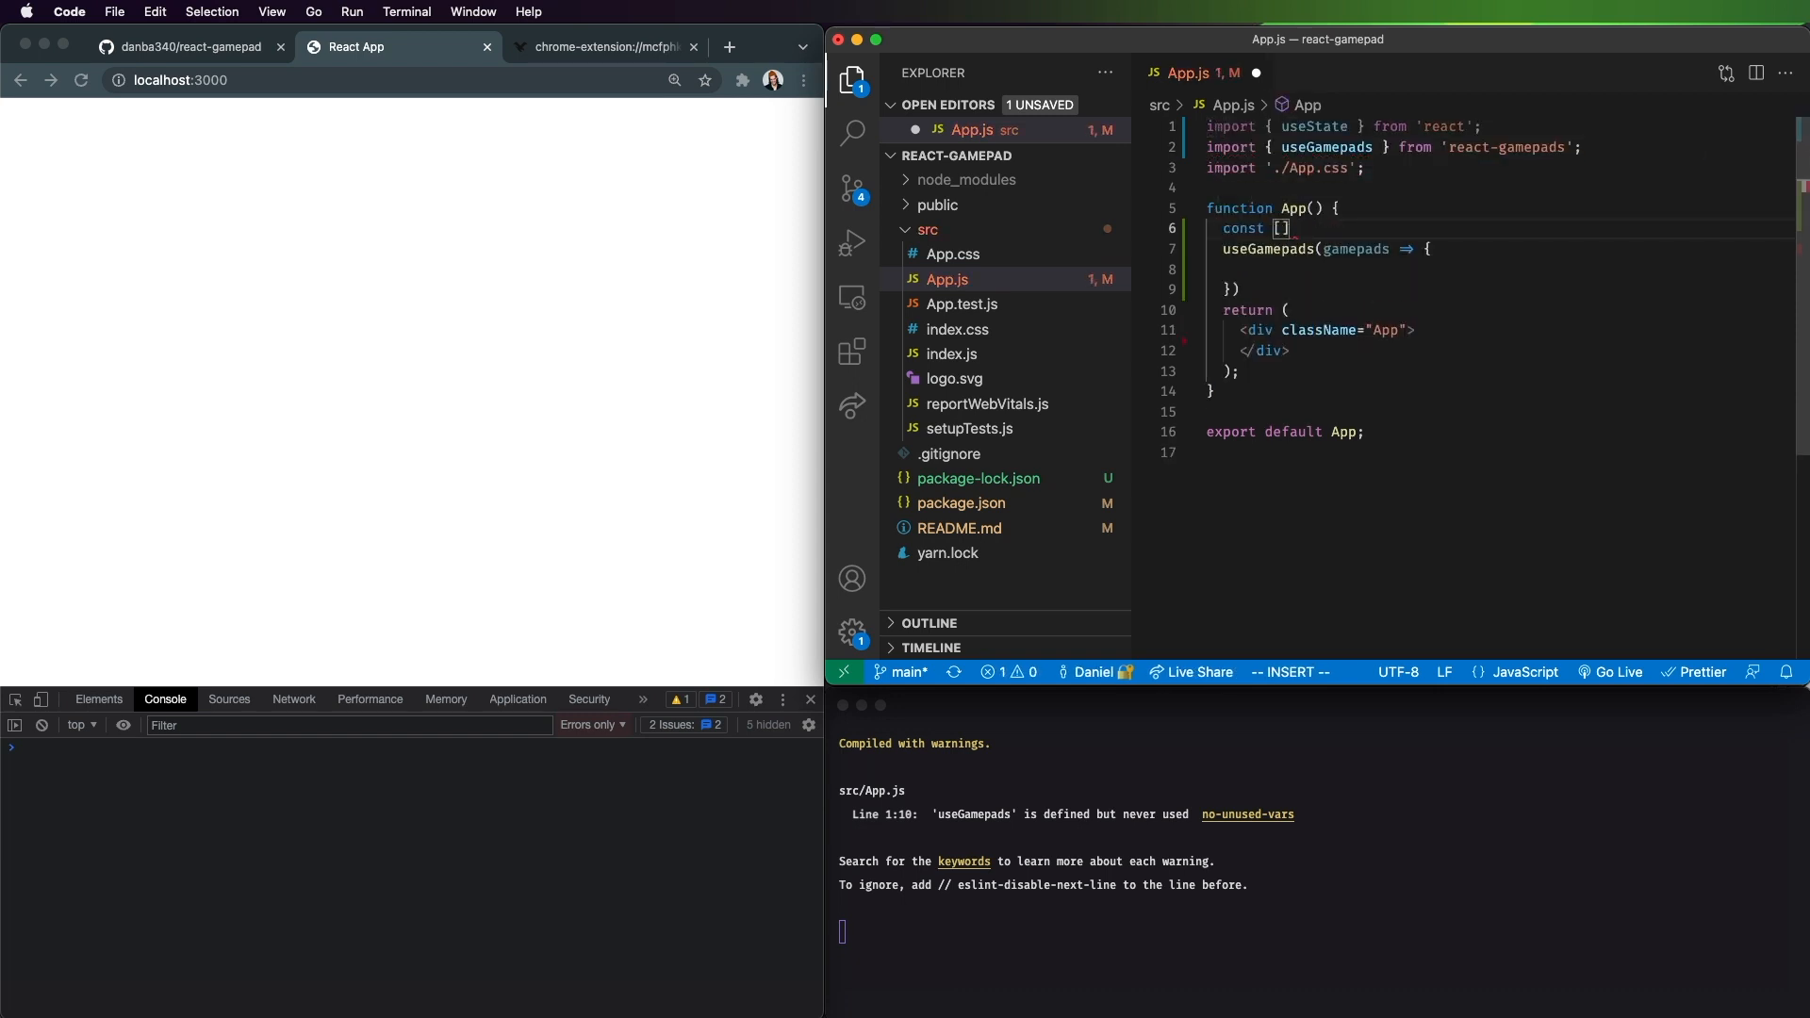
text(gamepads, setGamepads)
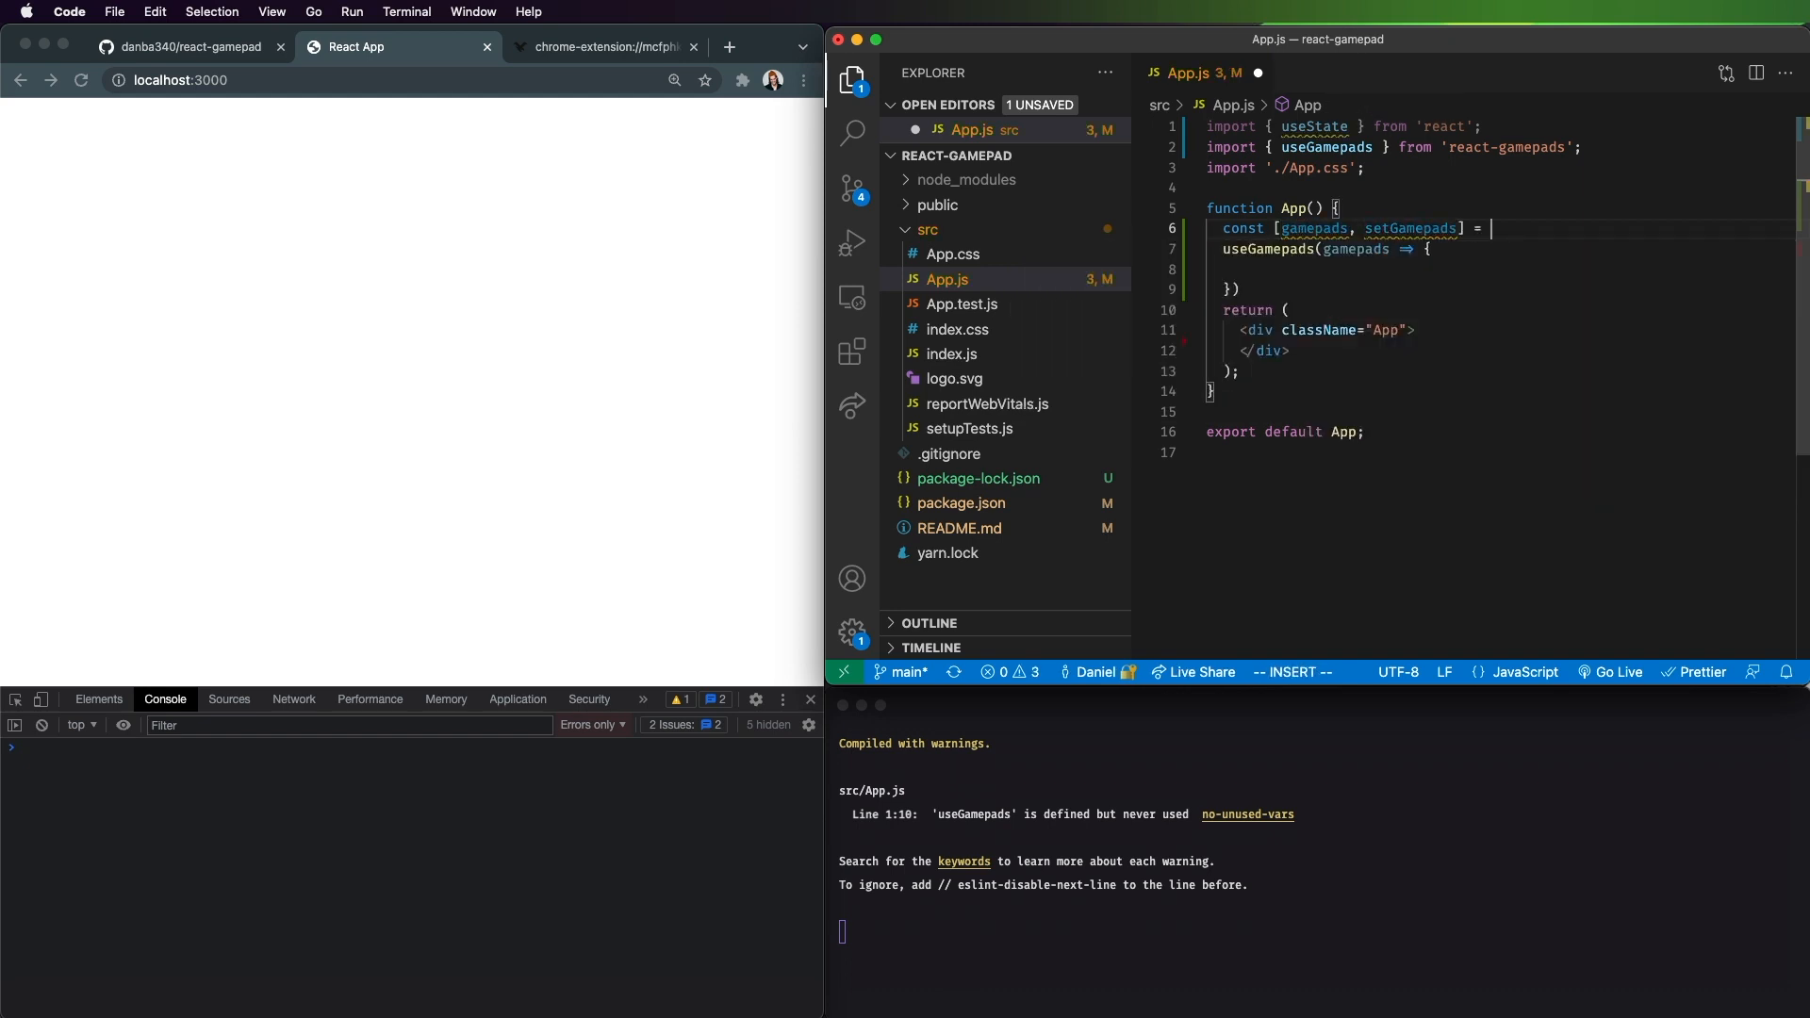
text(useState)
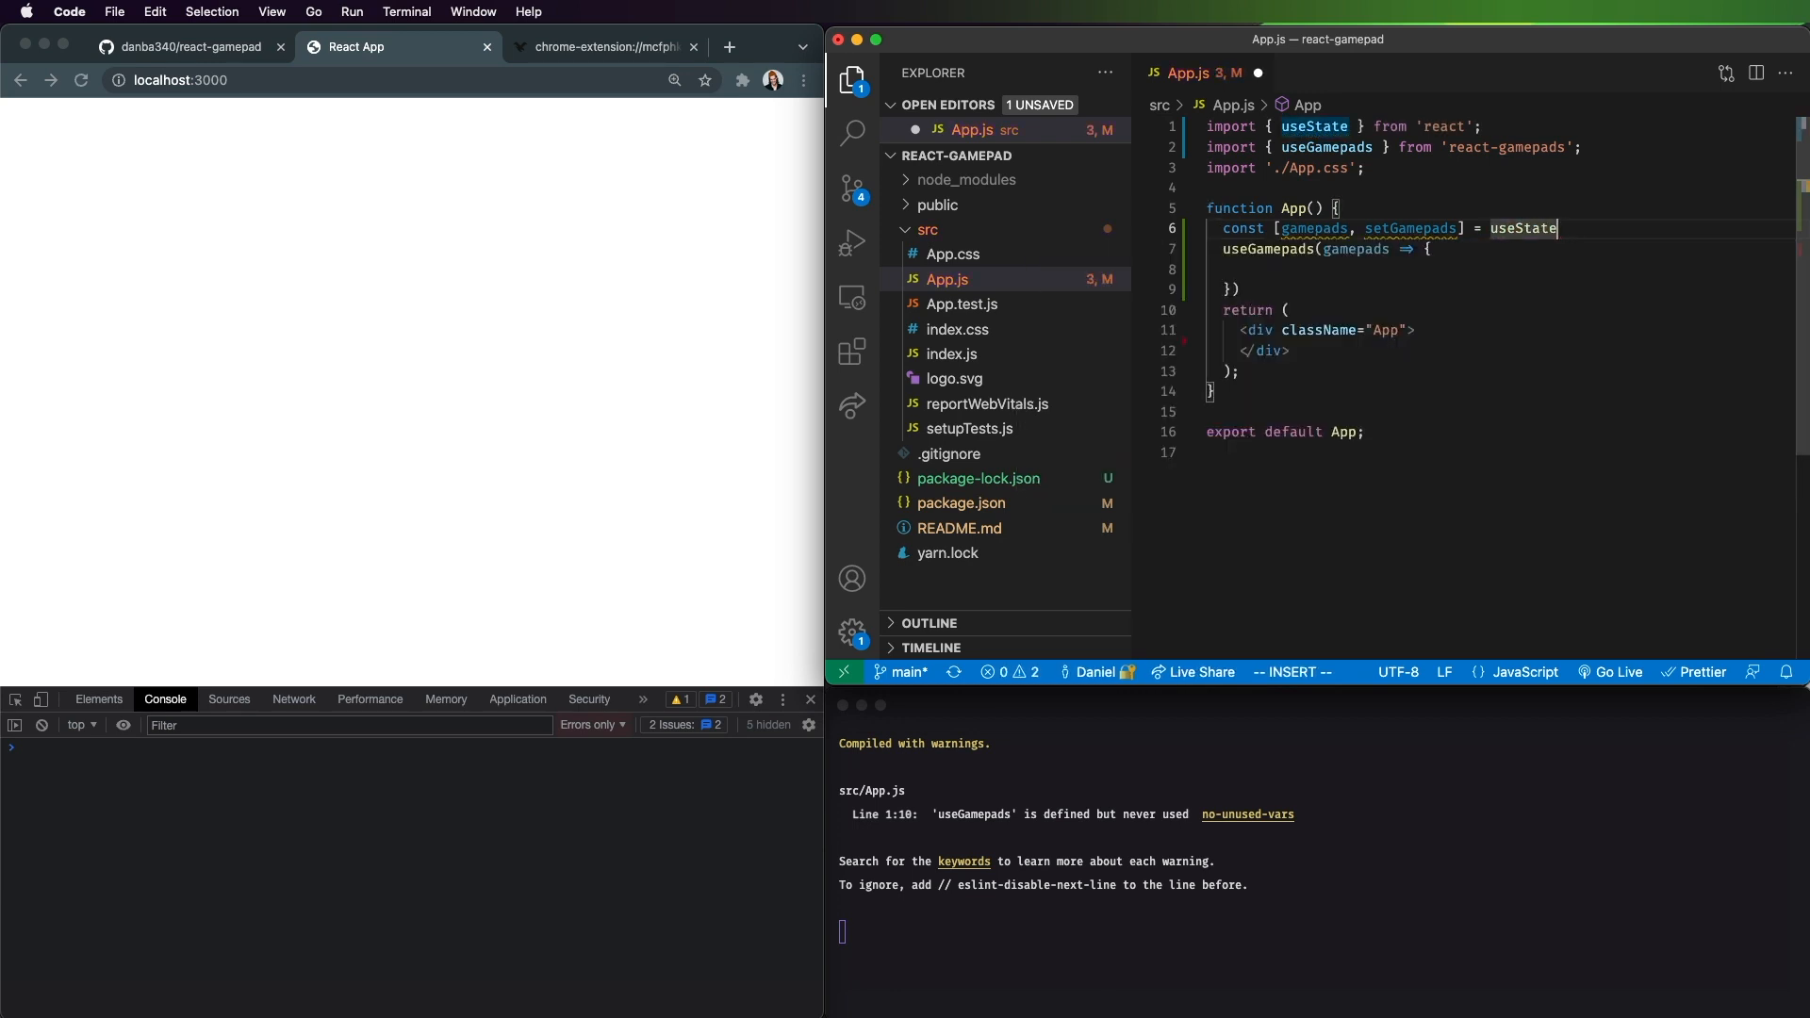
text(())
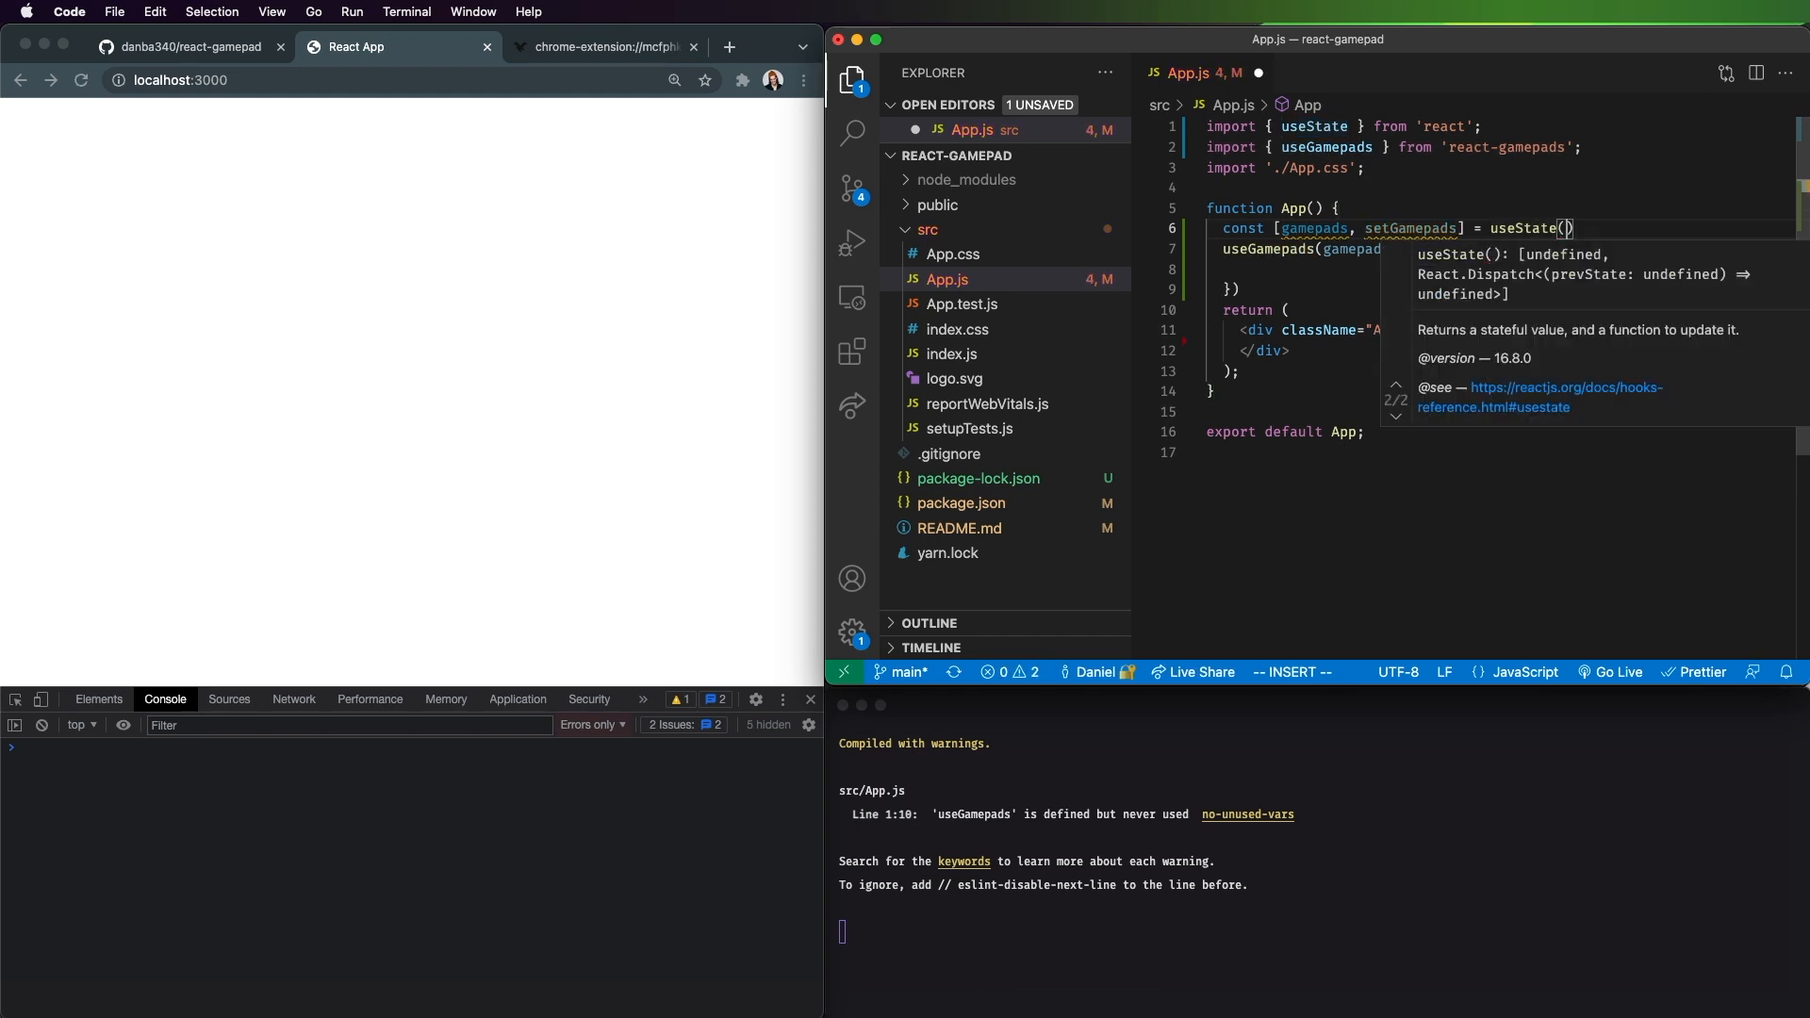
text([])
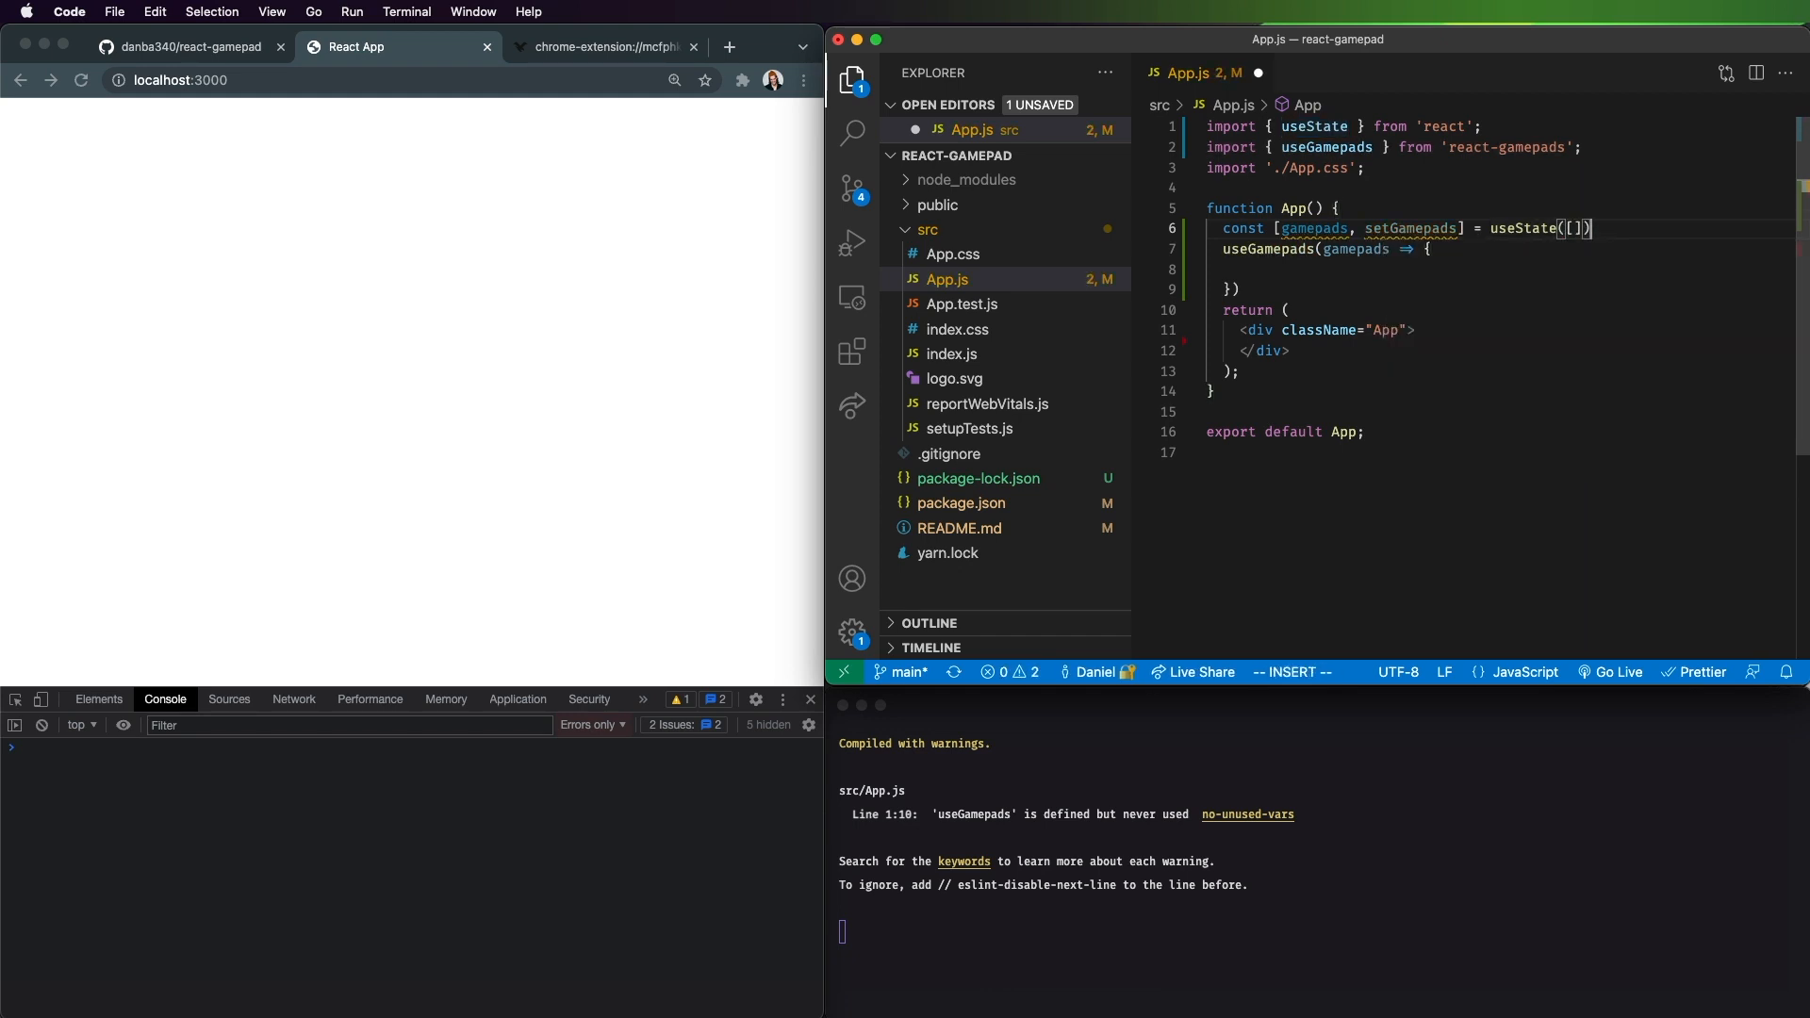
Step: Have the callback pass _gamepads to setGamepads, then save App.js
key(Escape)
text(;)
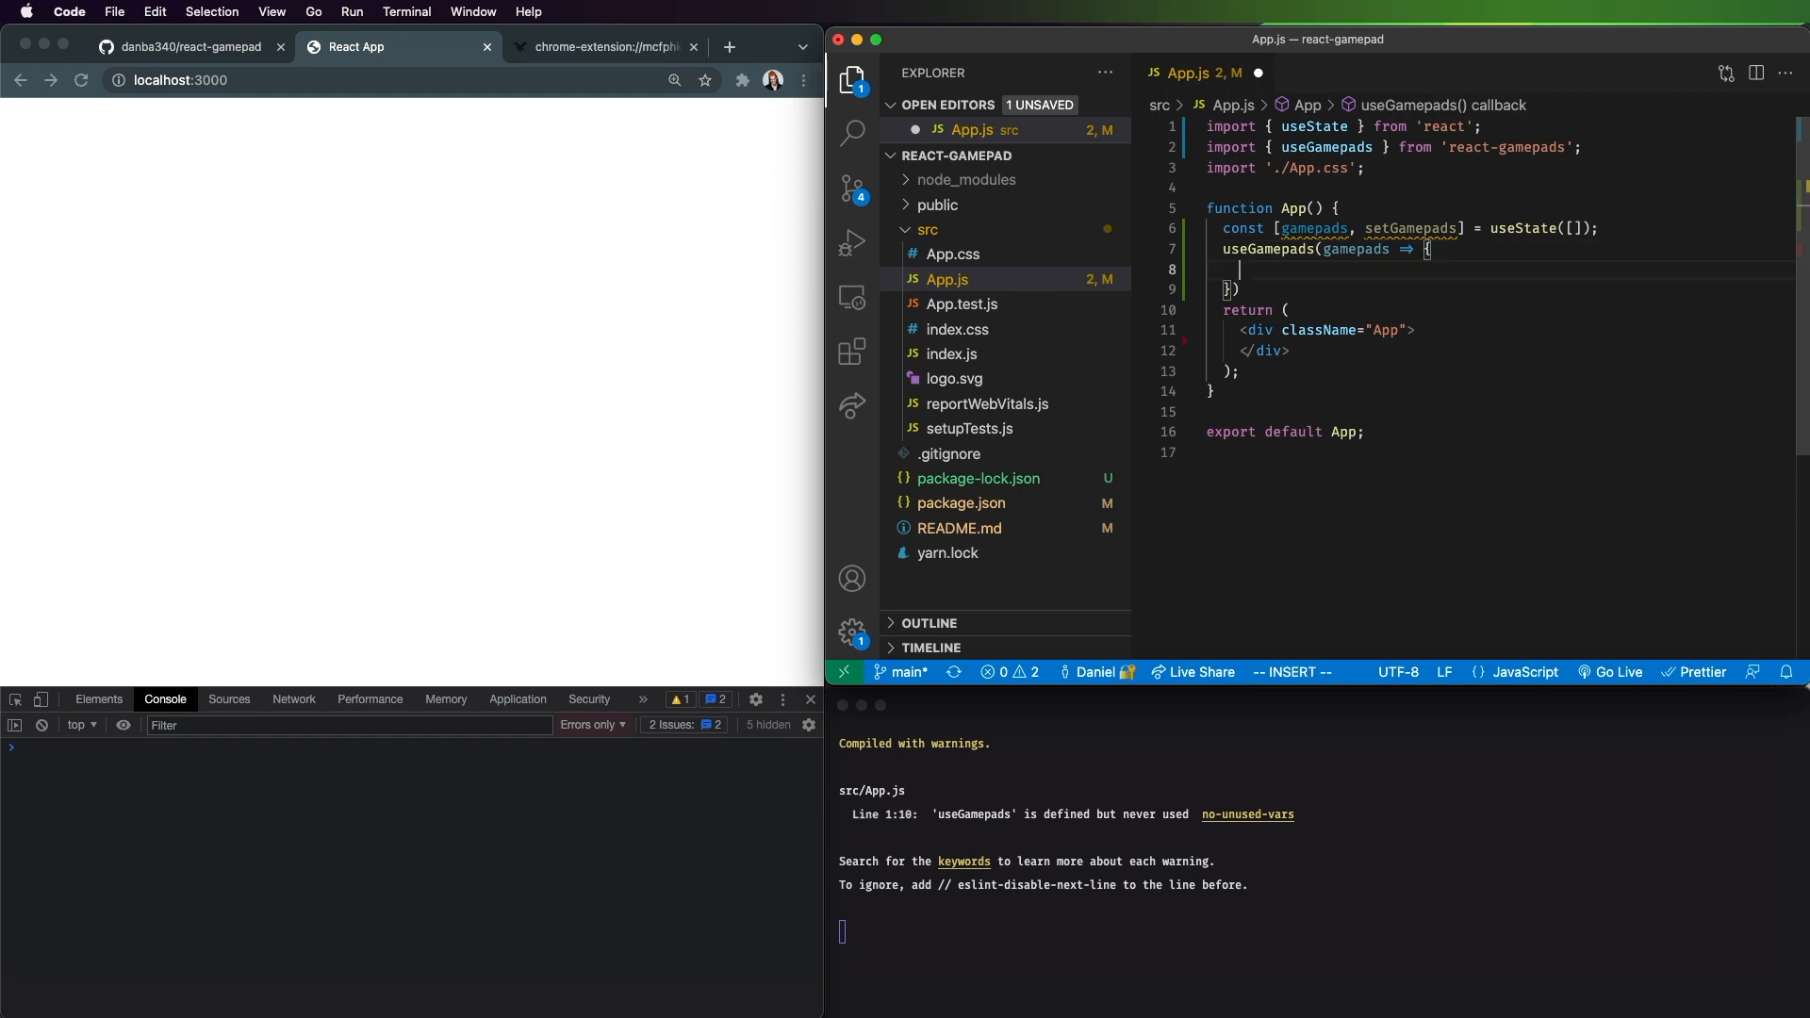
text(setGamepads(_gamepads)
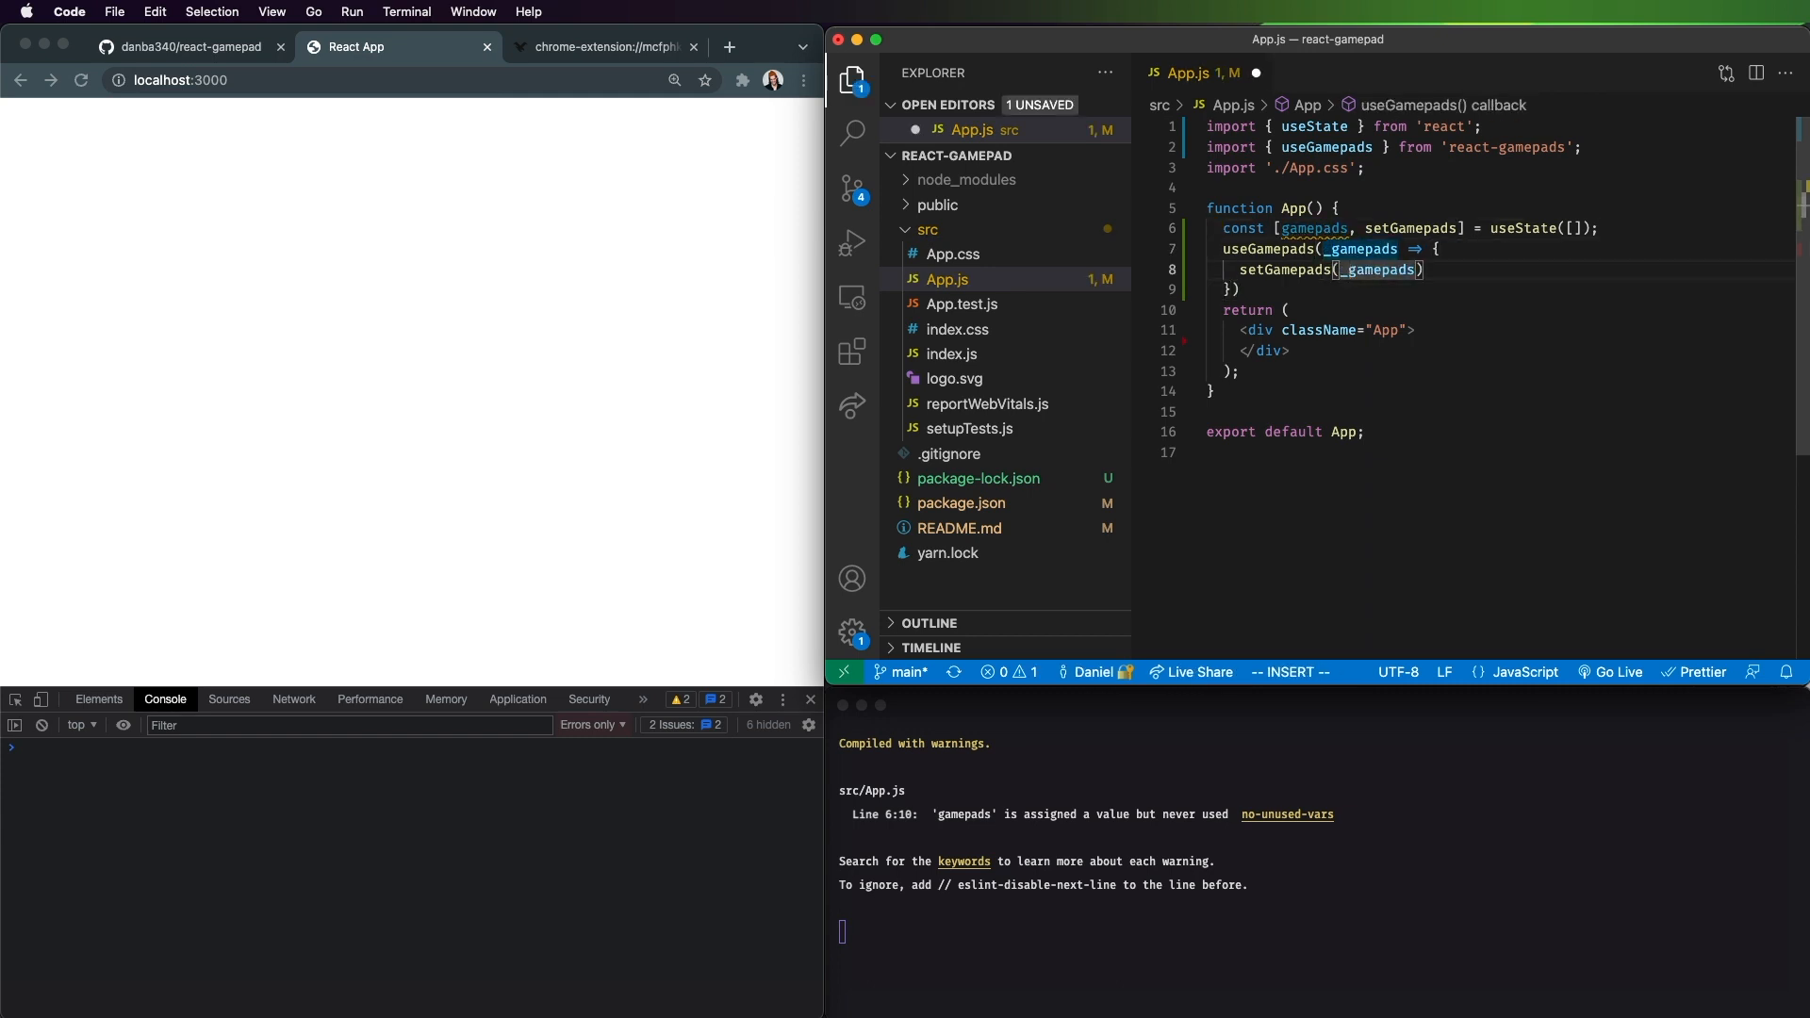
key(Escape)
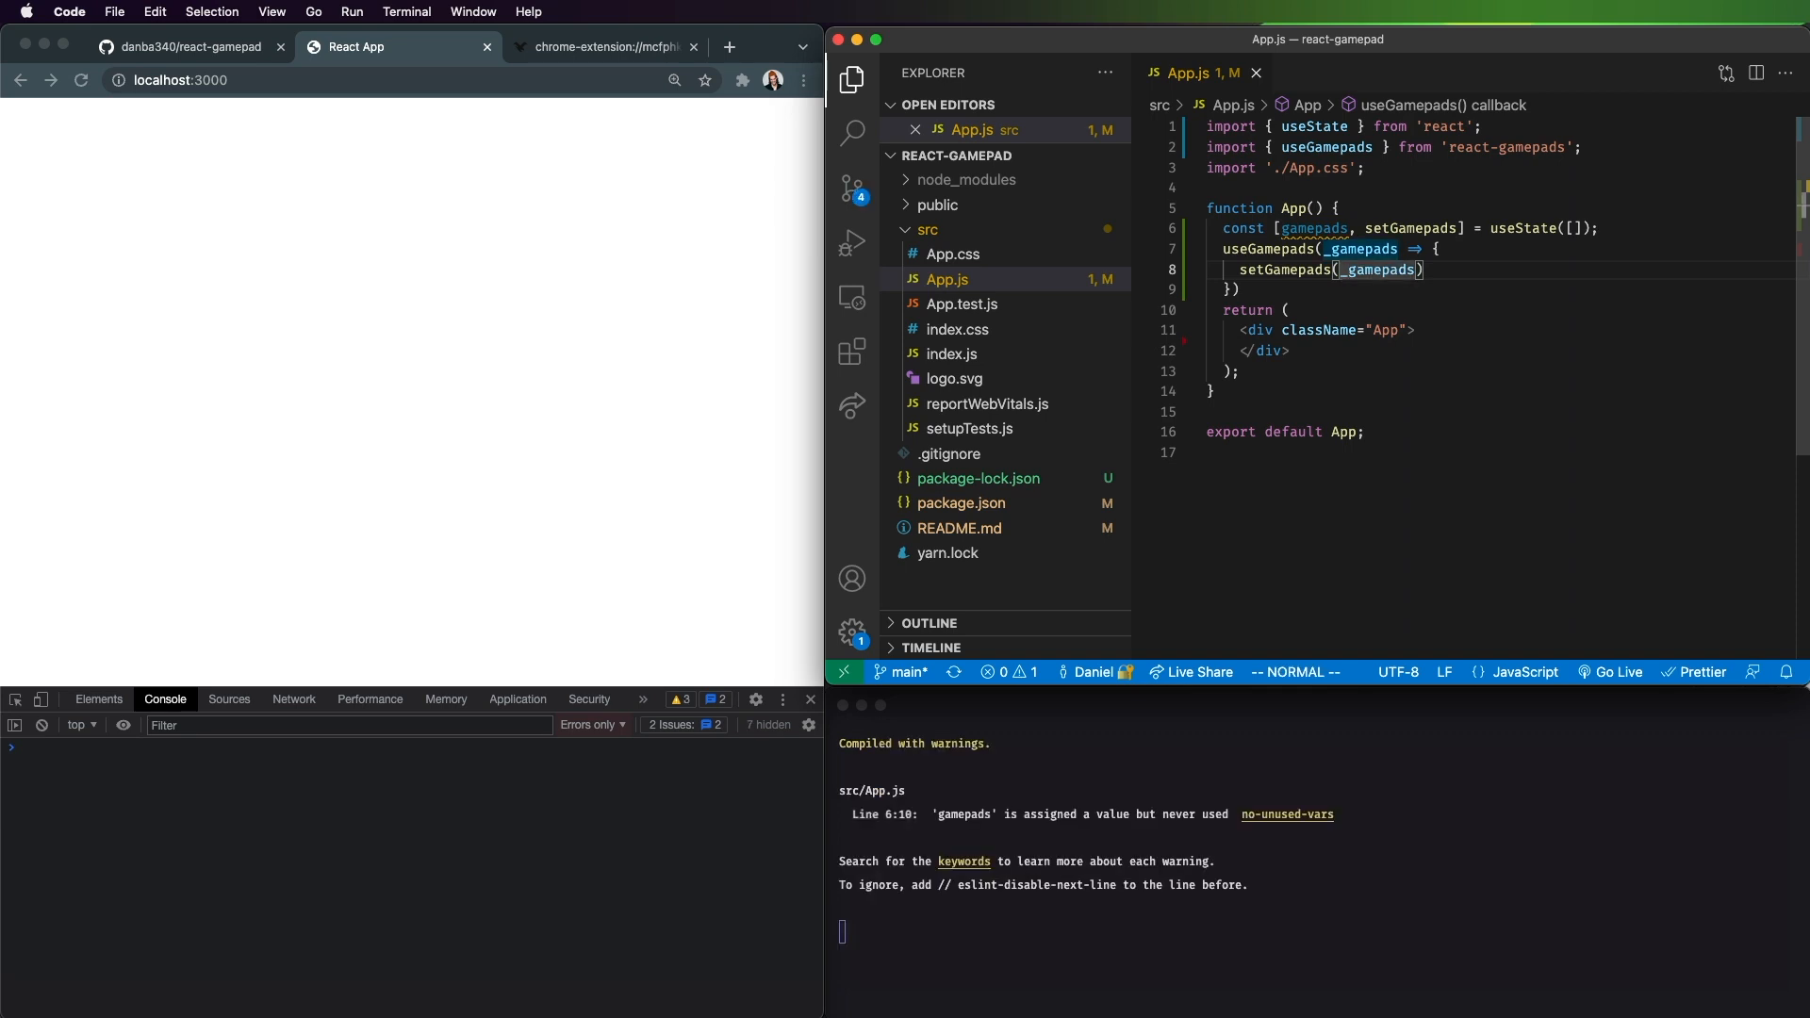
Step: In App.css give .App a #282c34 background, white text and min-height 100vh
click(952, 279)
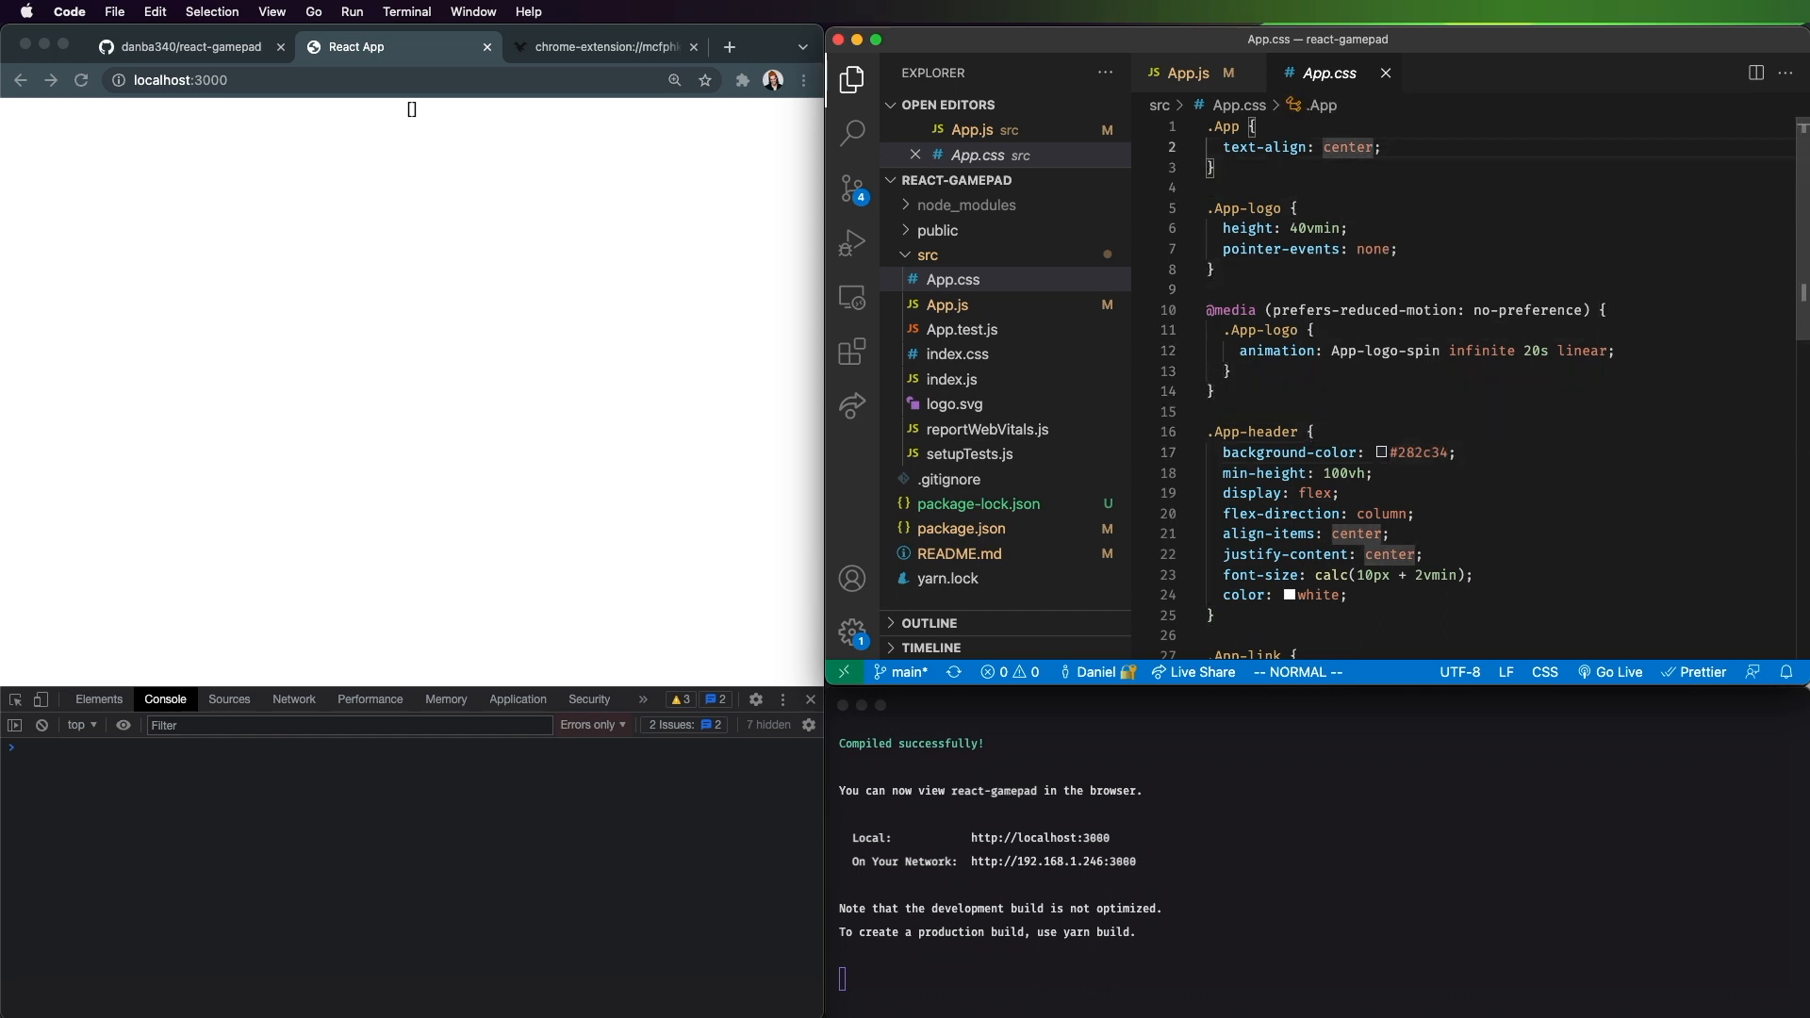
text(color:)
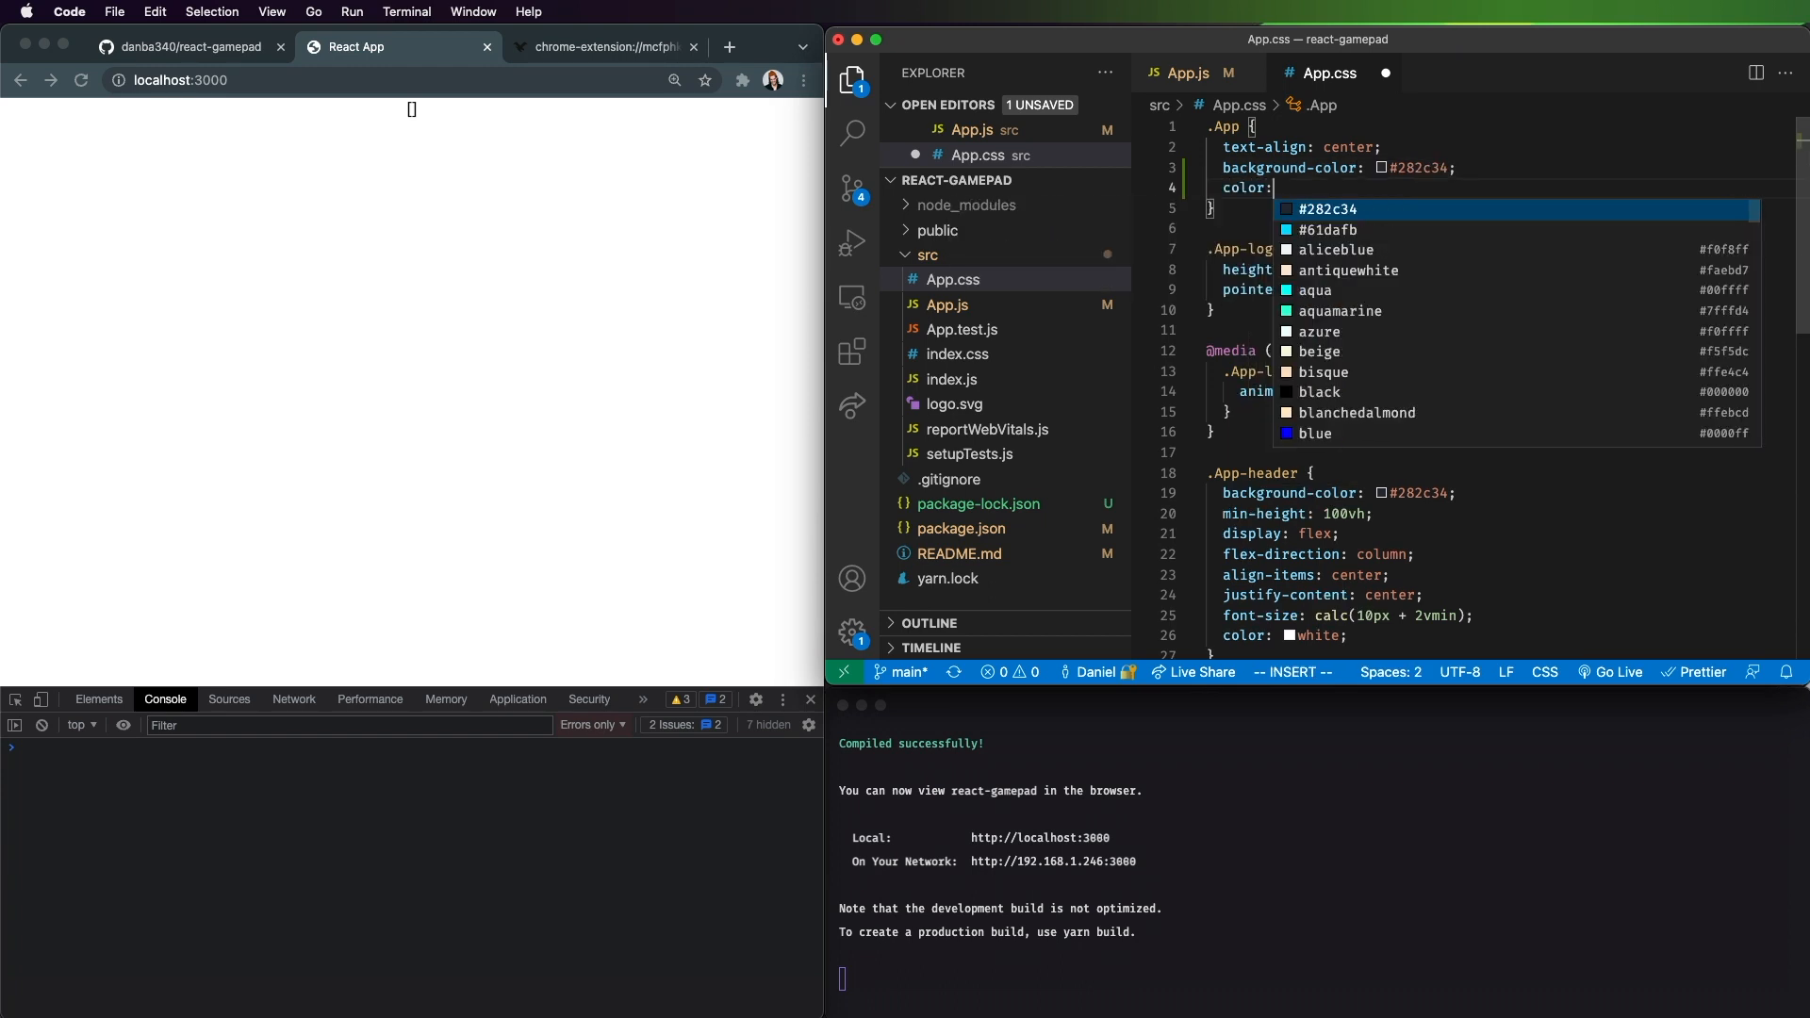
text(white;)
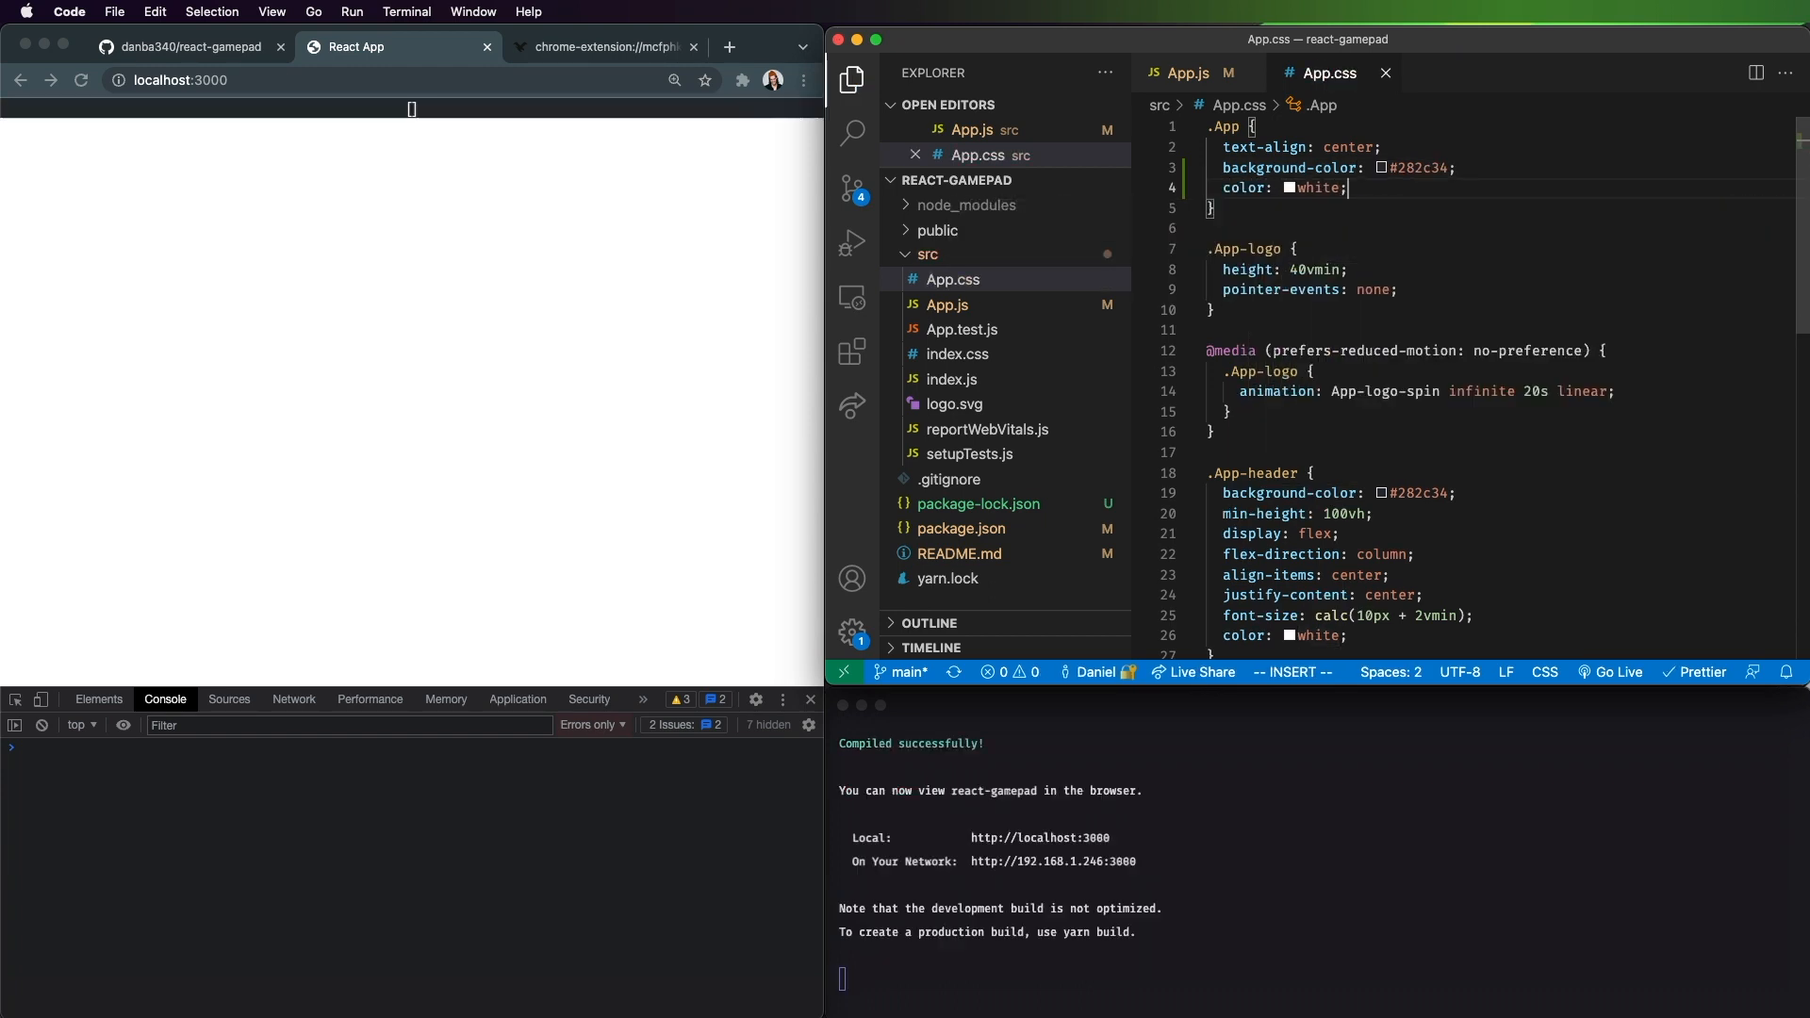
text(min-height: 100vh;)
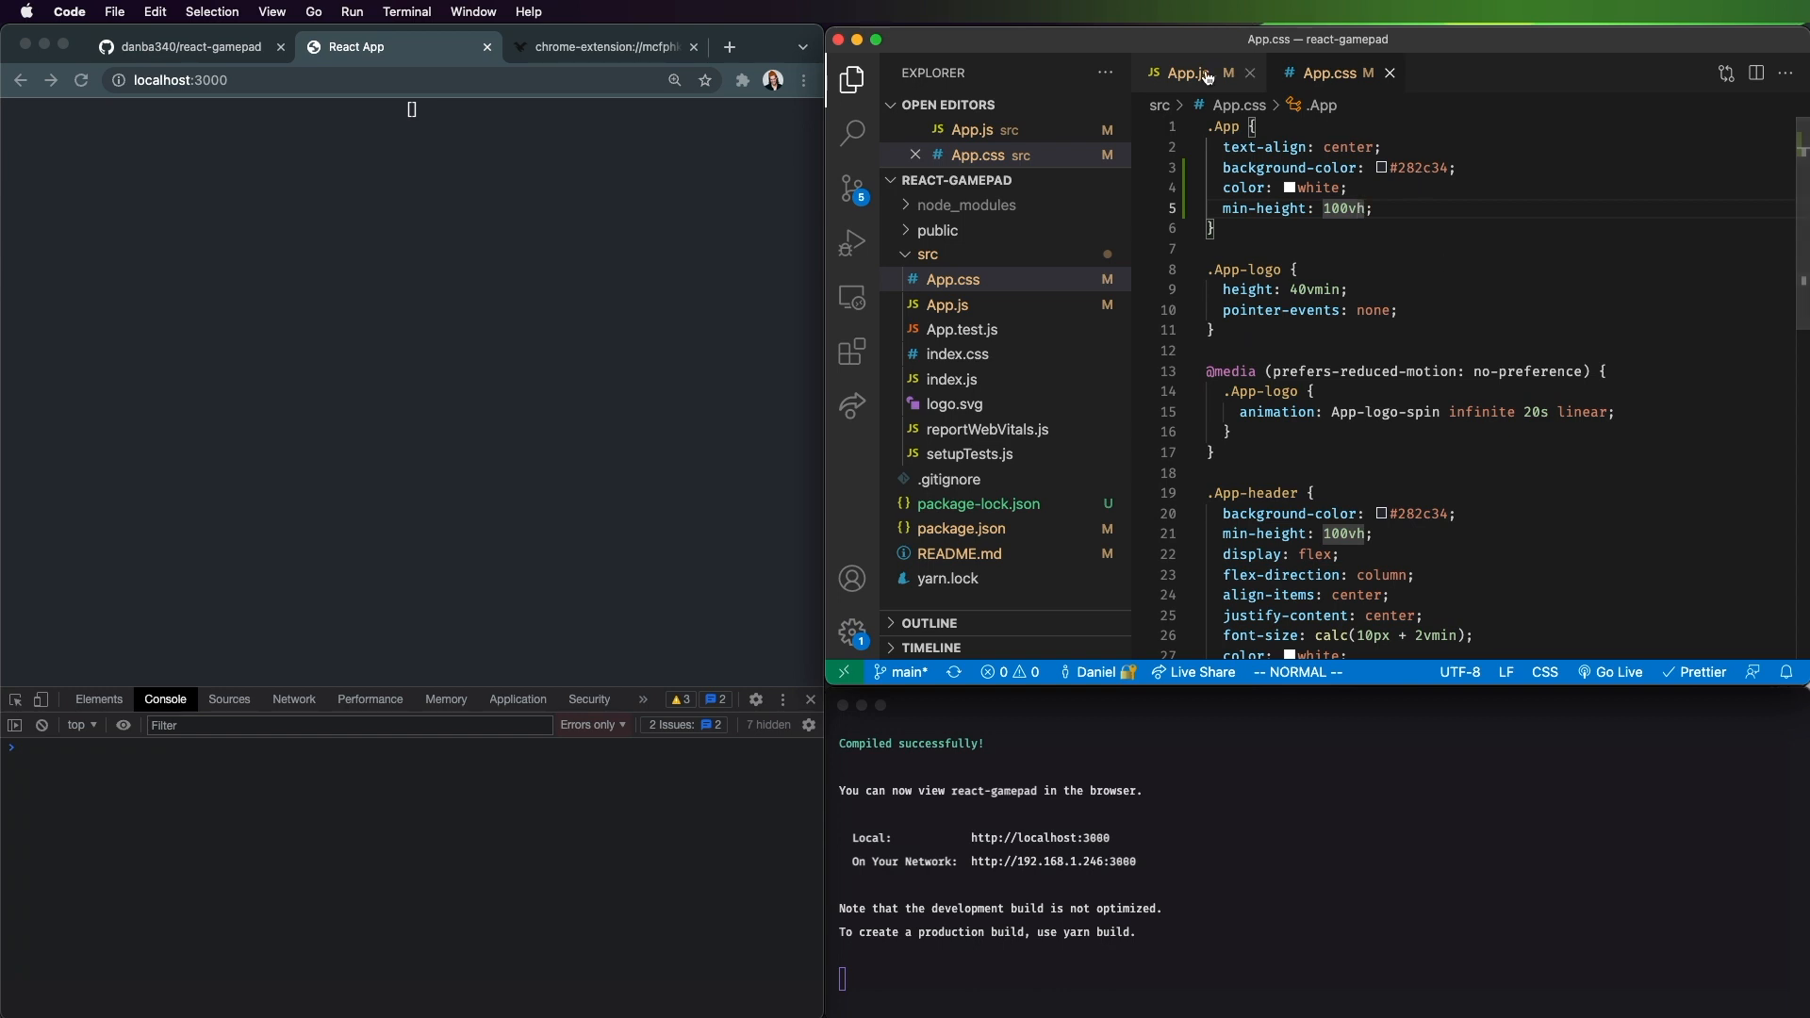
Step: Verify the Xbox 360 controller on gamepad-tester.com, then close that tab
click(1188, 73)
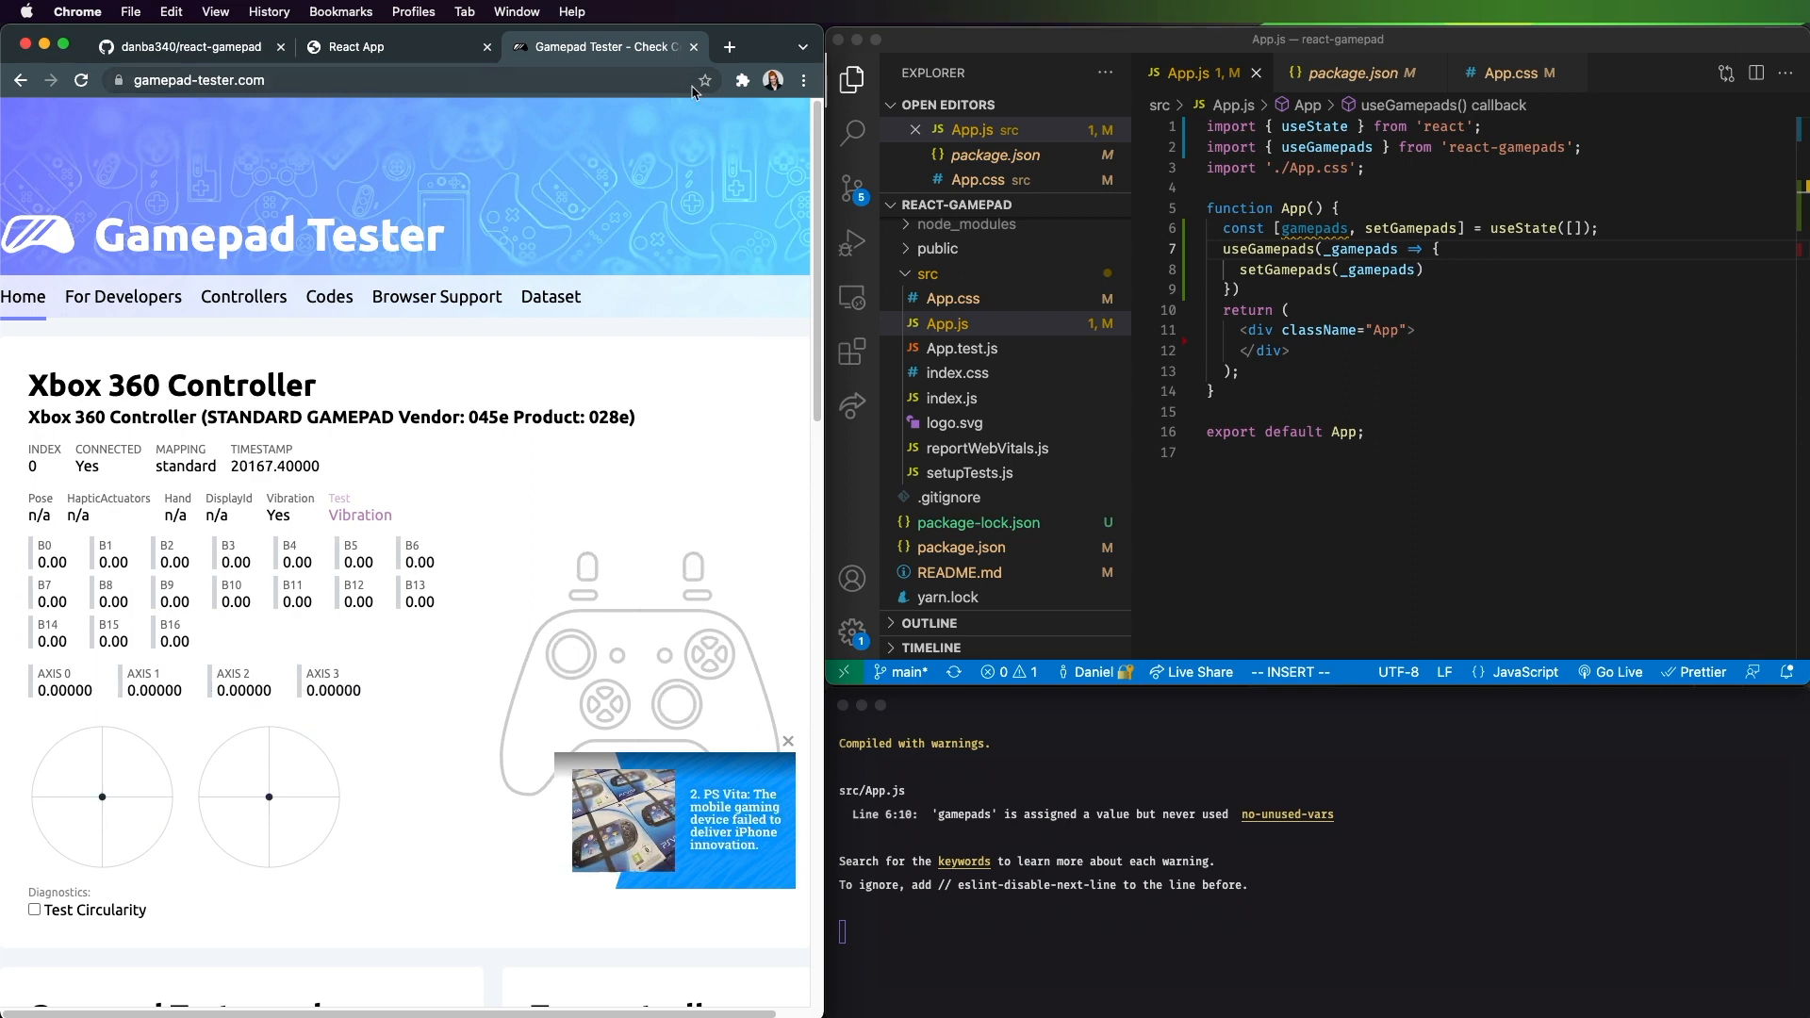
click(398, 46)
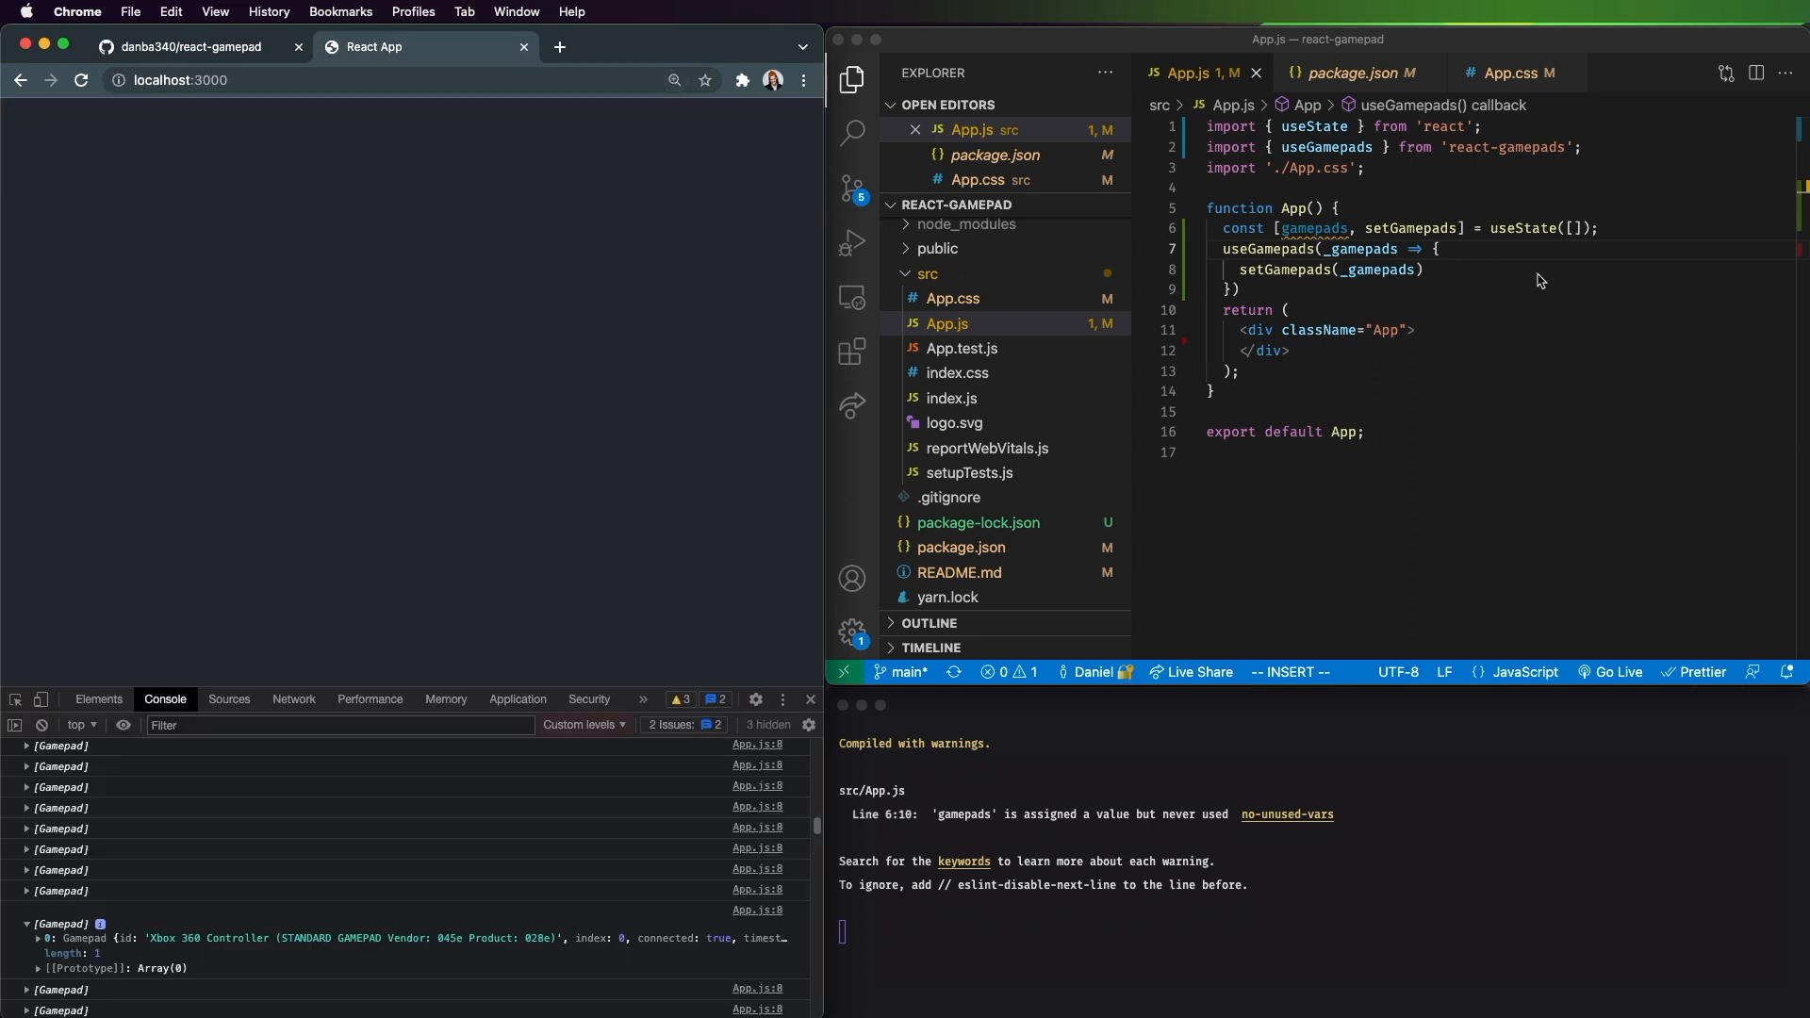
Step: Add console.log(_gamepads) inside the useGamepads callback before setGamepads
key(enter)
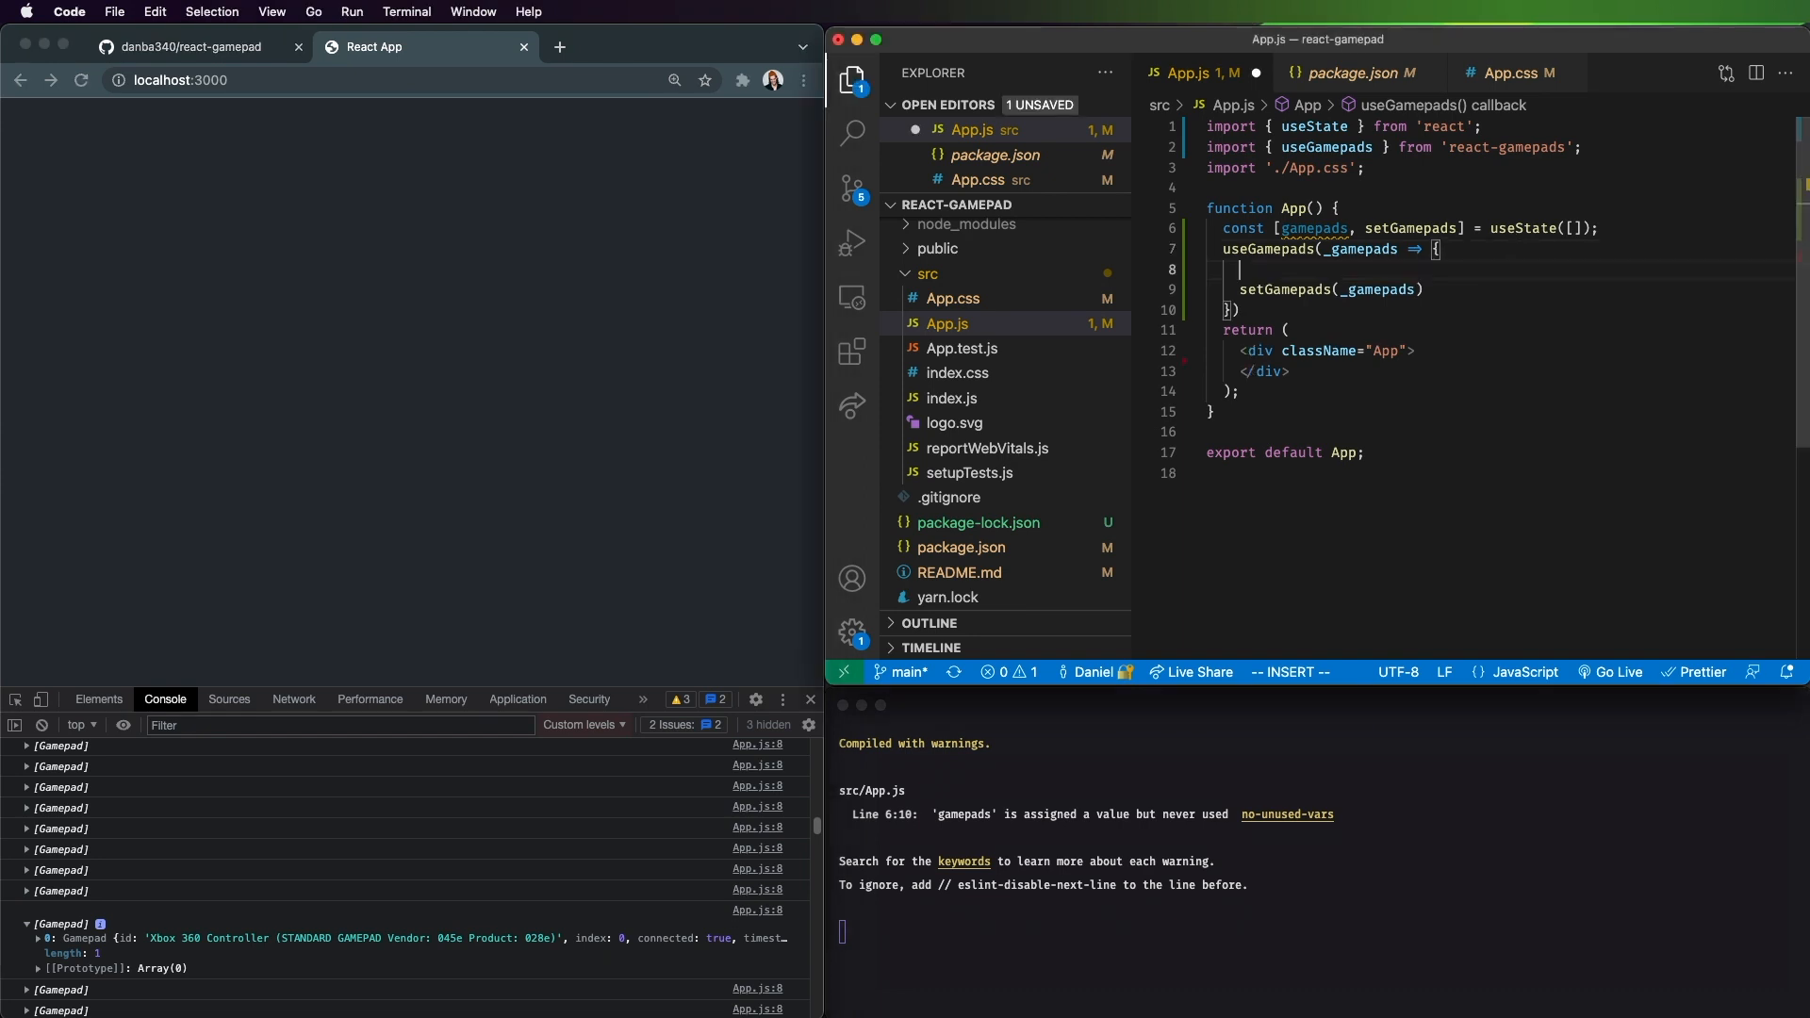
text(console.log)
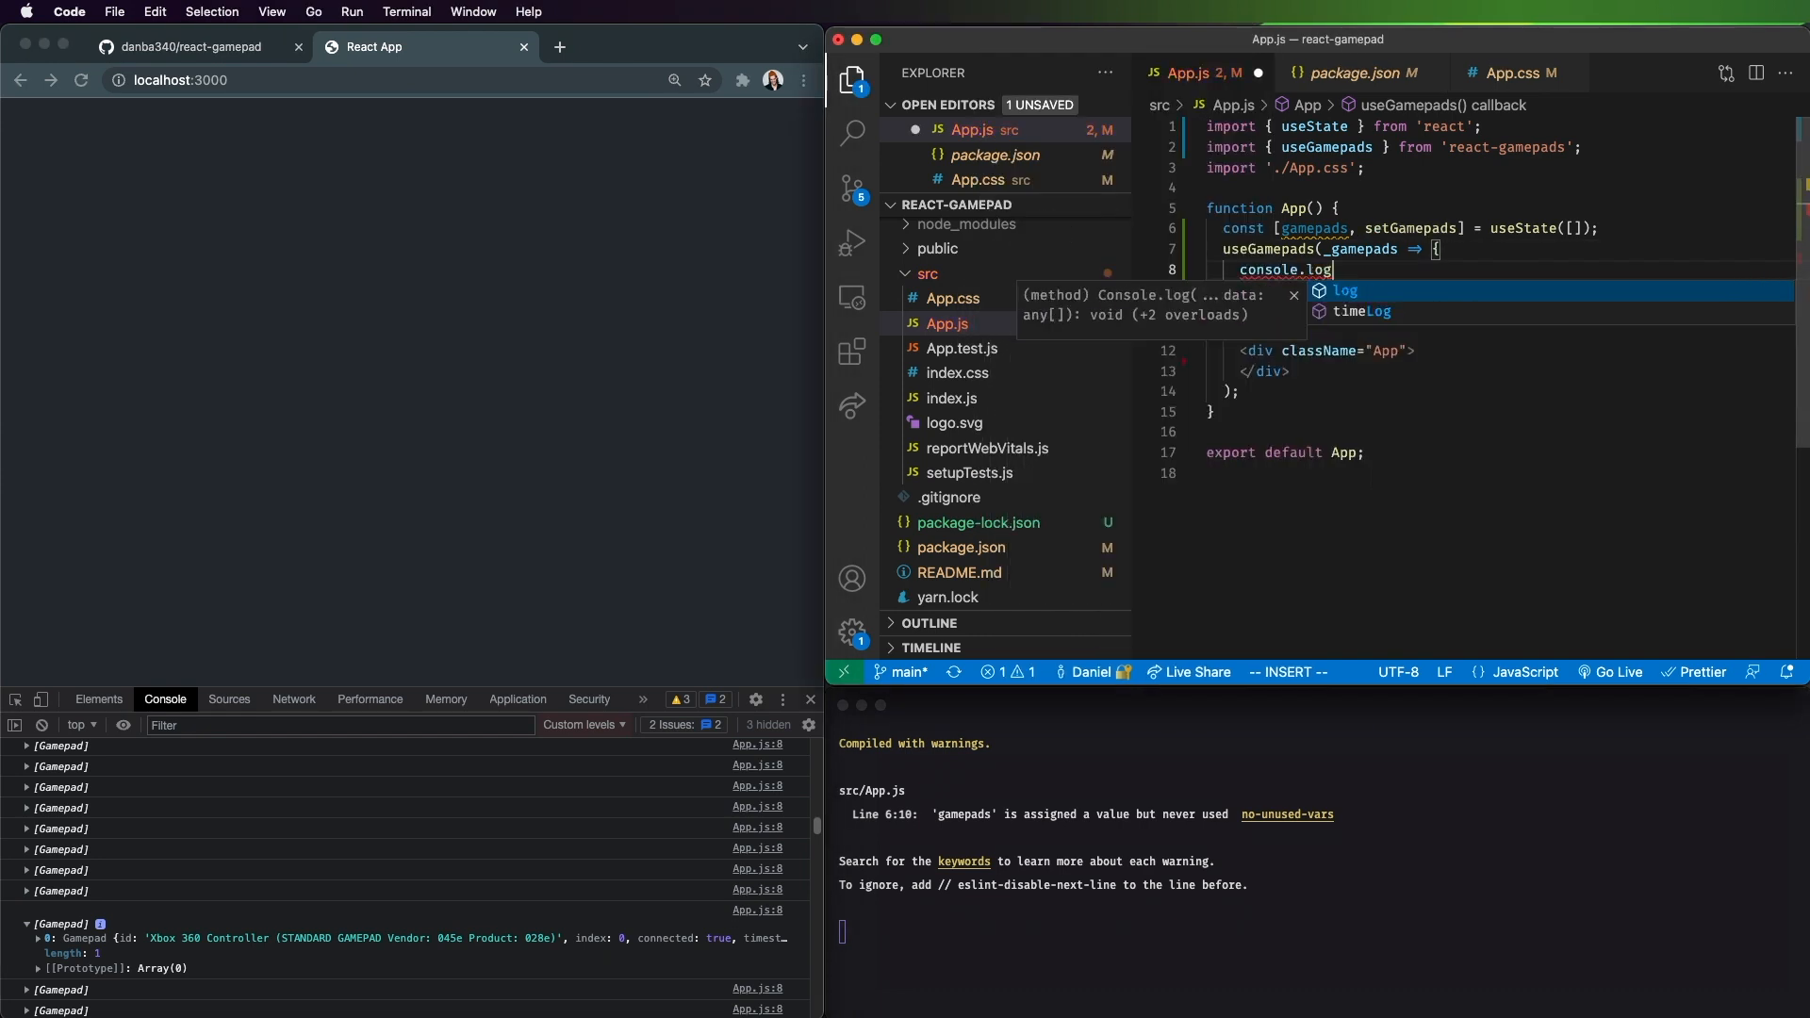
text((_gamepads)
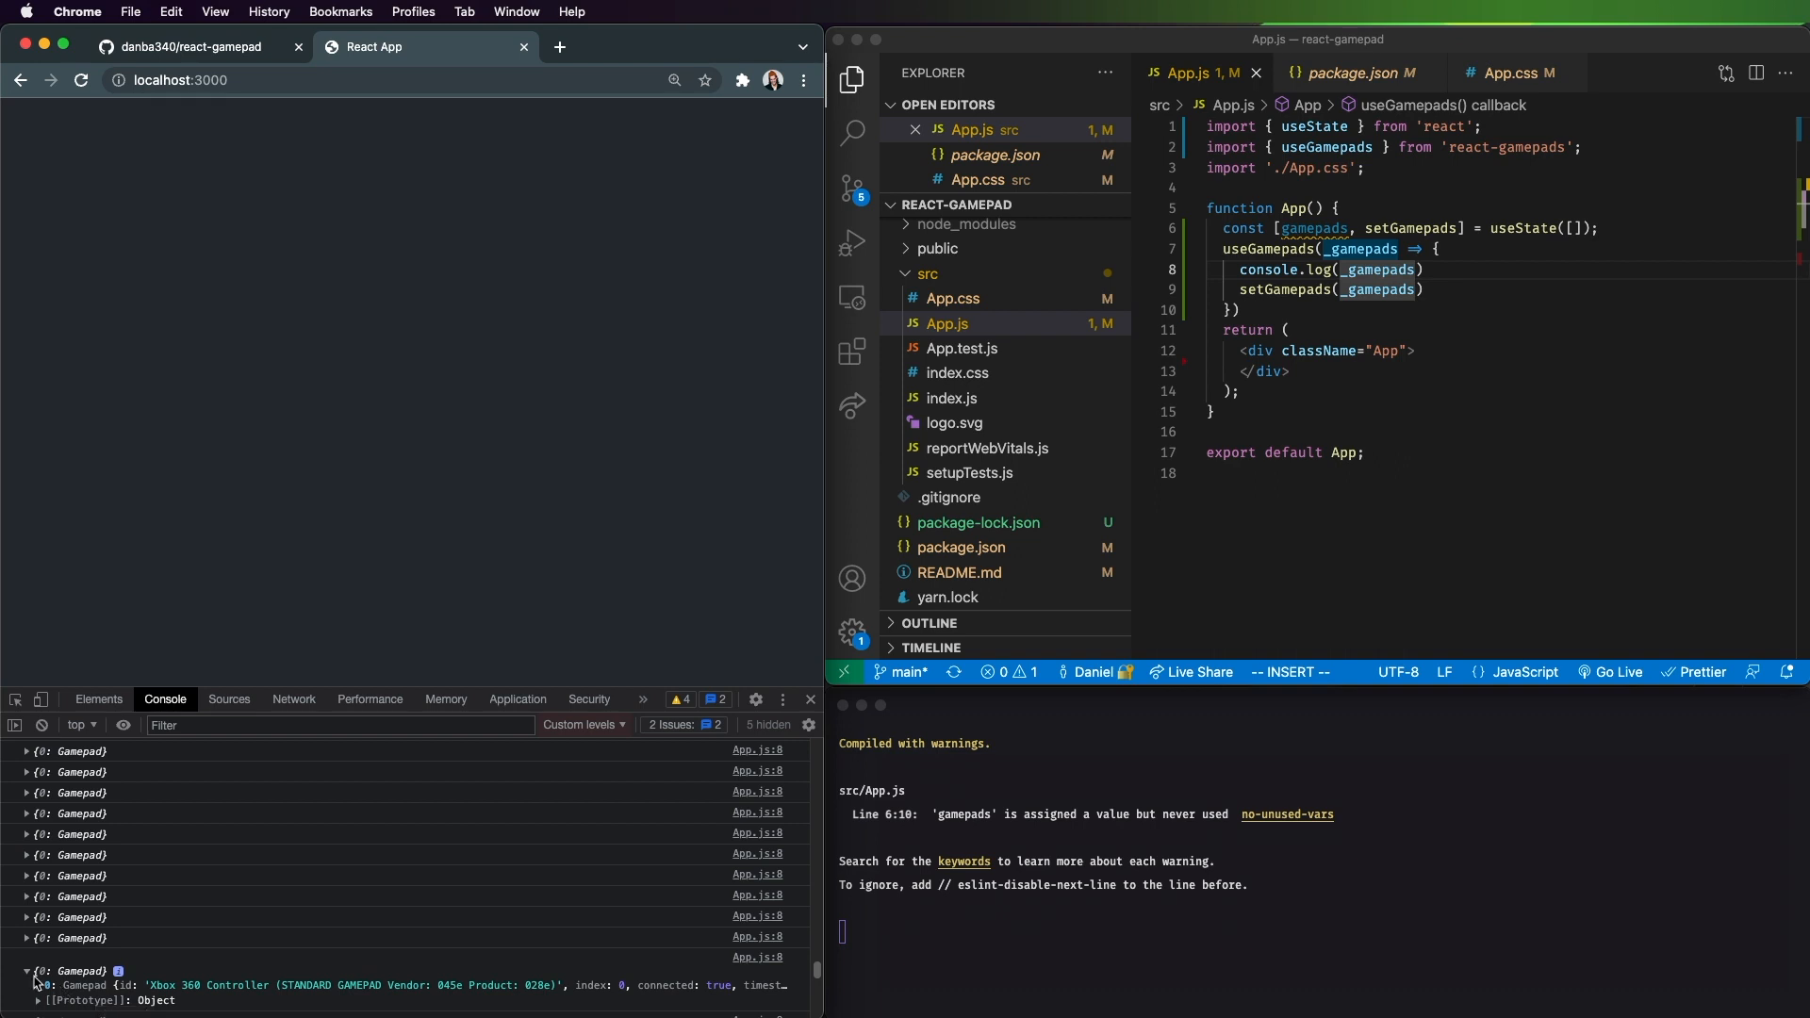
mouse_move(107, 966)
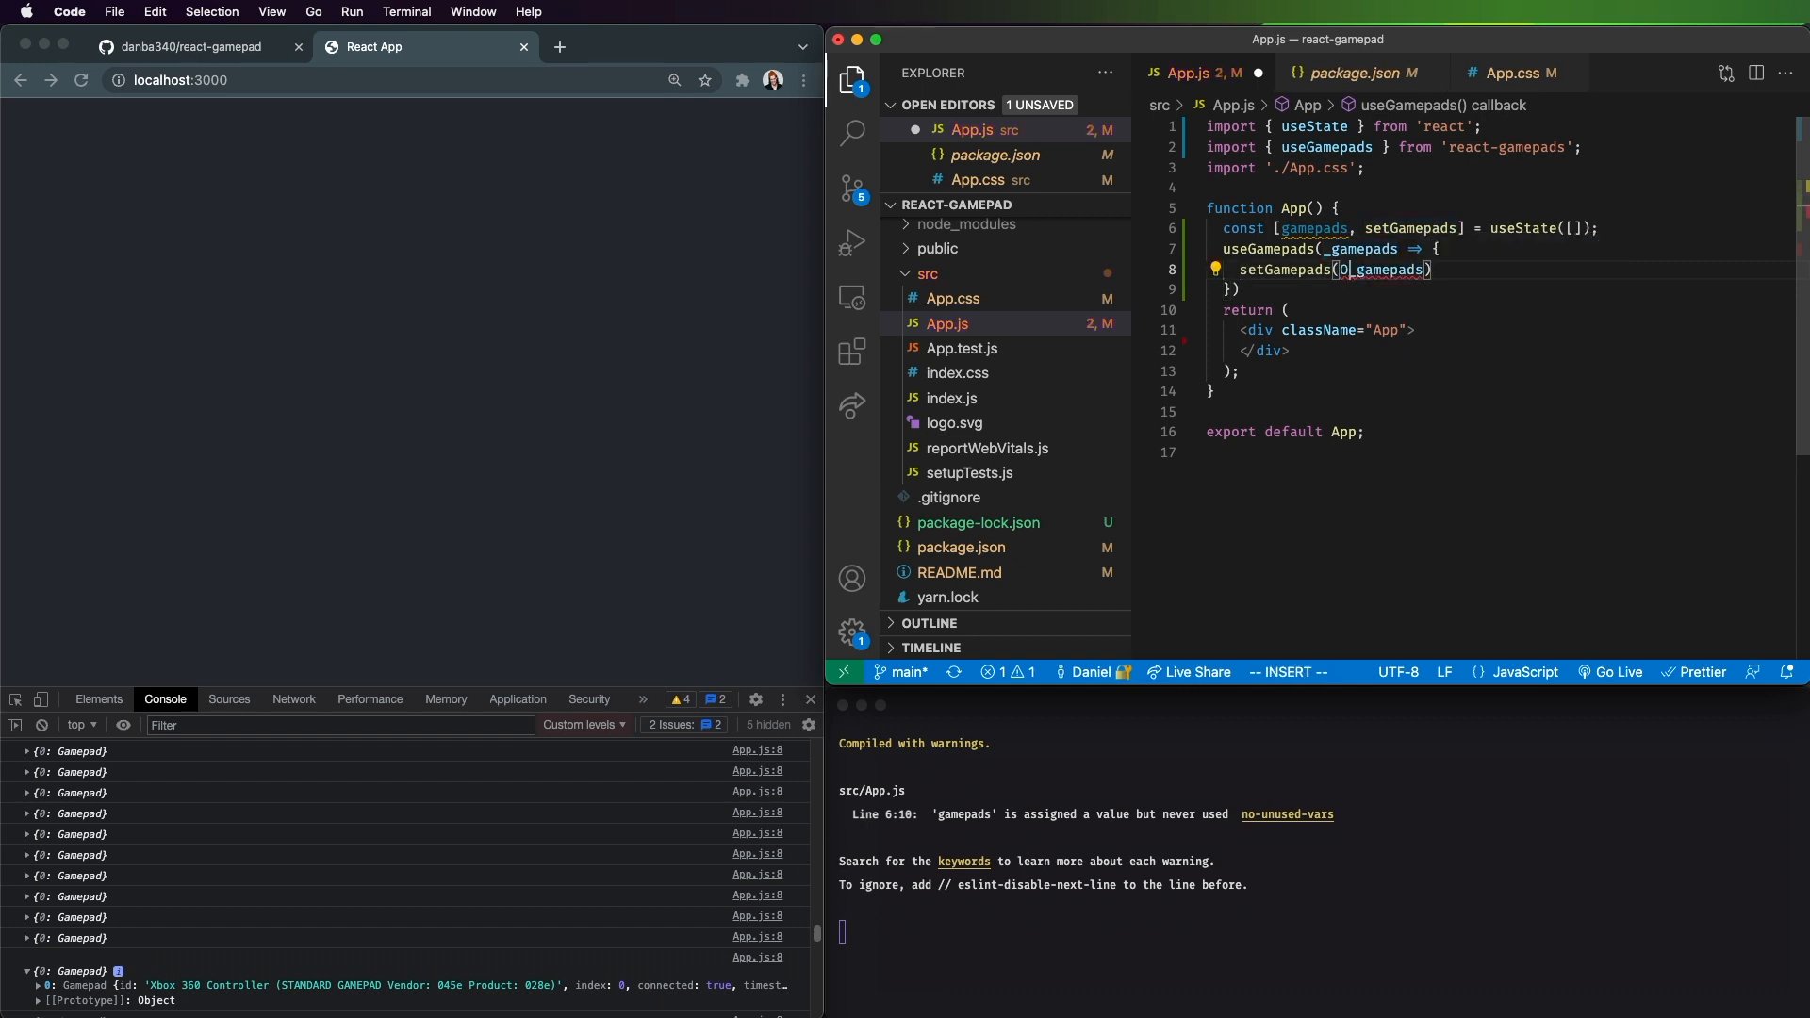
Step: Store Object.values(_gamepads) in state and log gamepads below the hook
text(Obje)
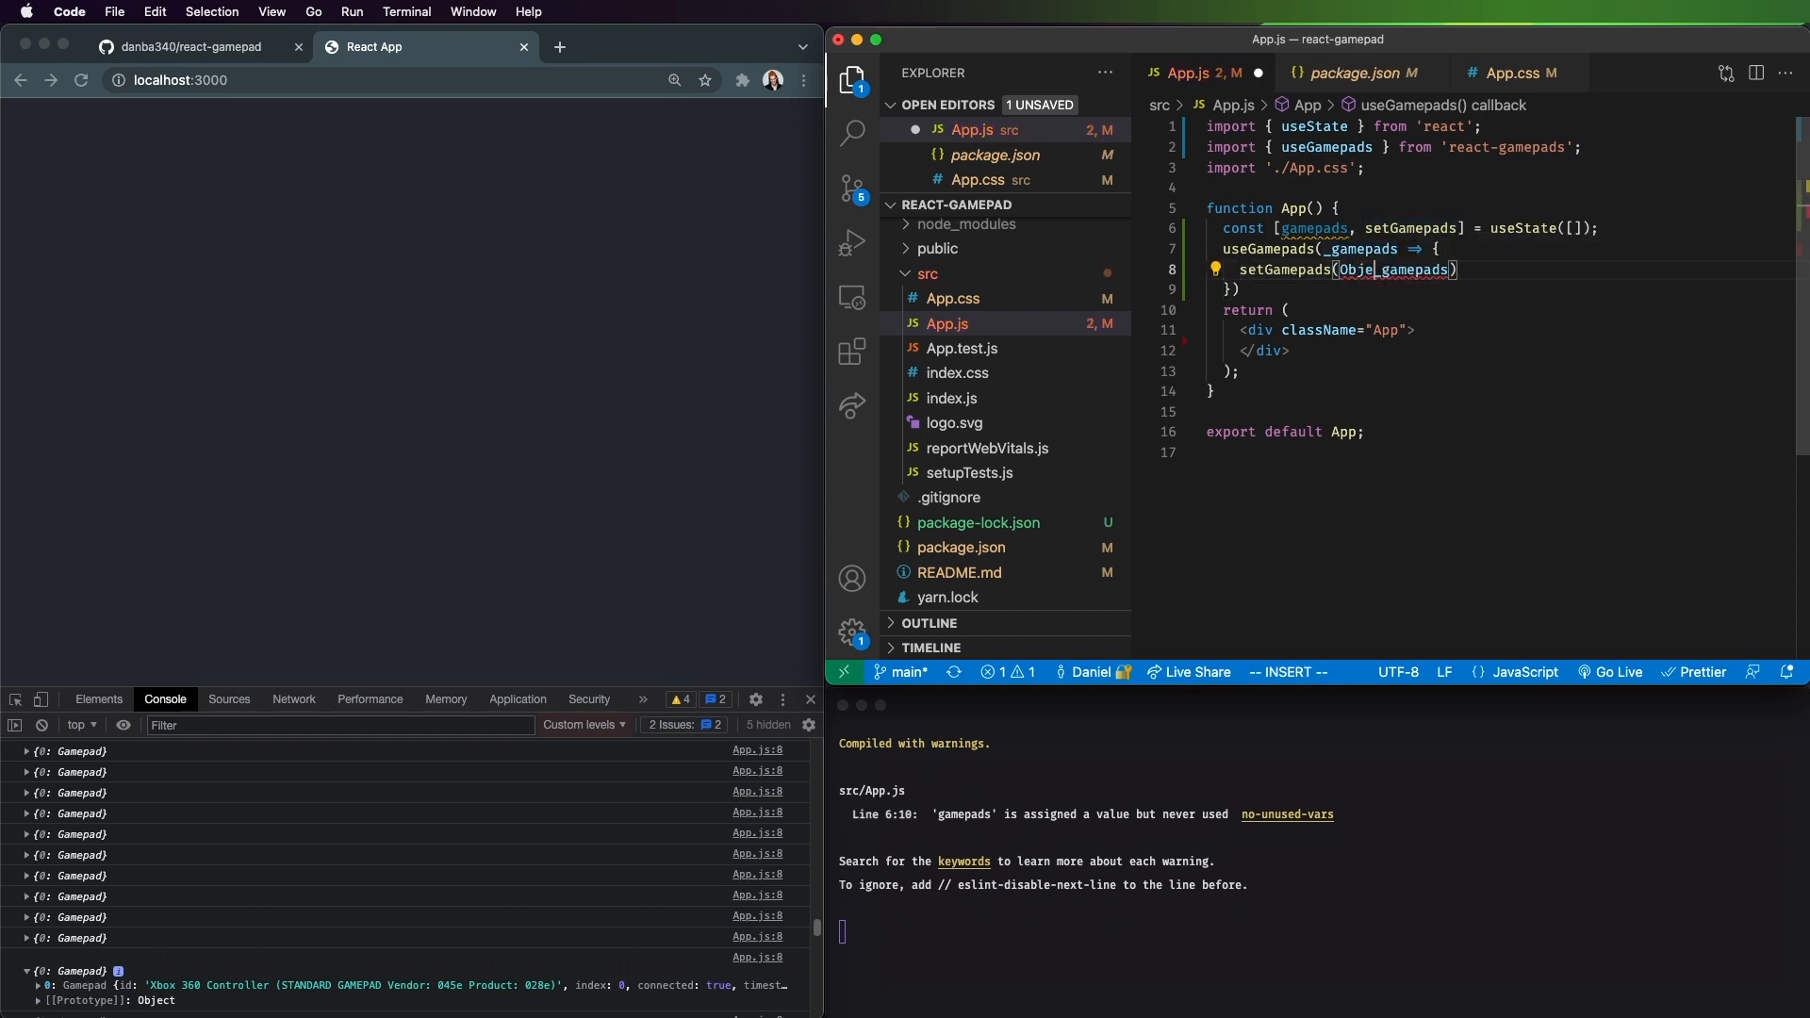
text(values()
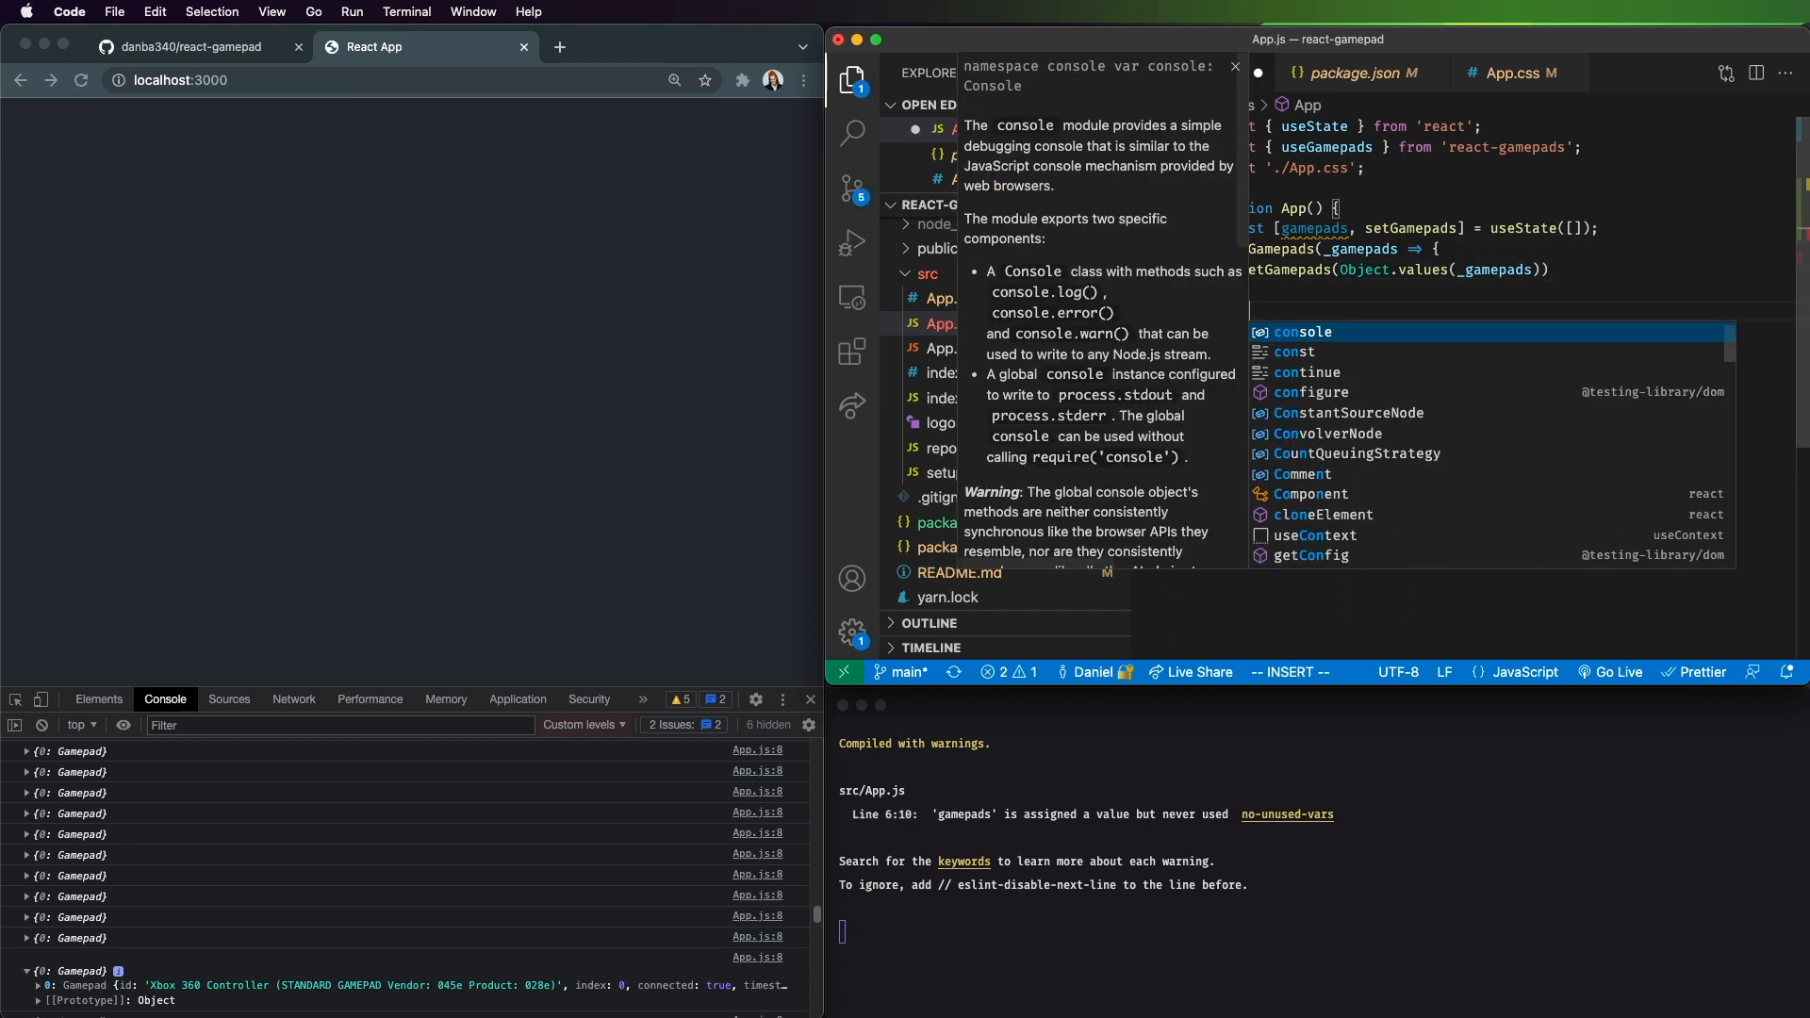
text(.log)
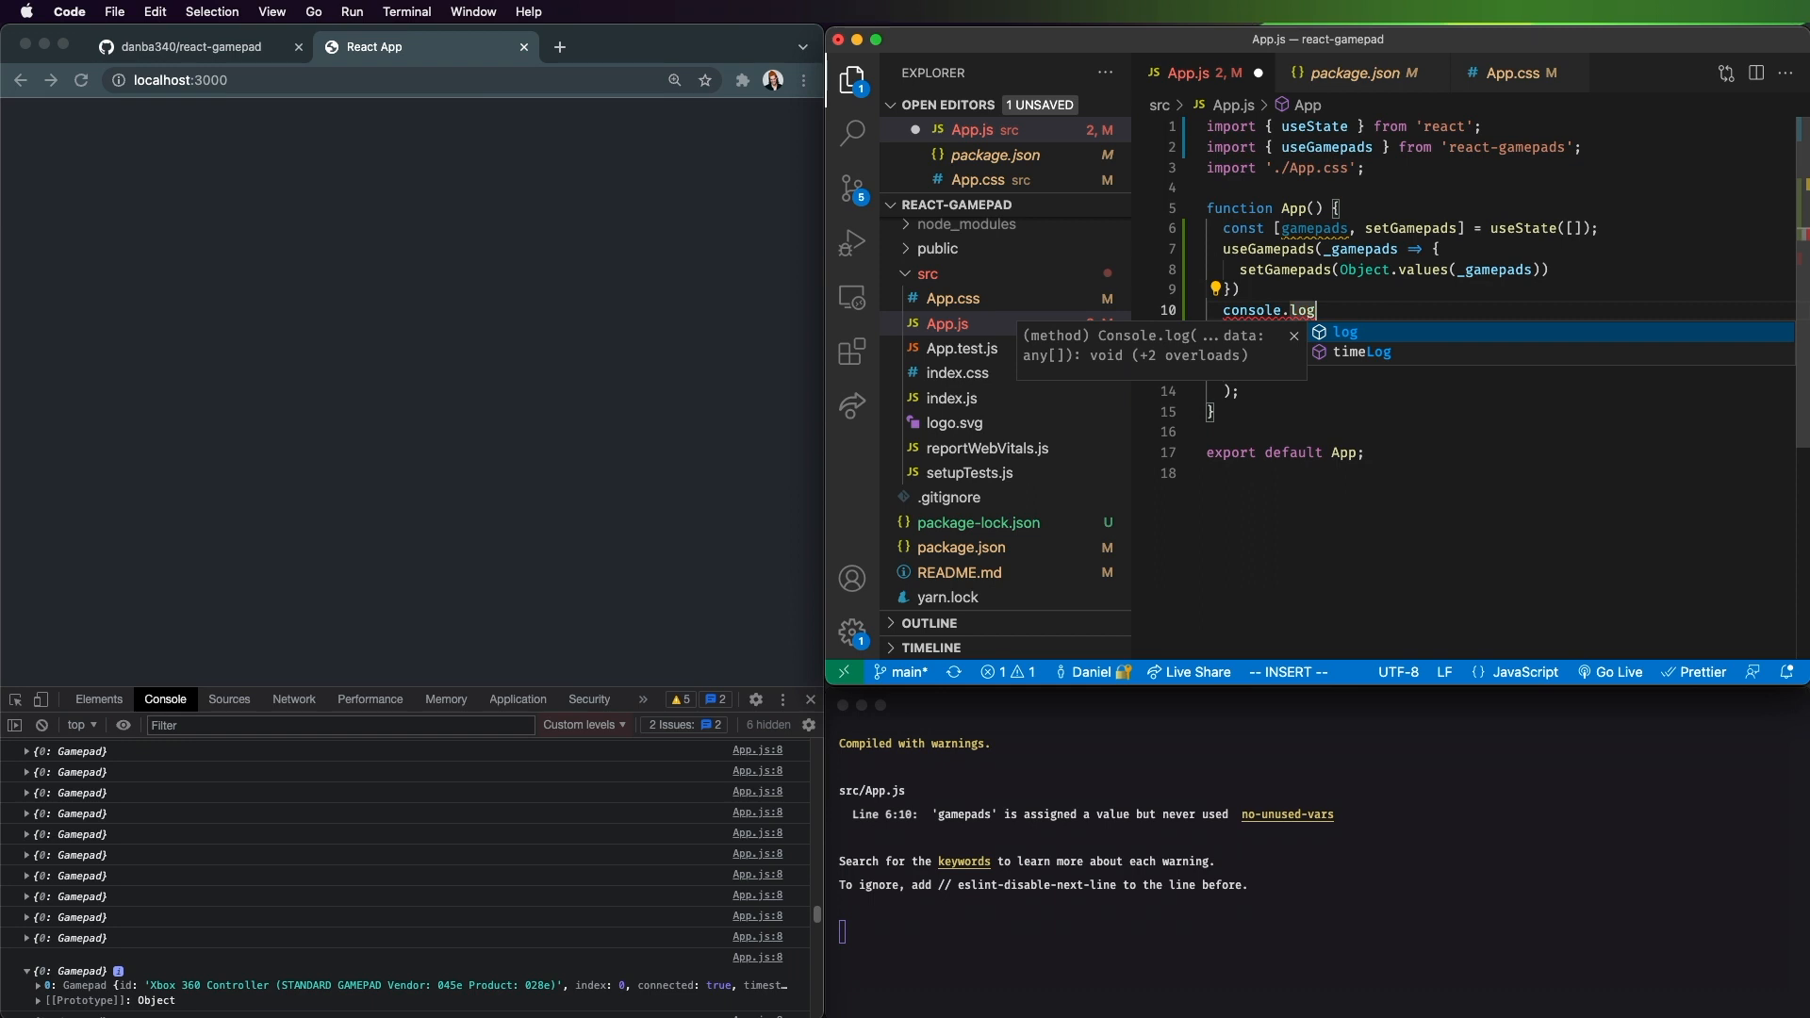
text(()
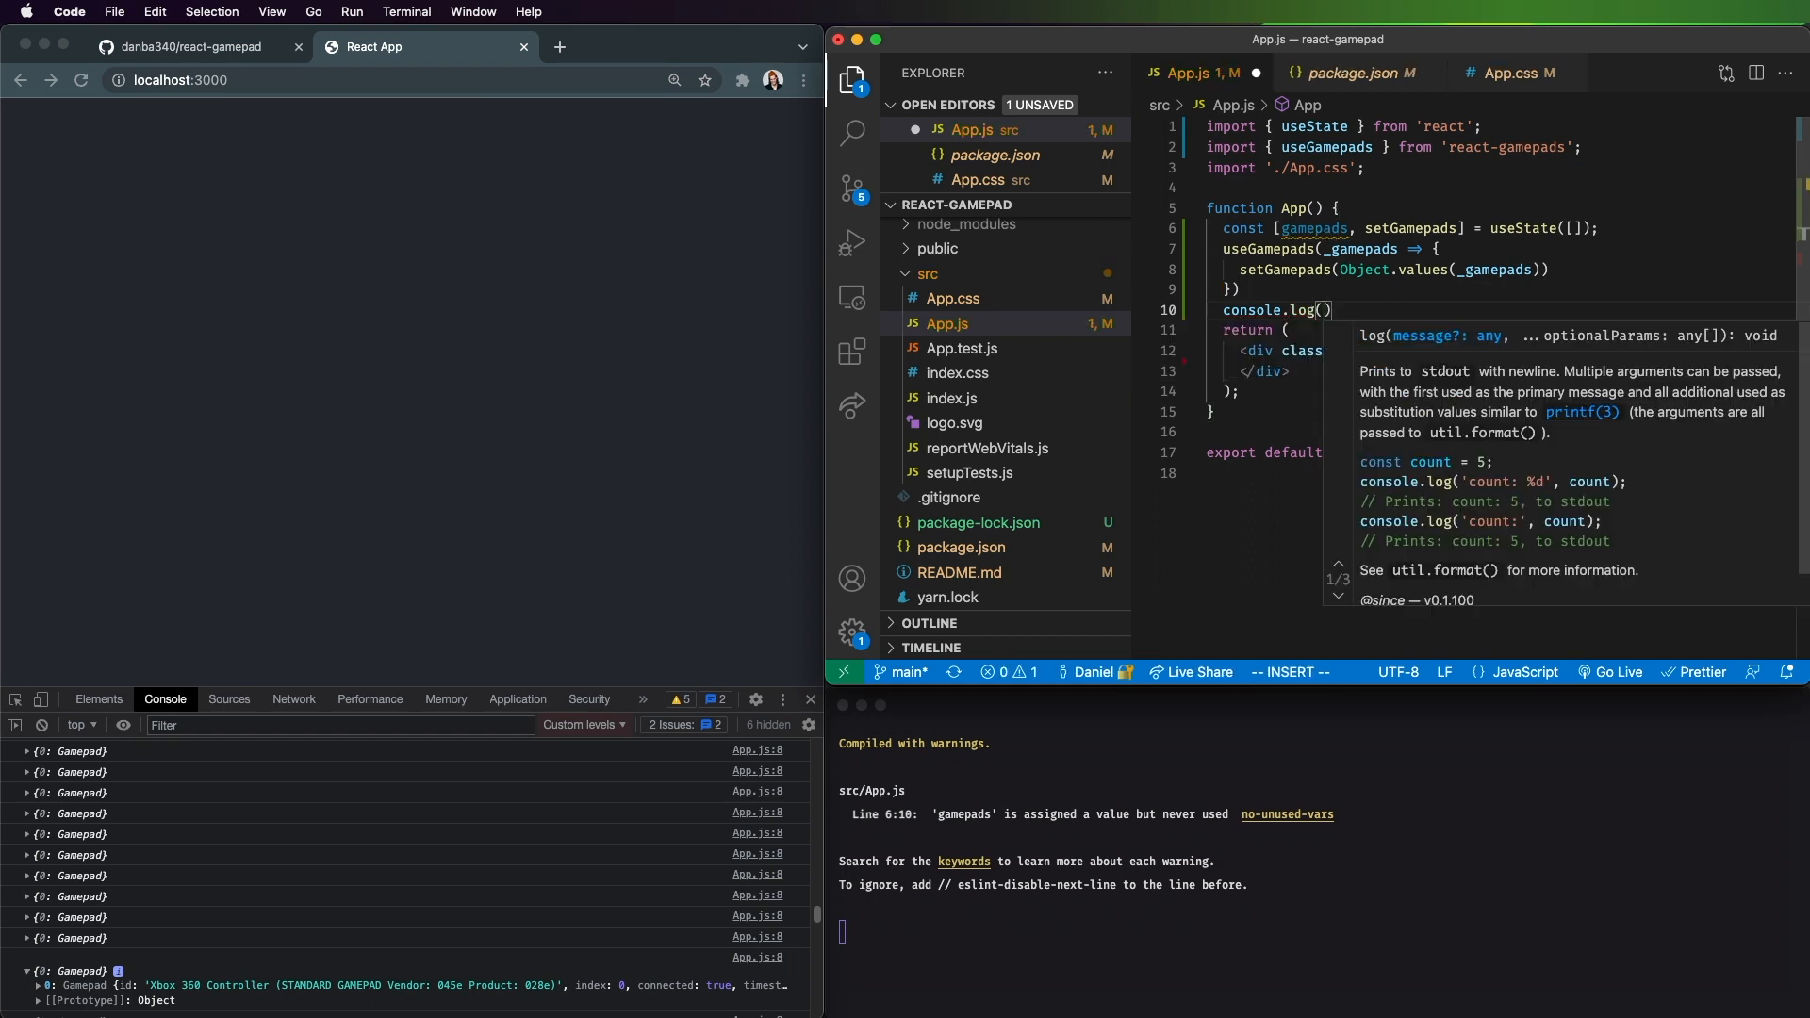
text(gamepads)
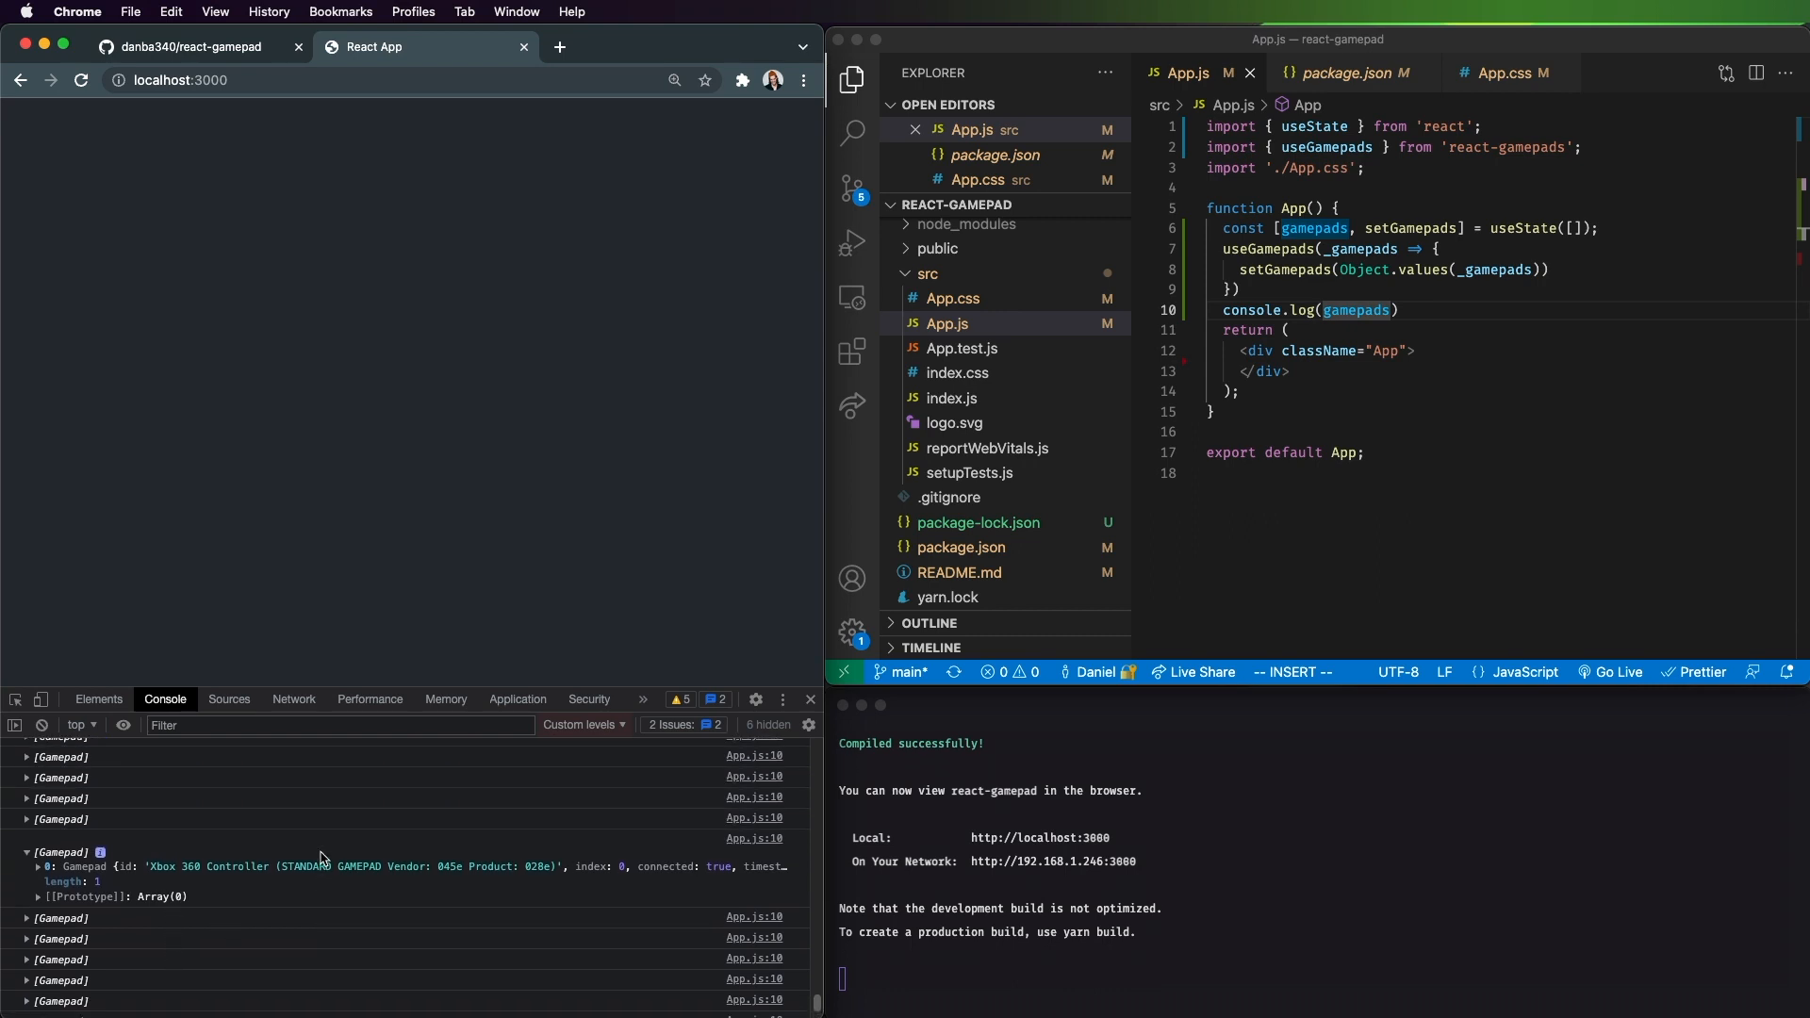
Step: Return an empty string early when there are no gamepads
text(if()
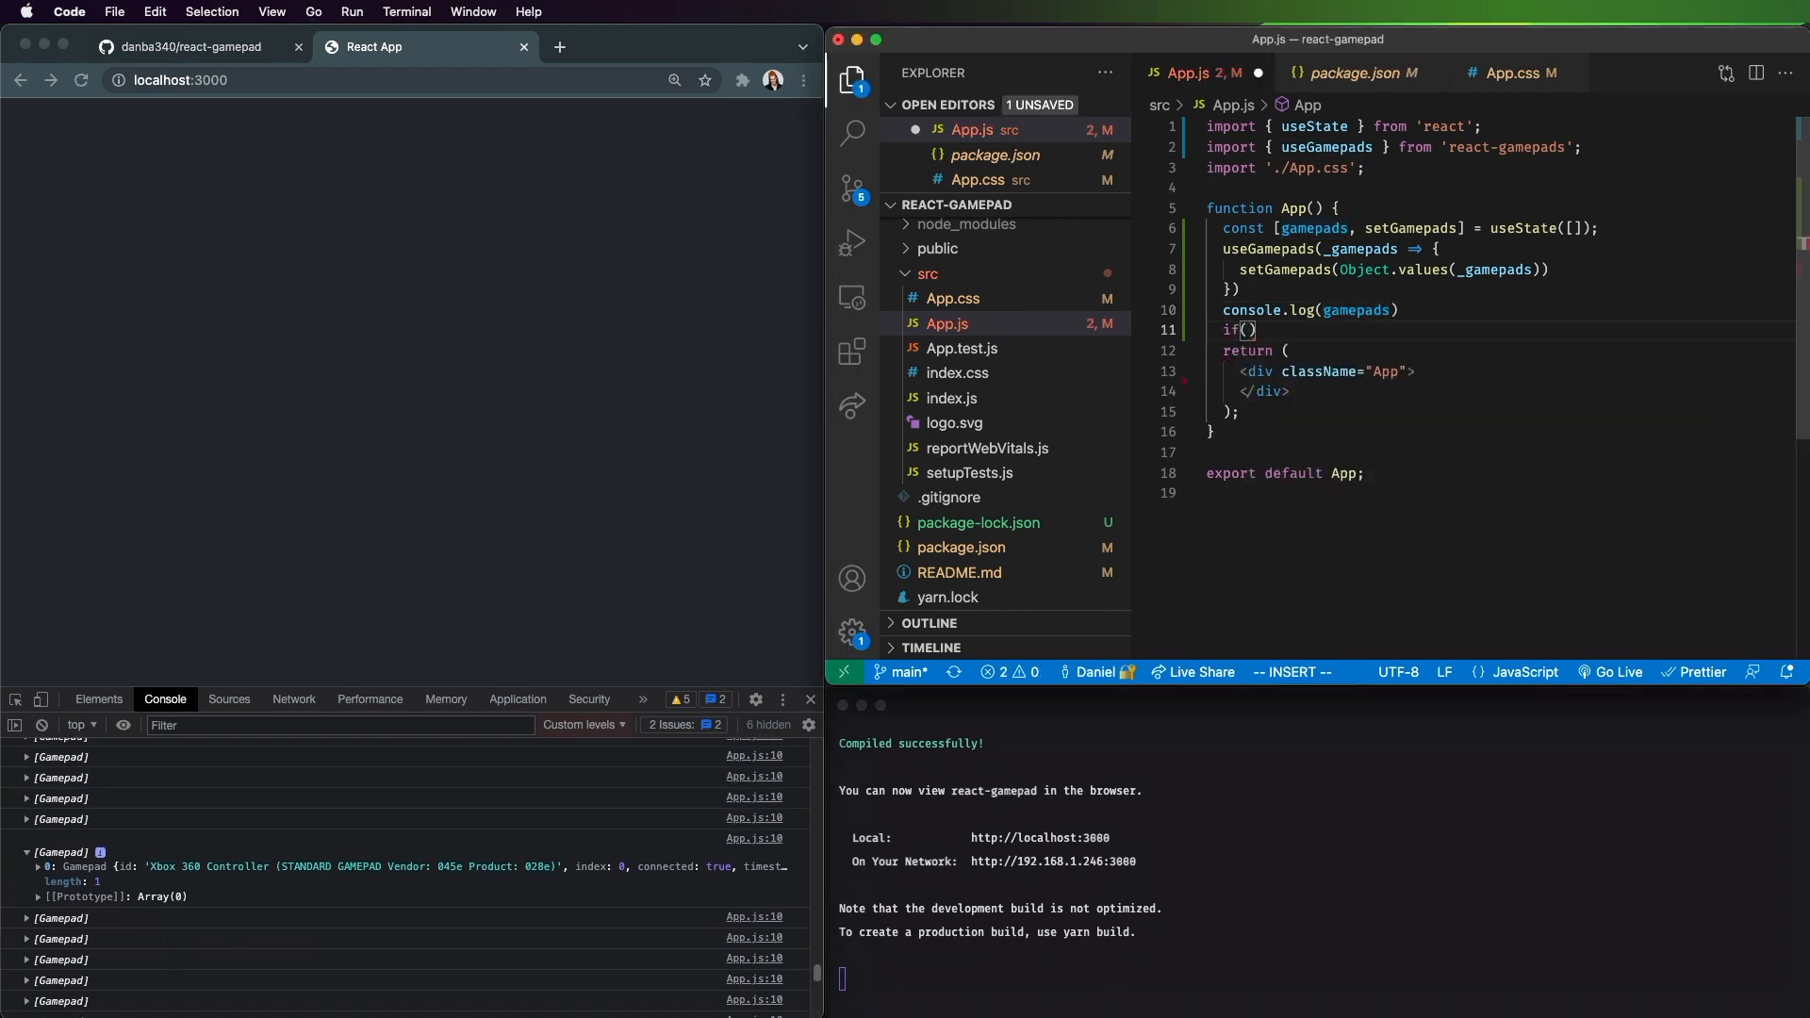
text(game)
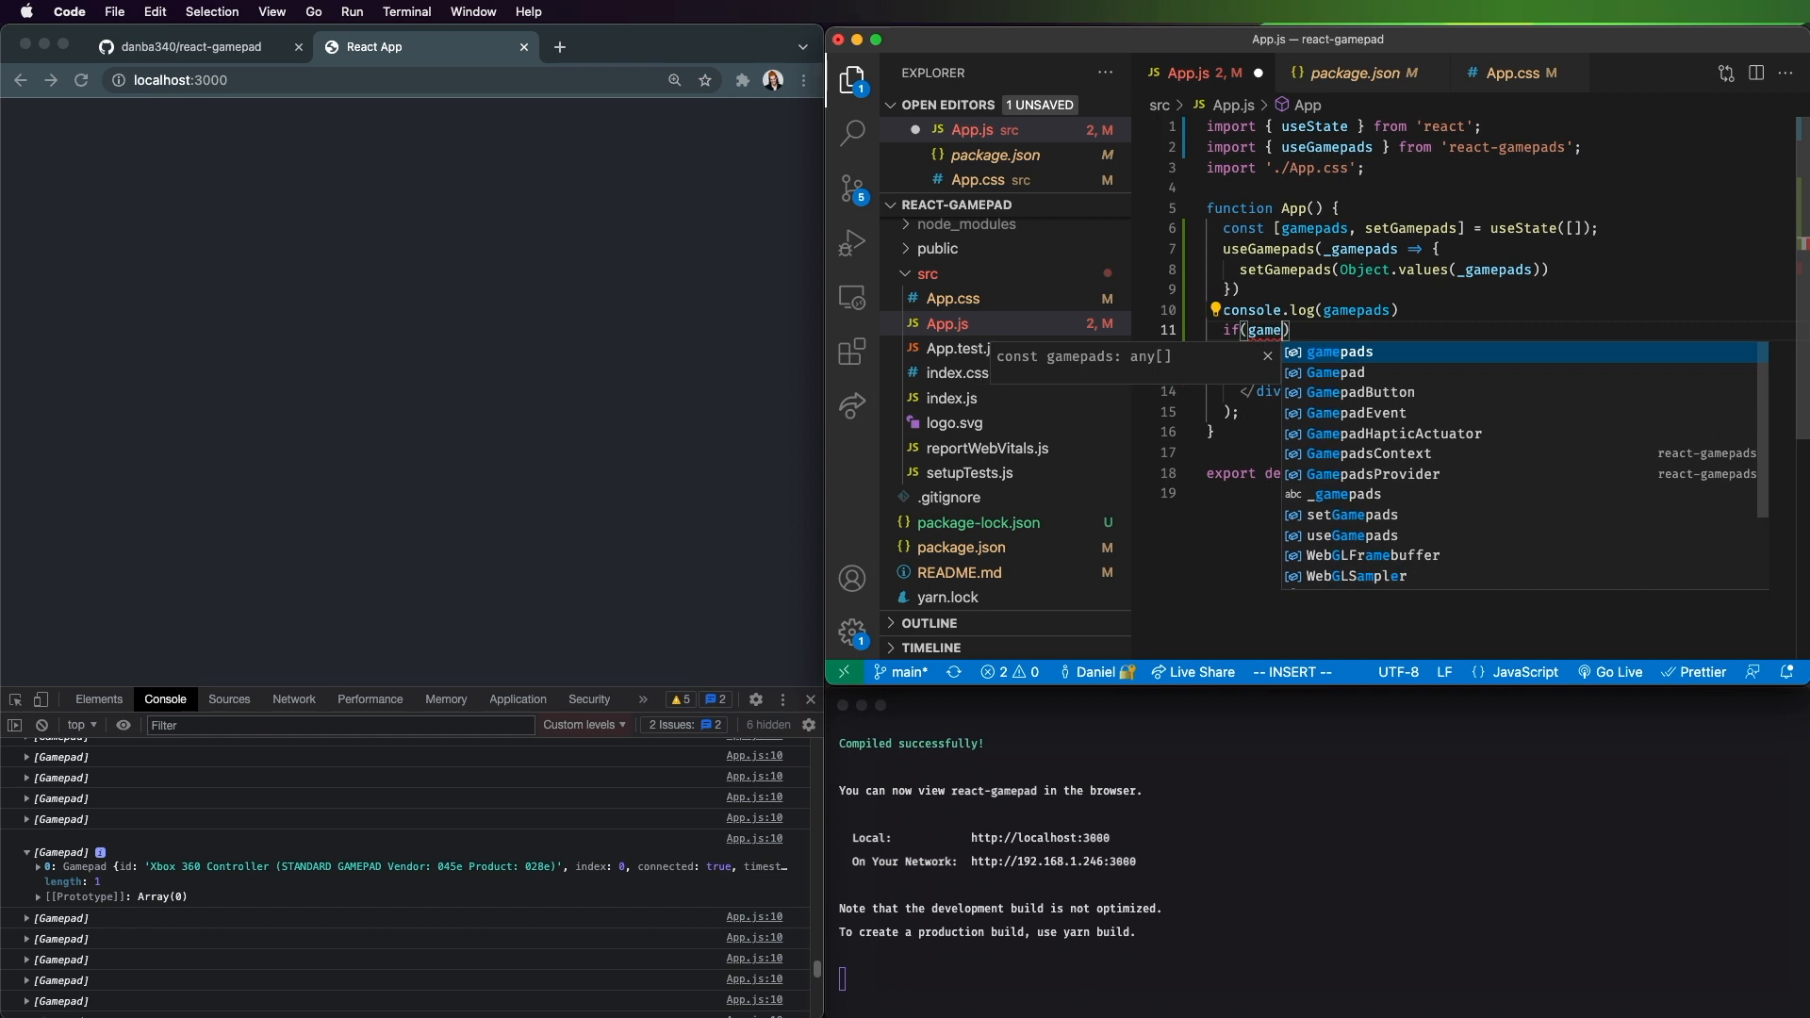
text(!)
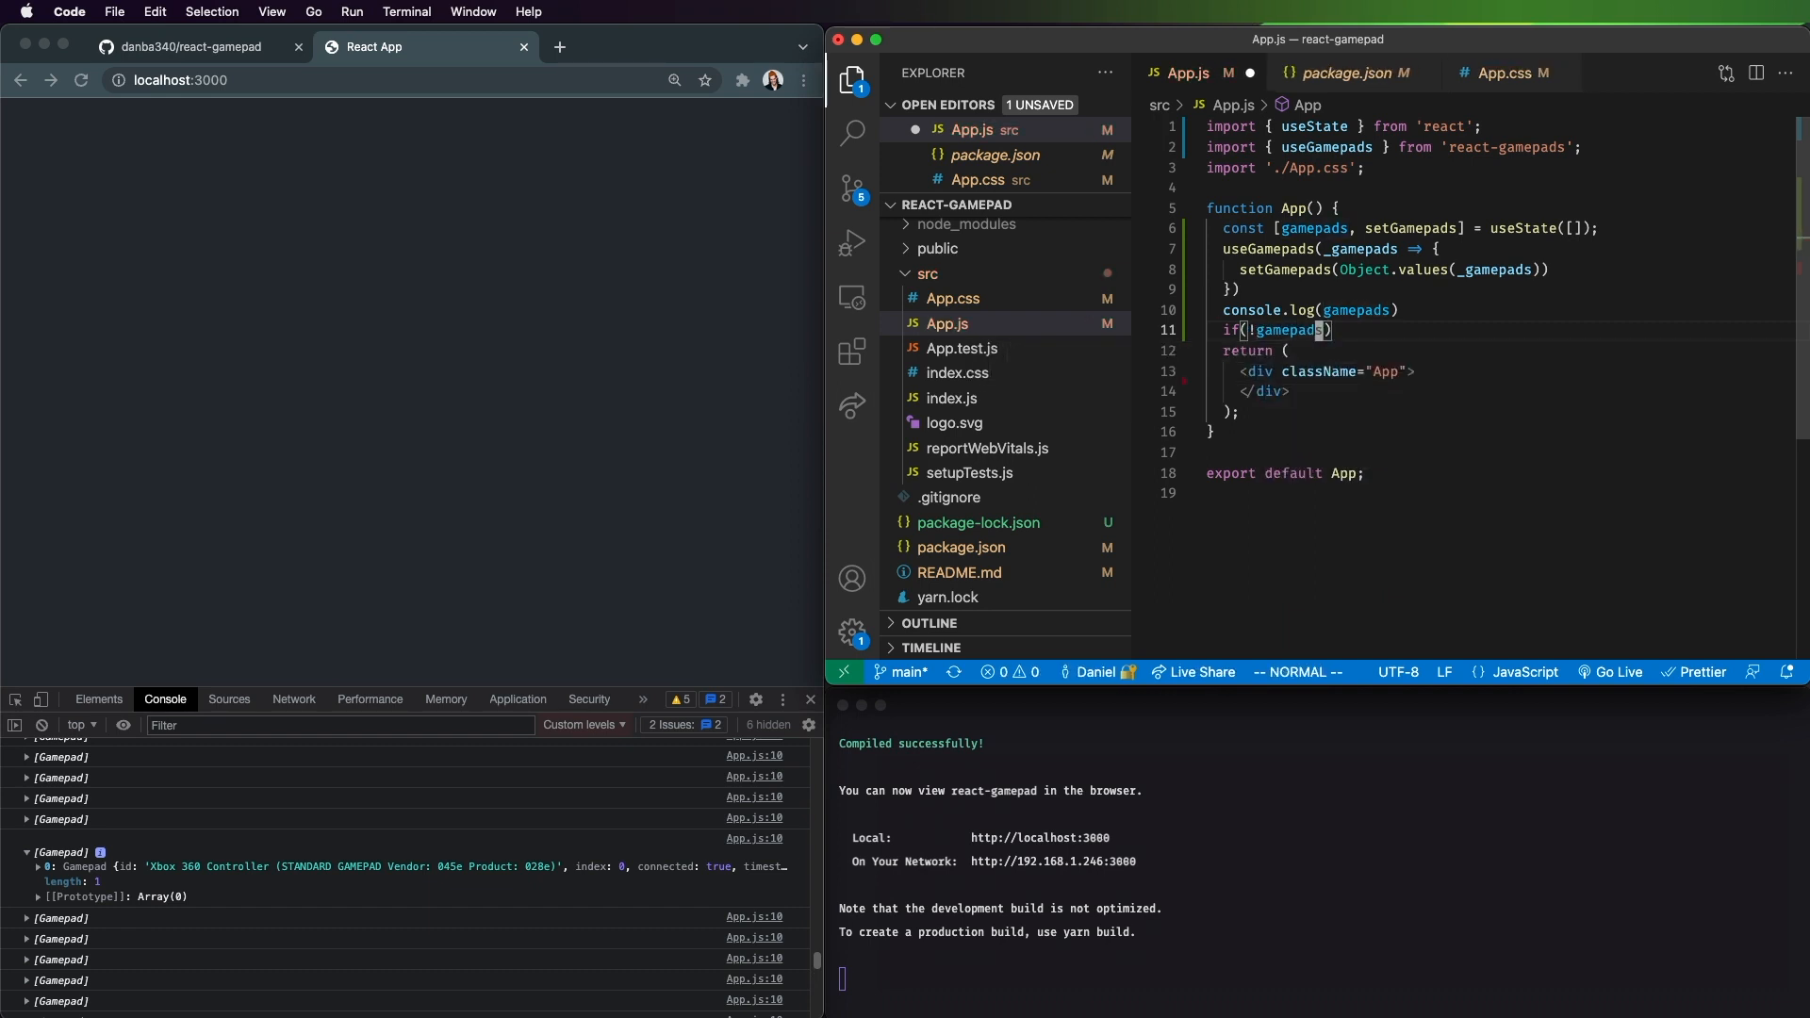
text(return)
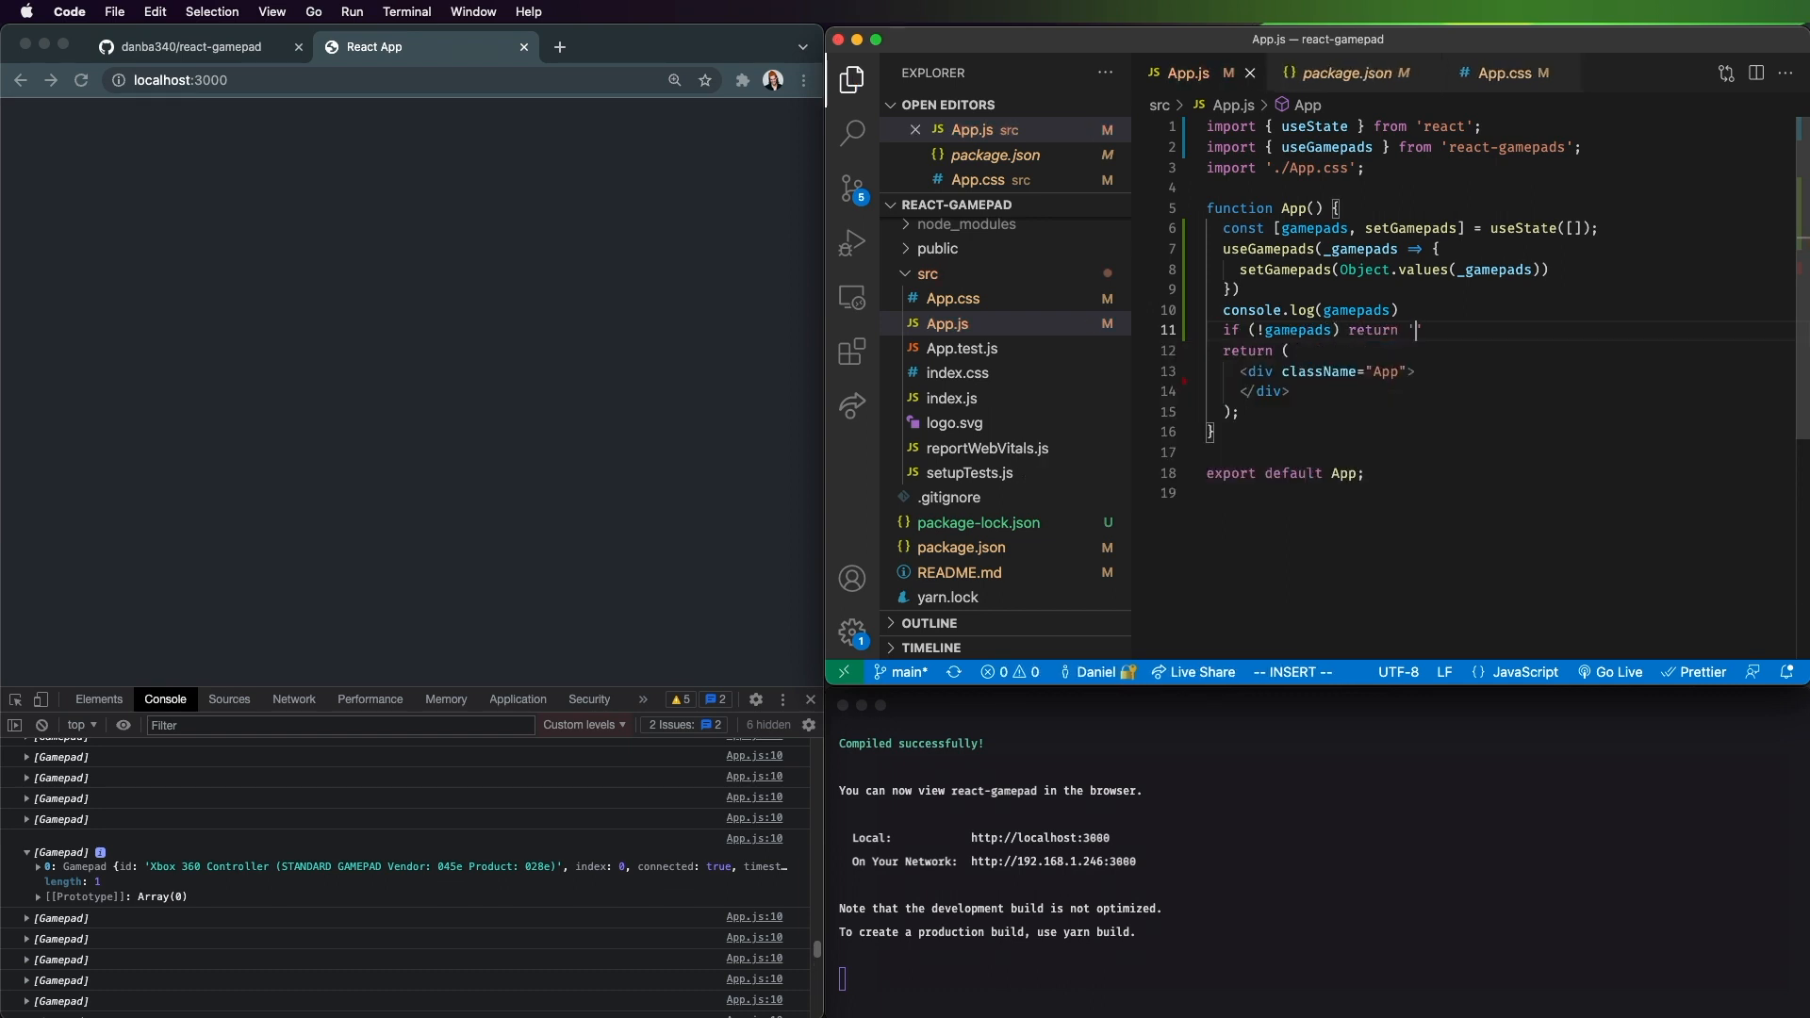
text(';)
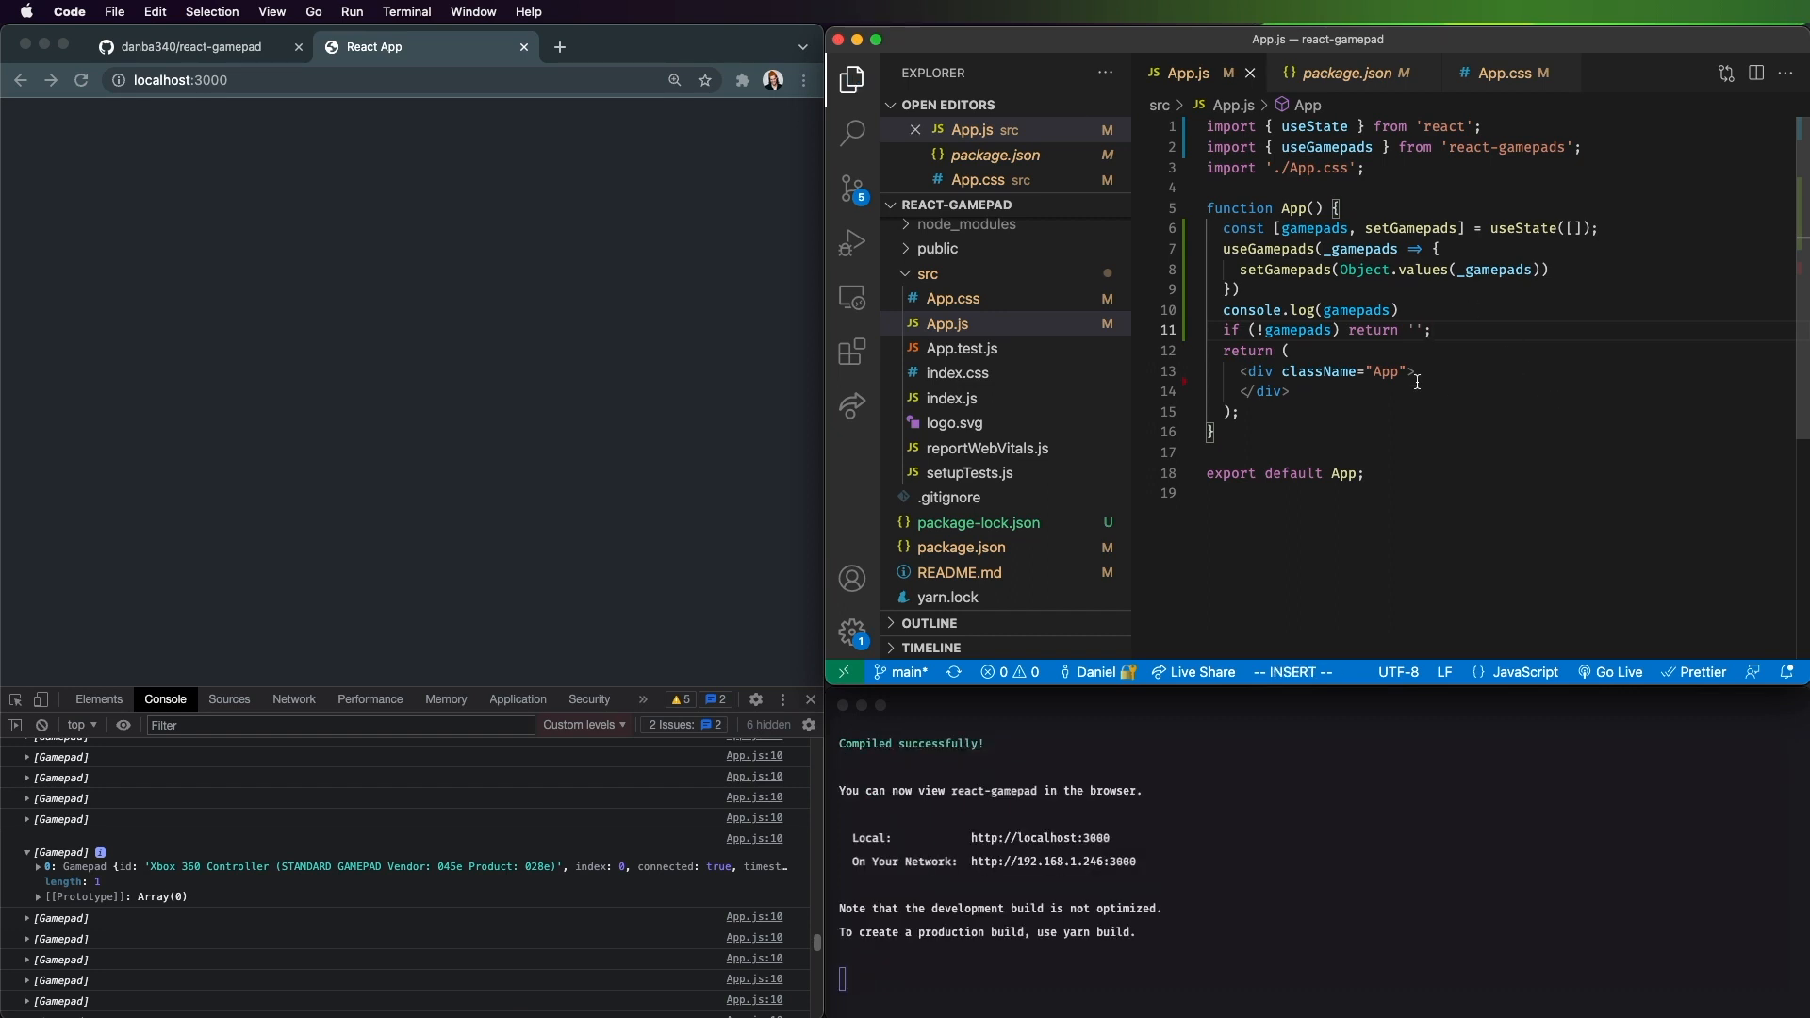
Step: Map each gamepad to a div showing an ID label with gp.id
text({gamepads.length &&)
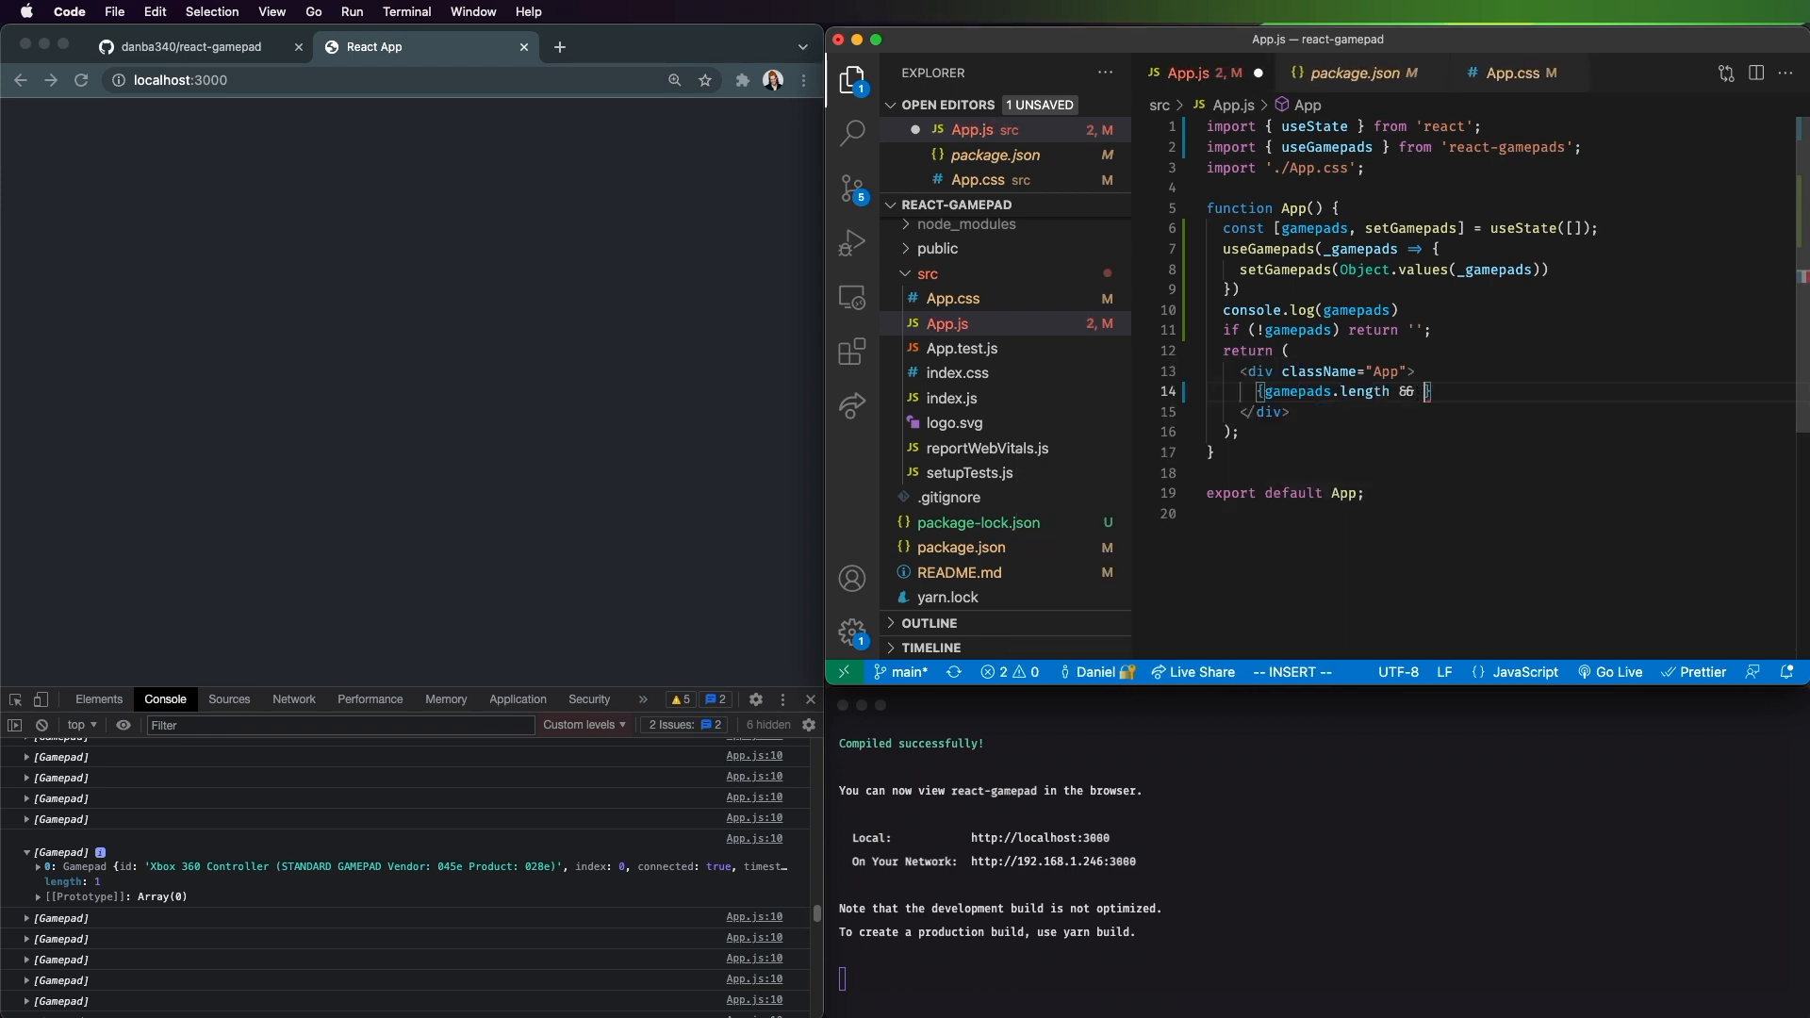
text(gamepads)
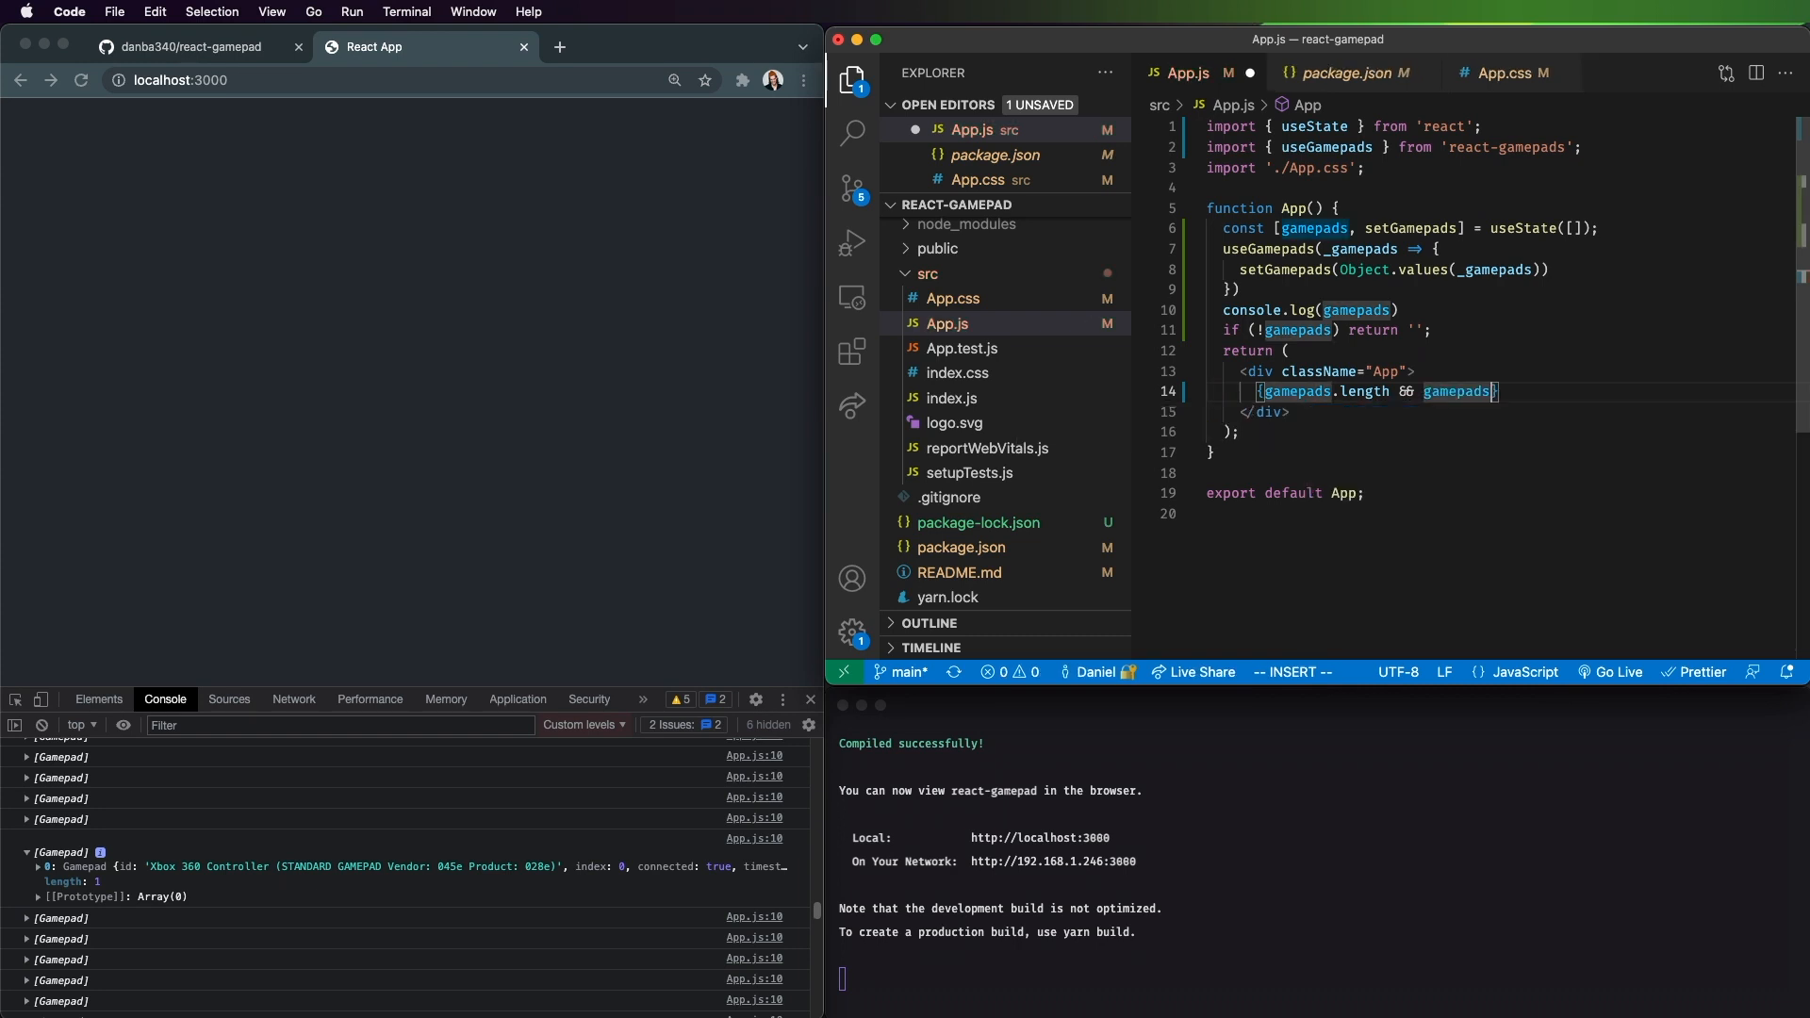
text(.map()
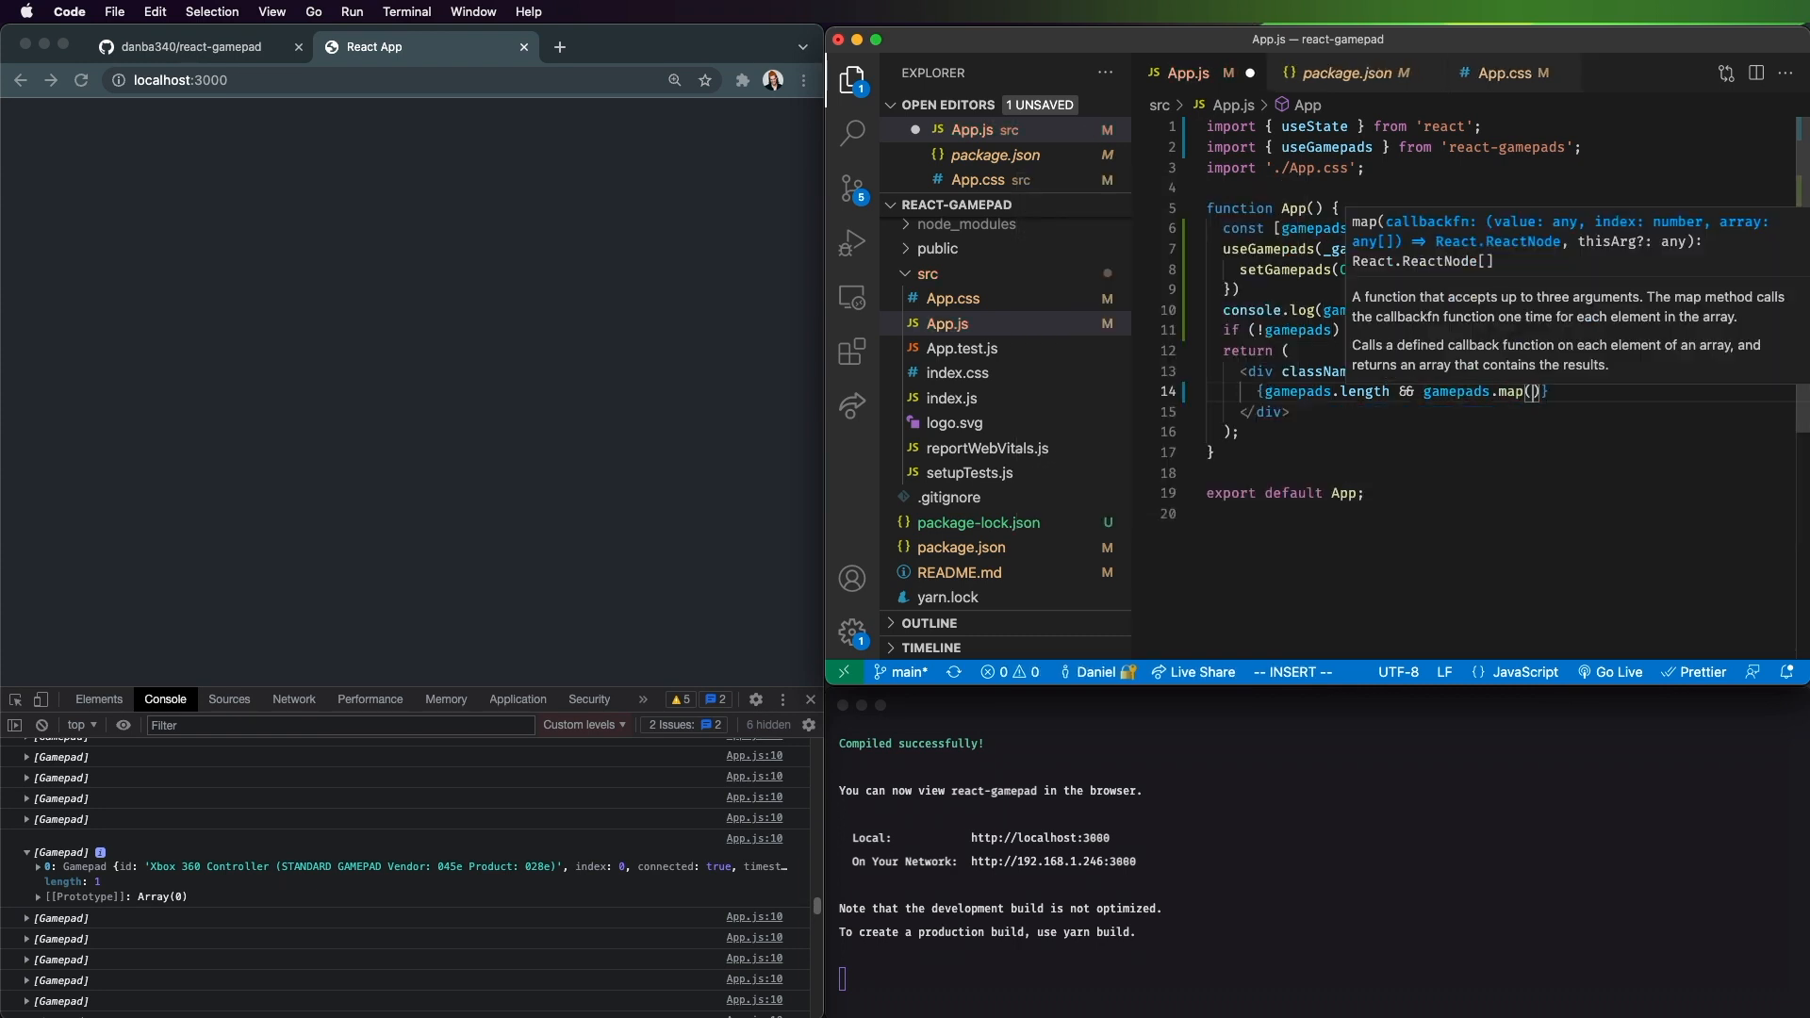
text(gp => {)
text(<div><span>ID:</span></div>)
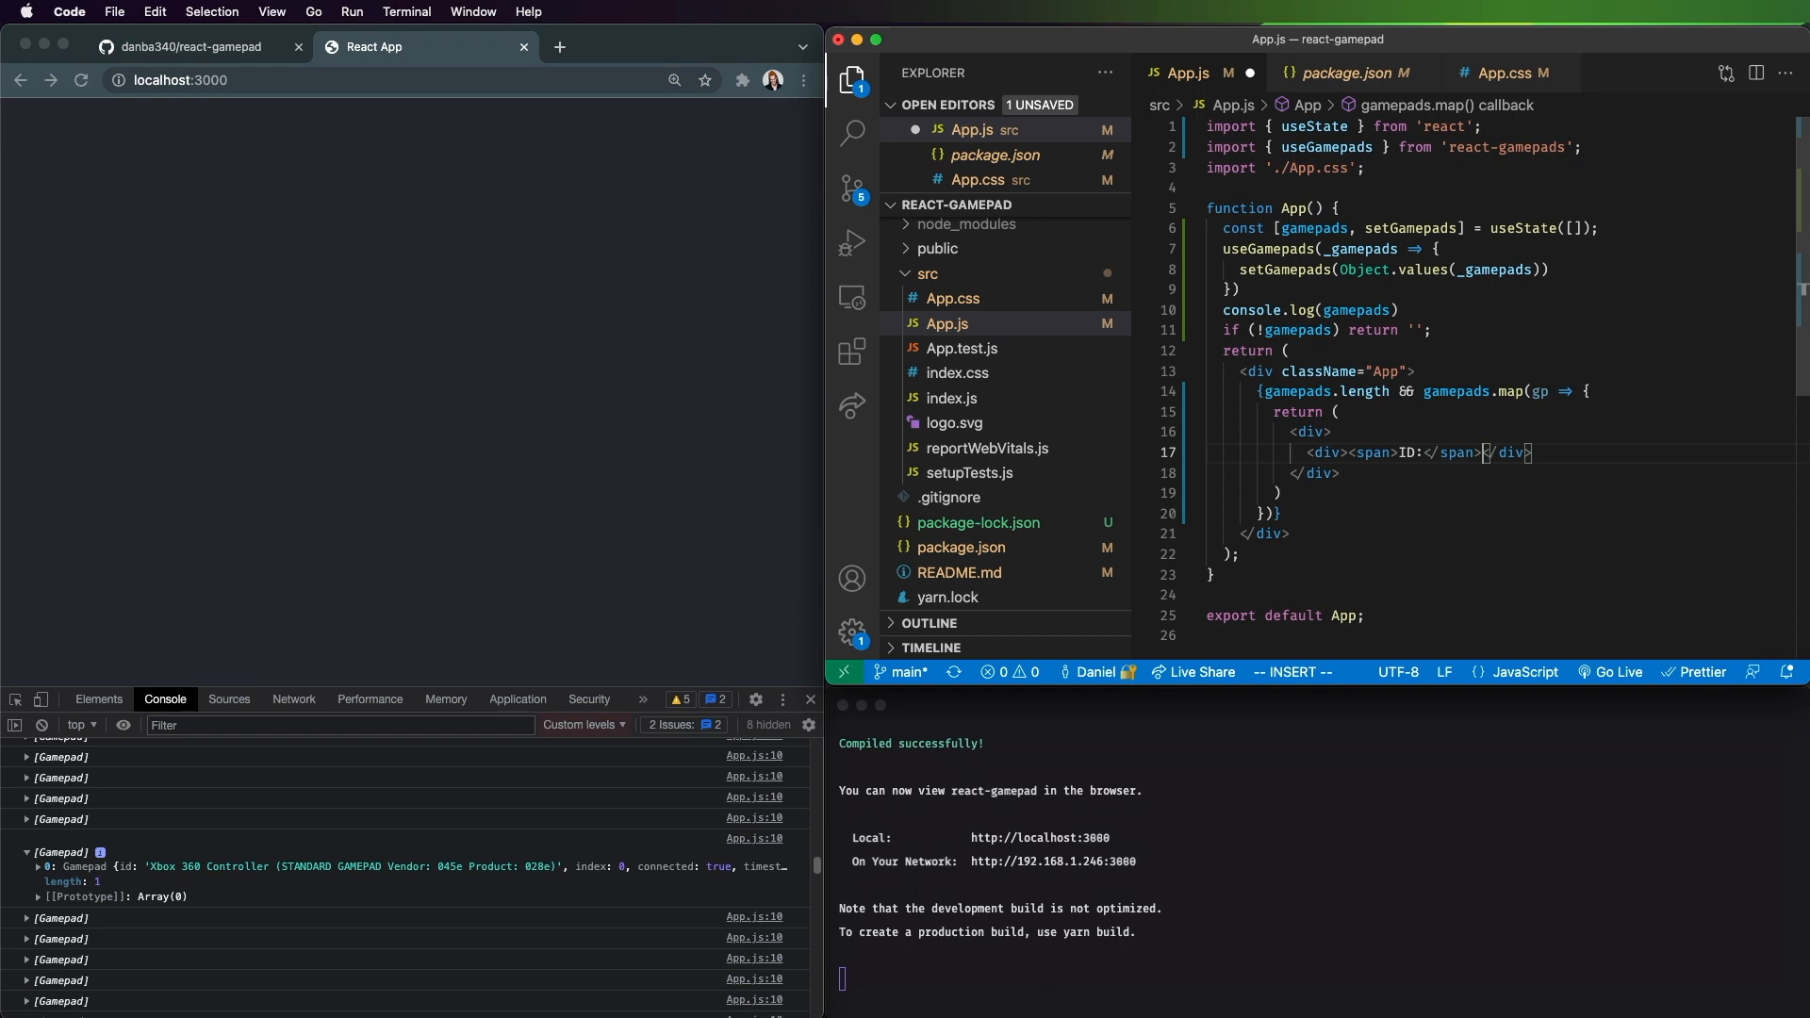
text(gp.id)
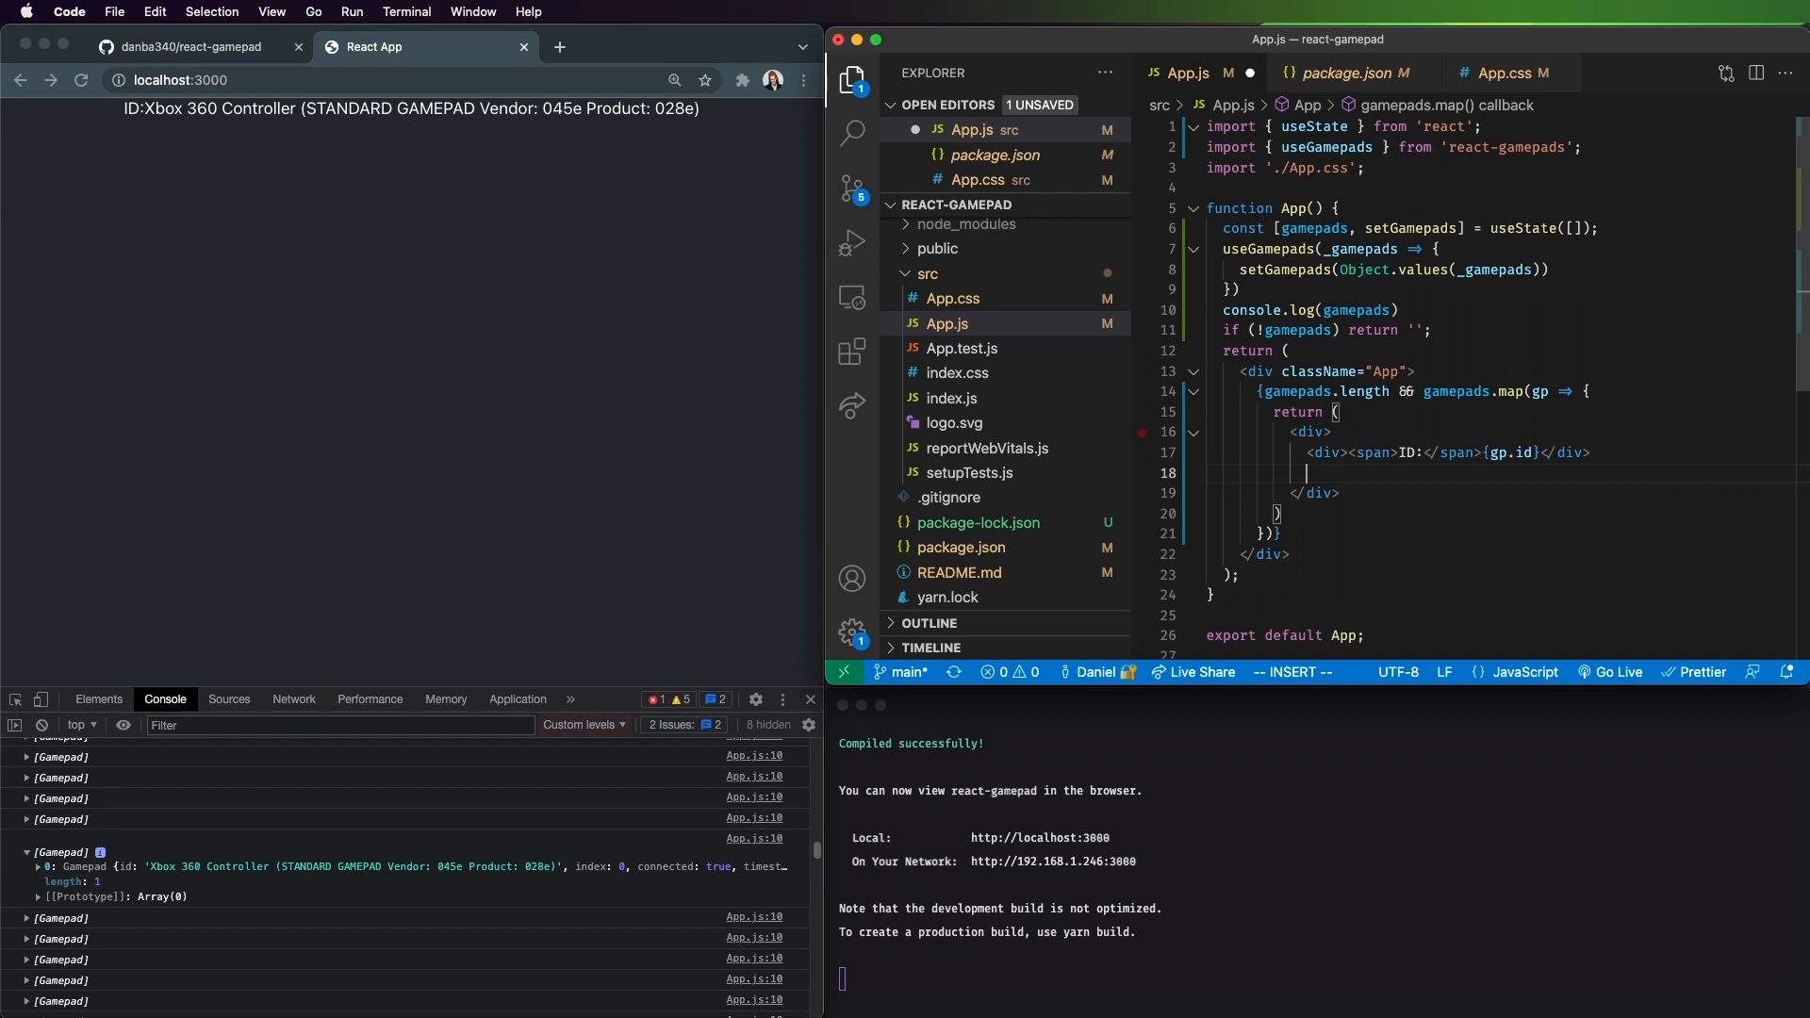
Step: Map gp.buttons to rows showing #{index + 1} and the button
text({})
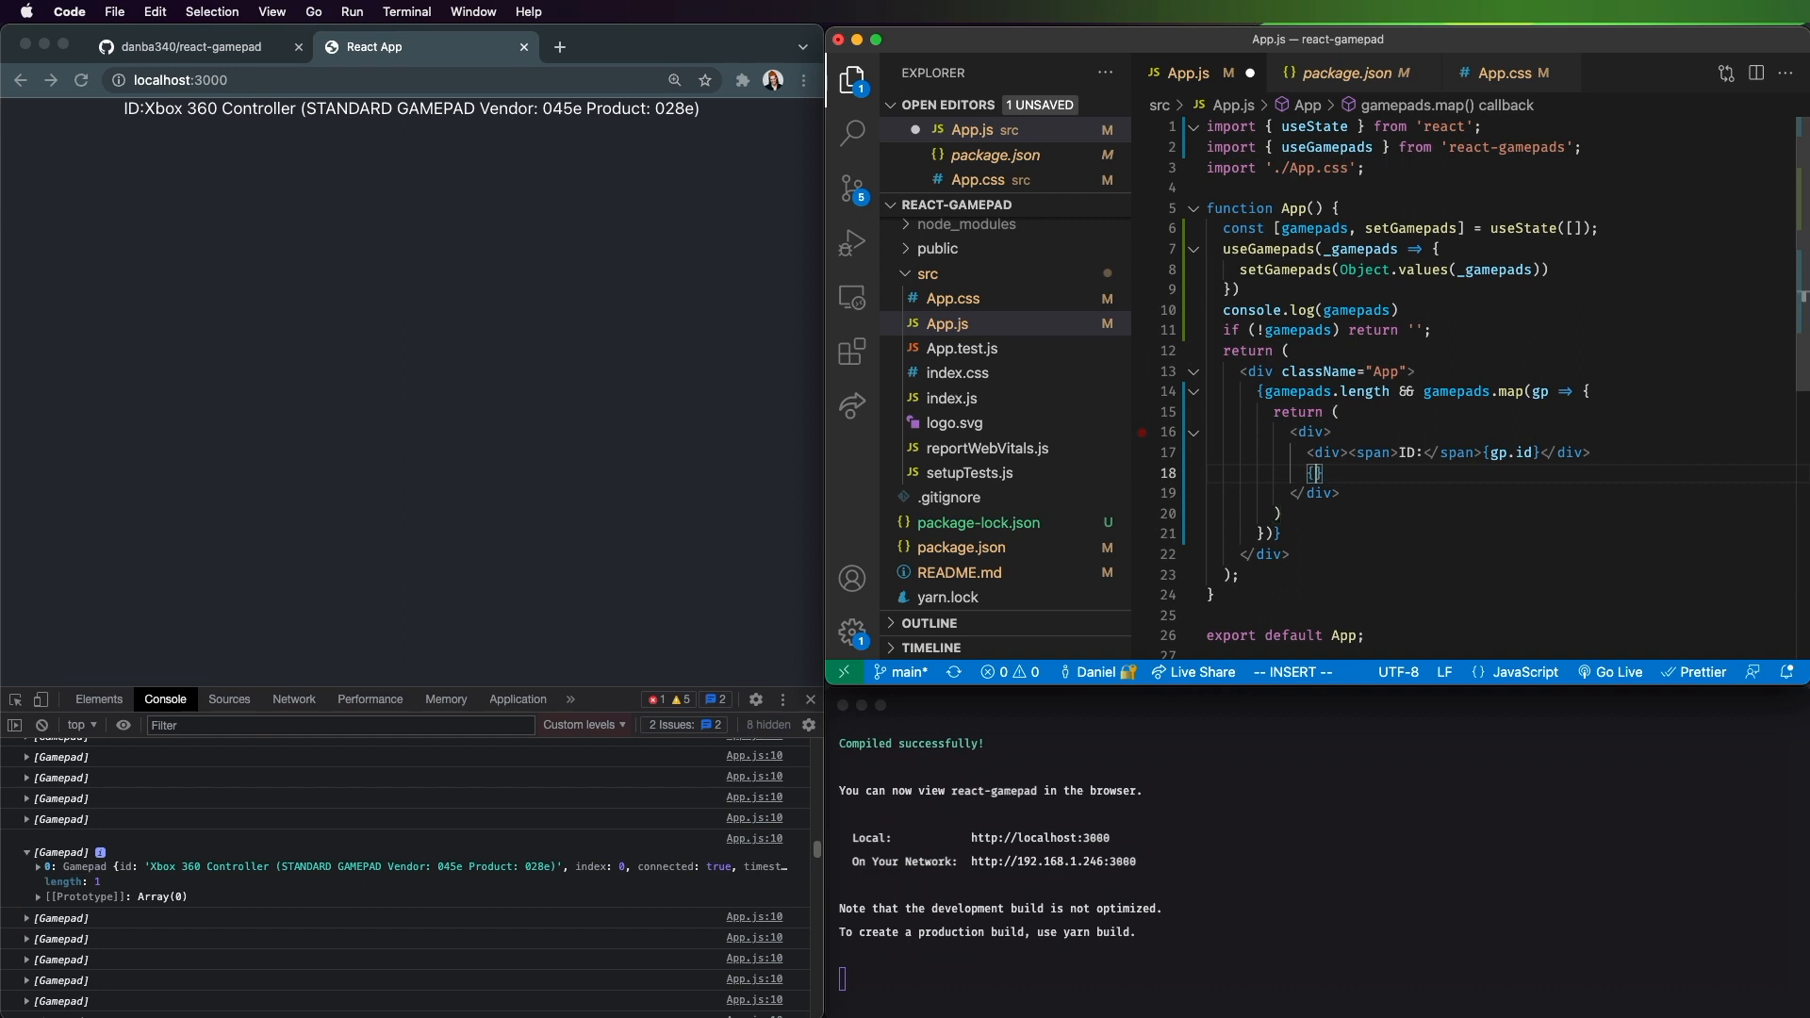
text(gp.)
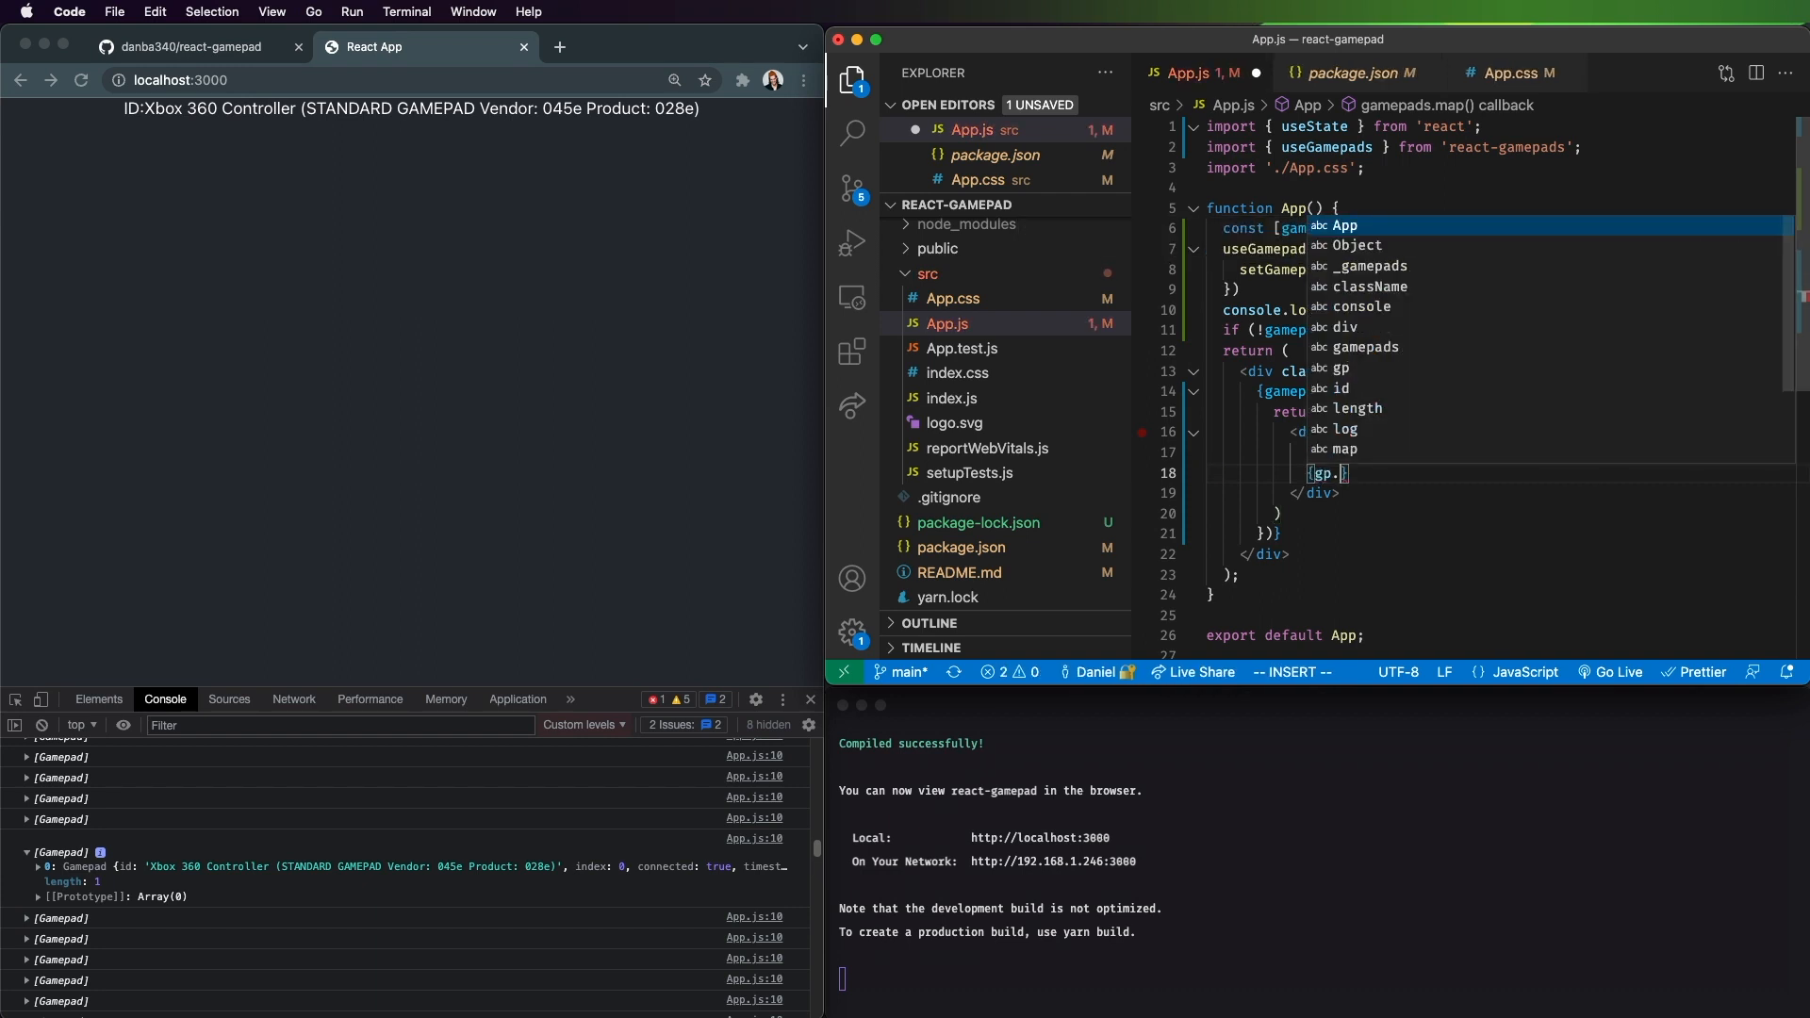
text(but)
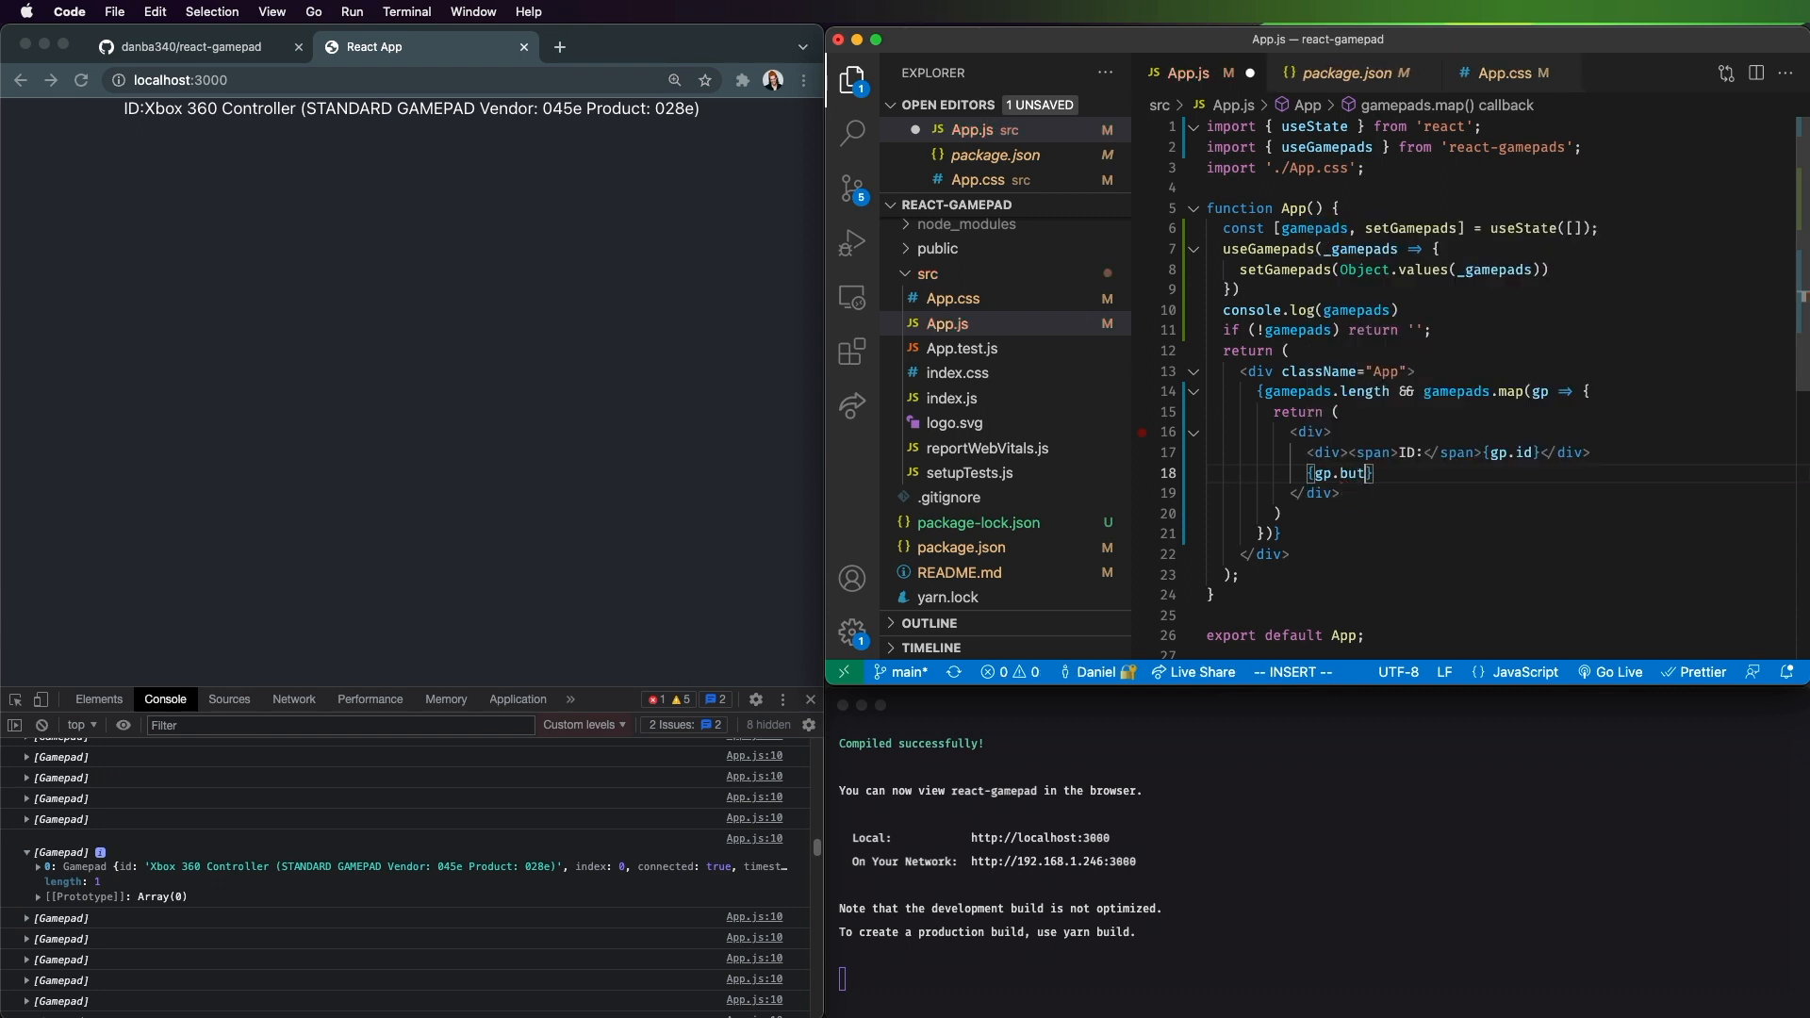
text(tons.mao)
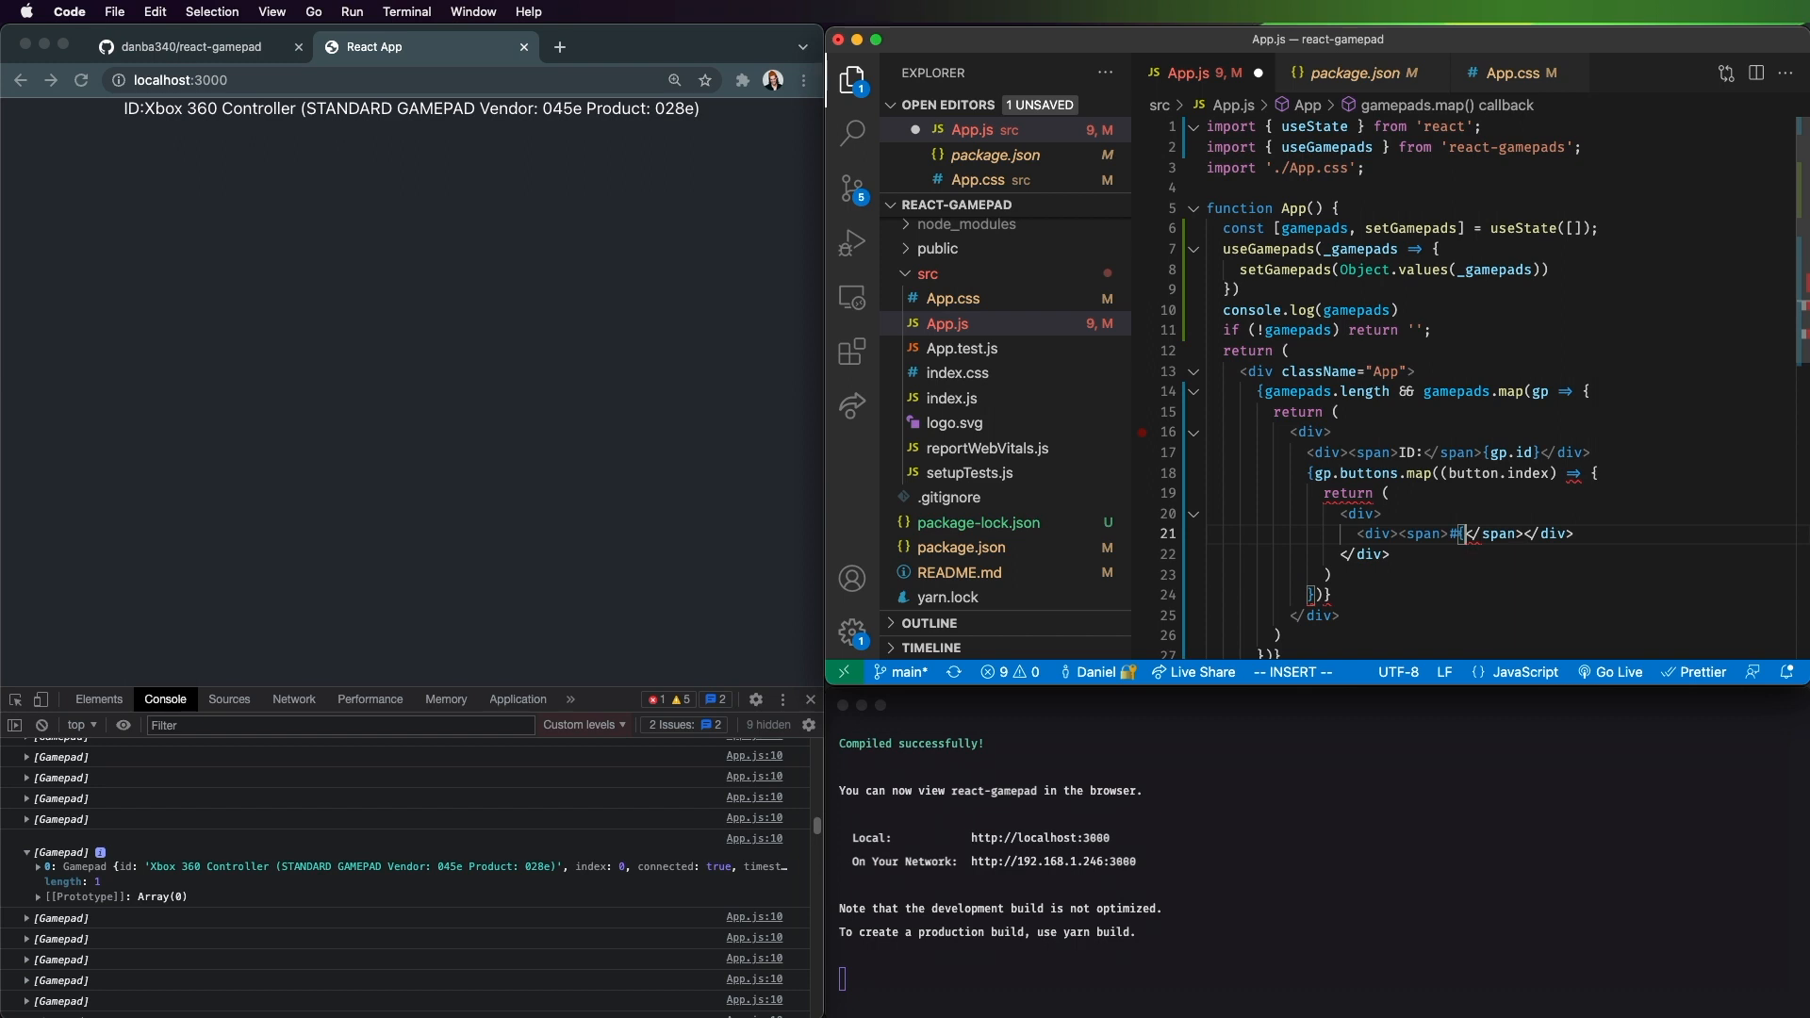
text({index =)
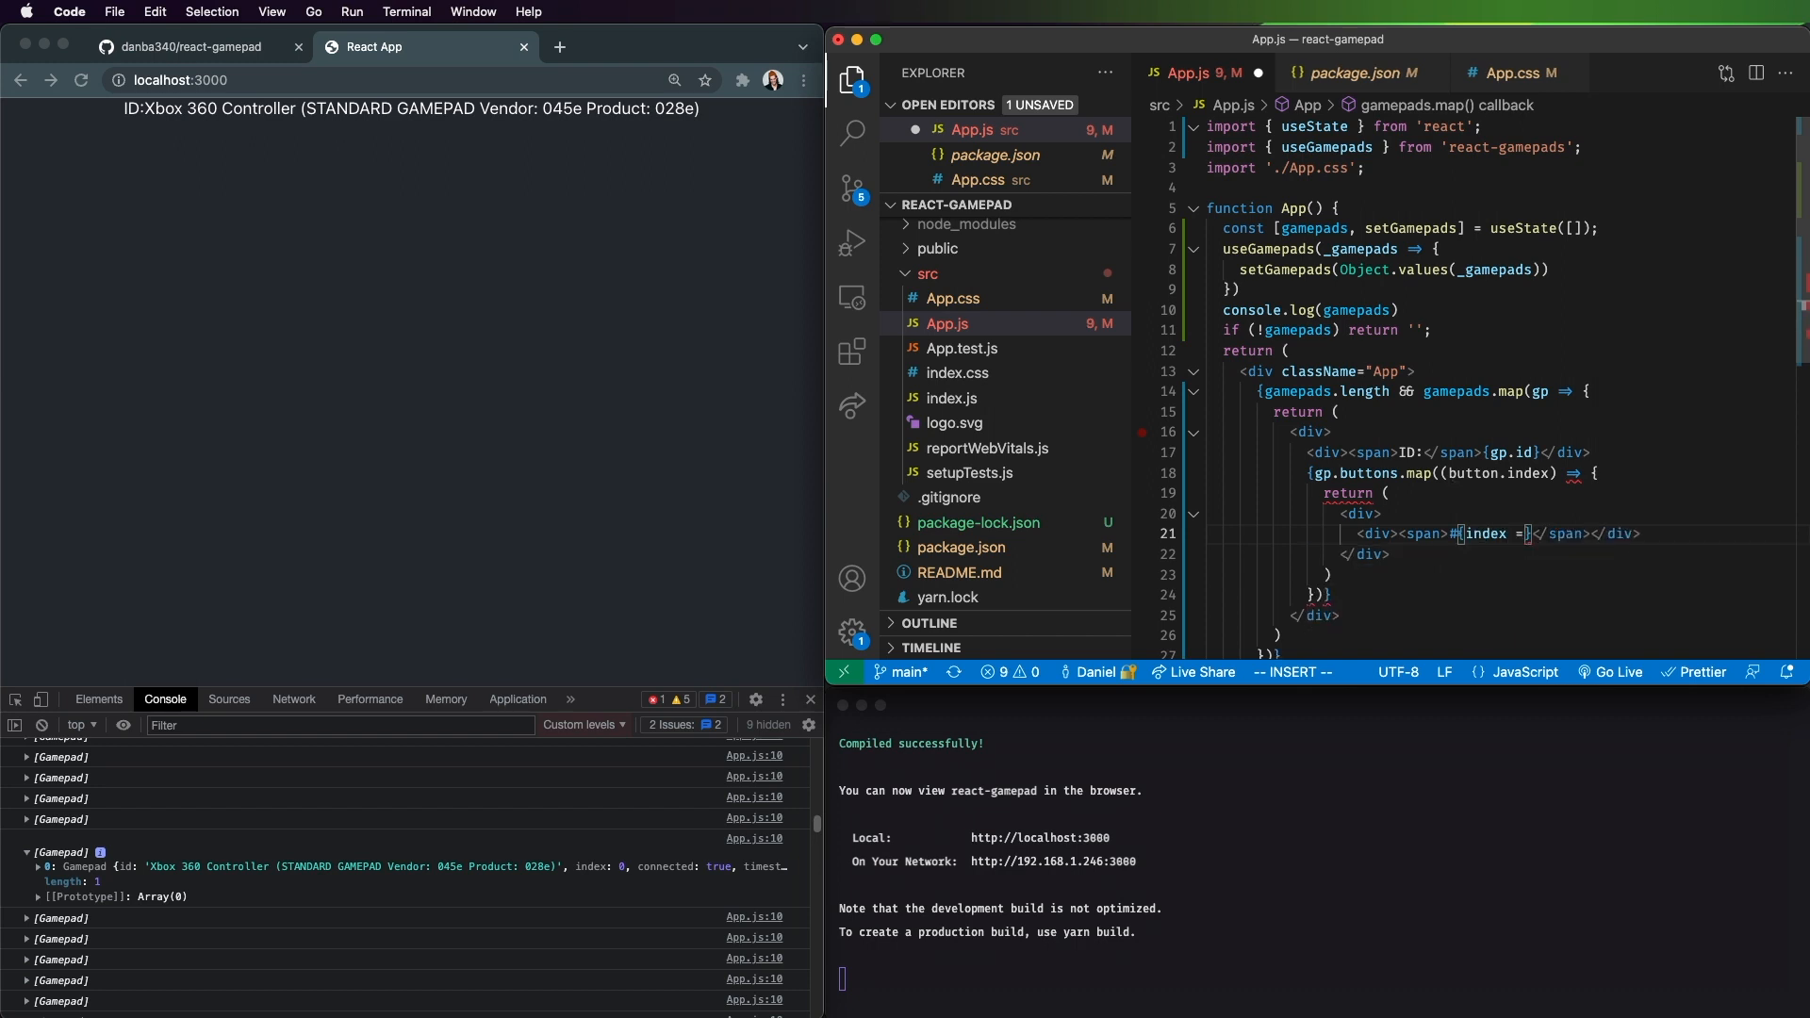
text(+ 1}</span><span>{button)
click(1456, 472)
text(, )
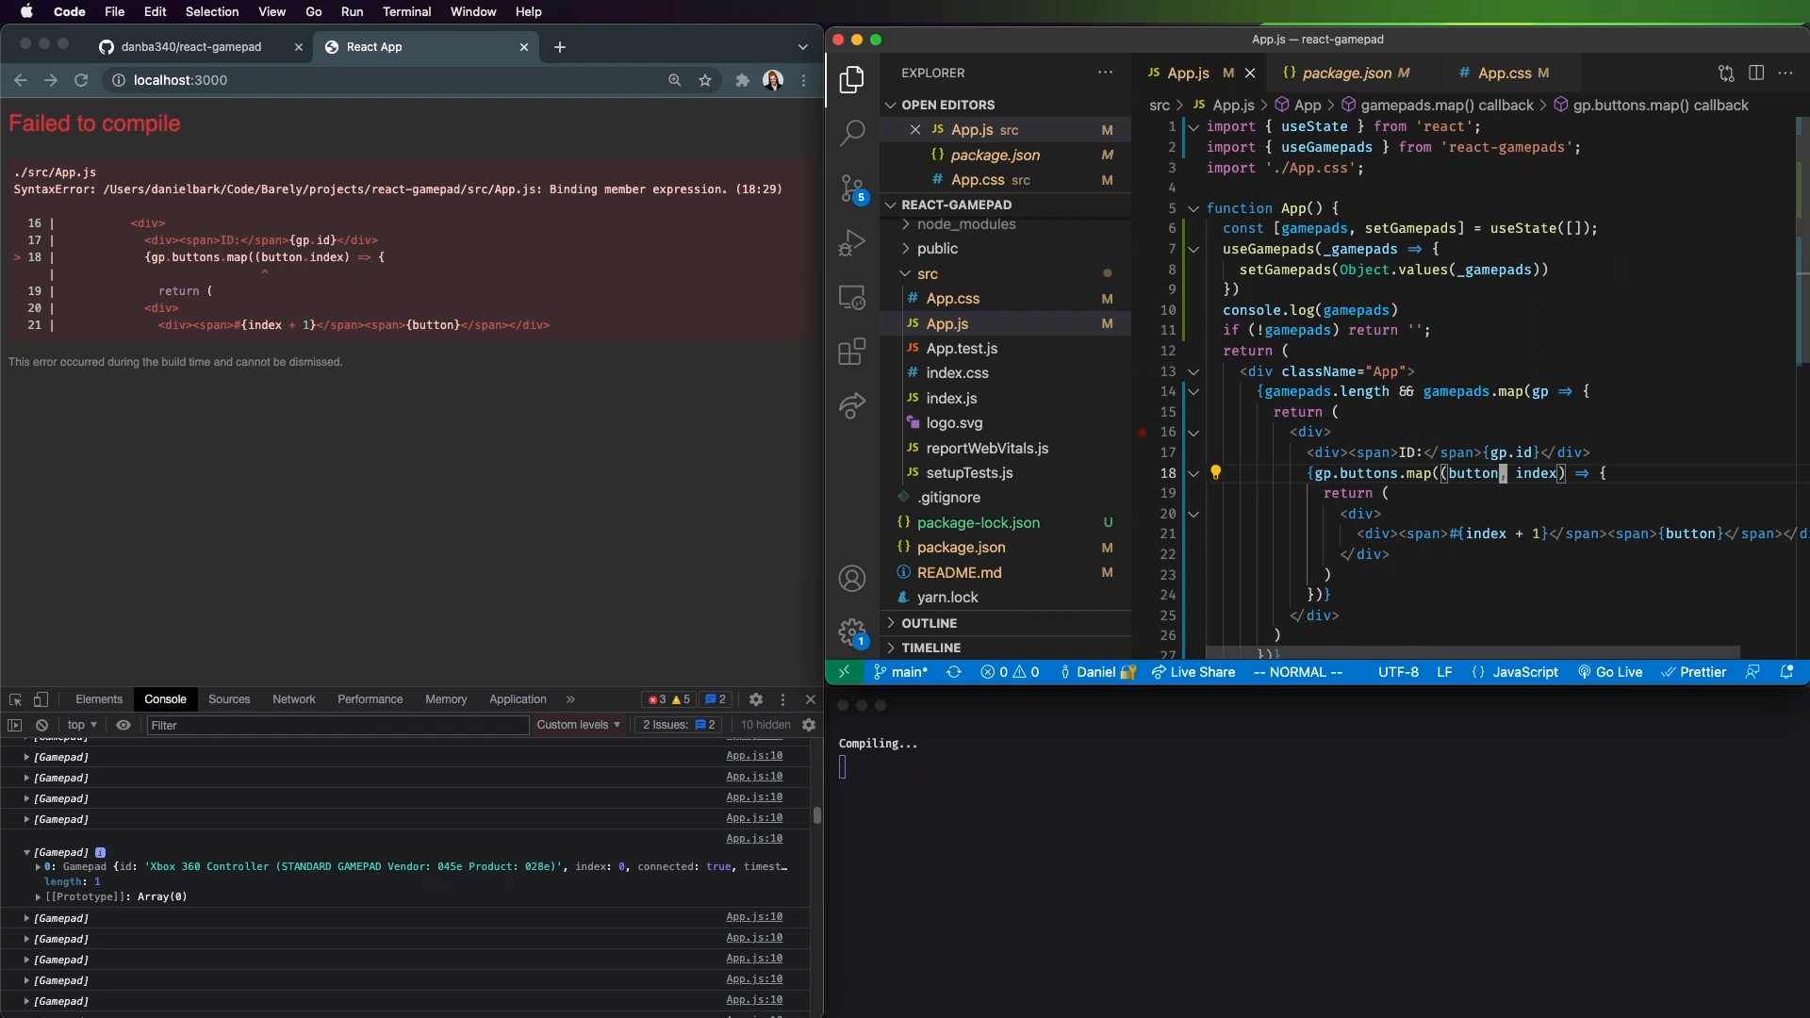
Step: Log each button and render button.value so buttons #1–#17 show 0
text(console.log(button)
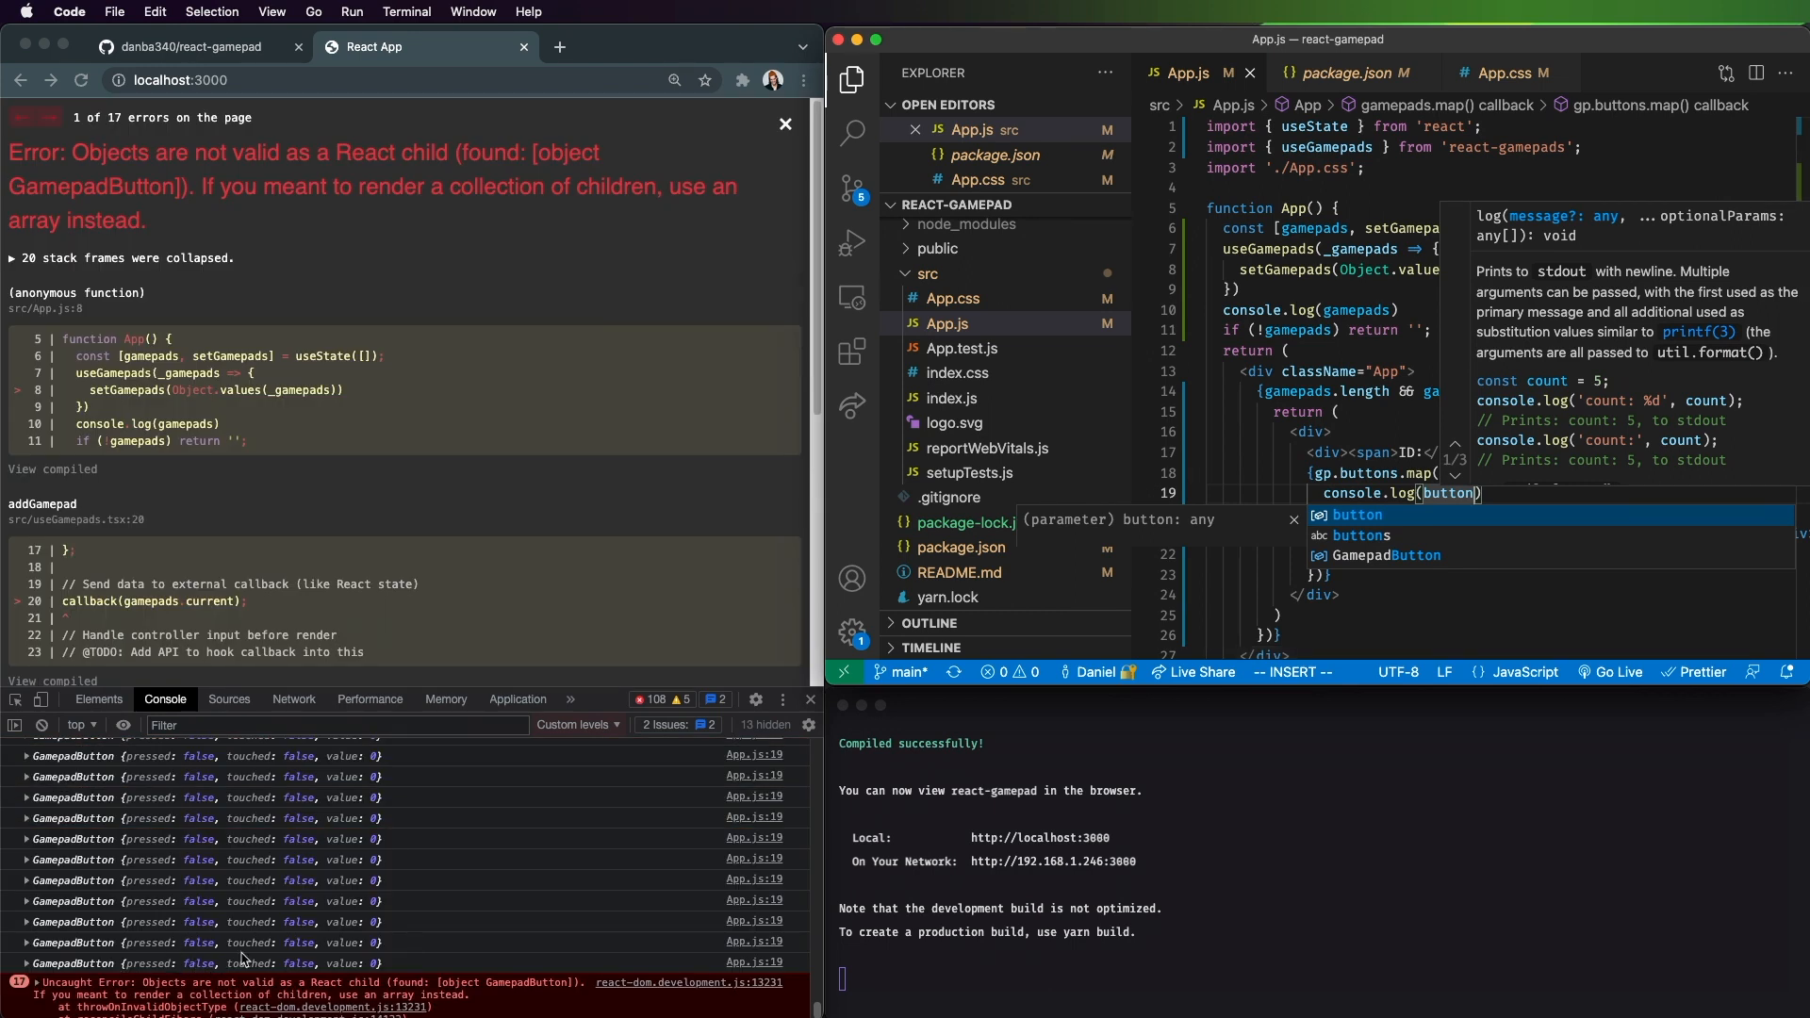
click(1386, 554)
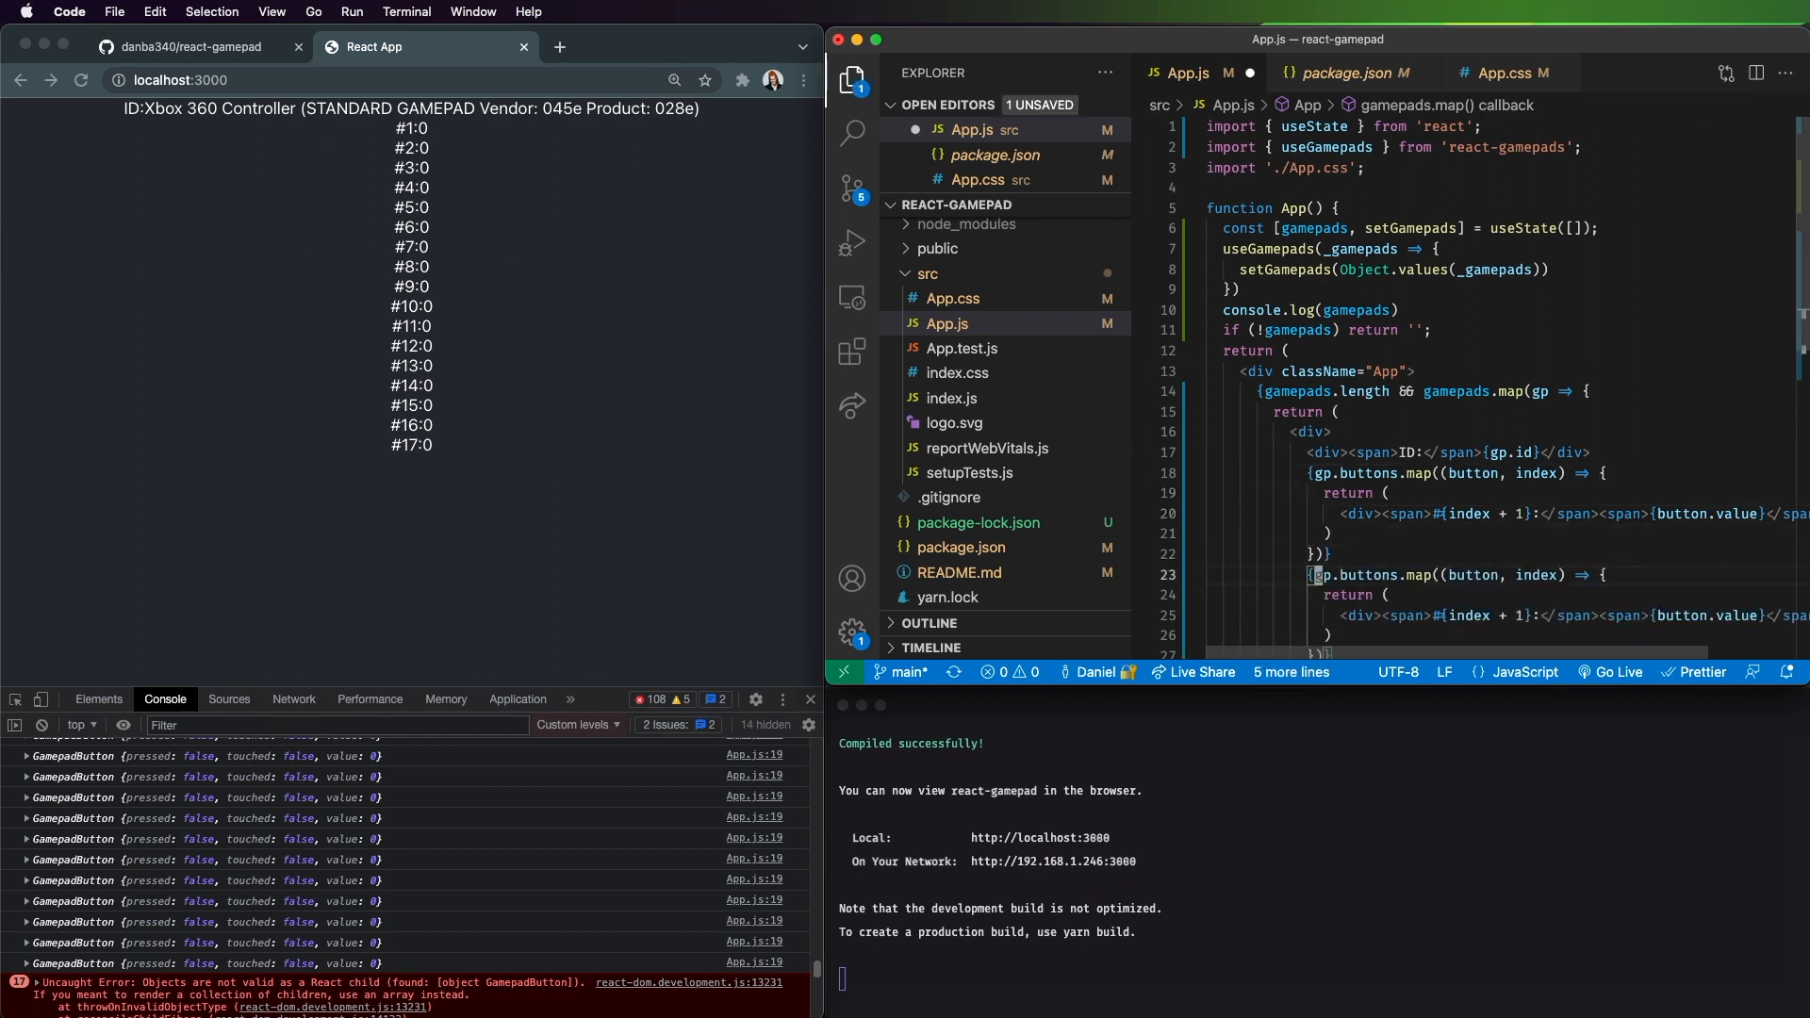
Step: Turn the duplicated block into gp.axes.map logging each stick, listing axes #1–#4
text(axe)
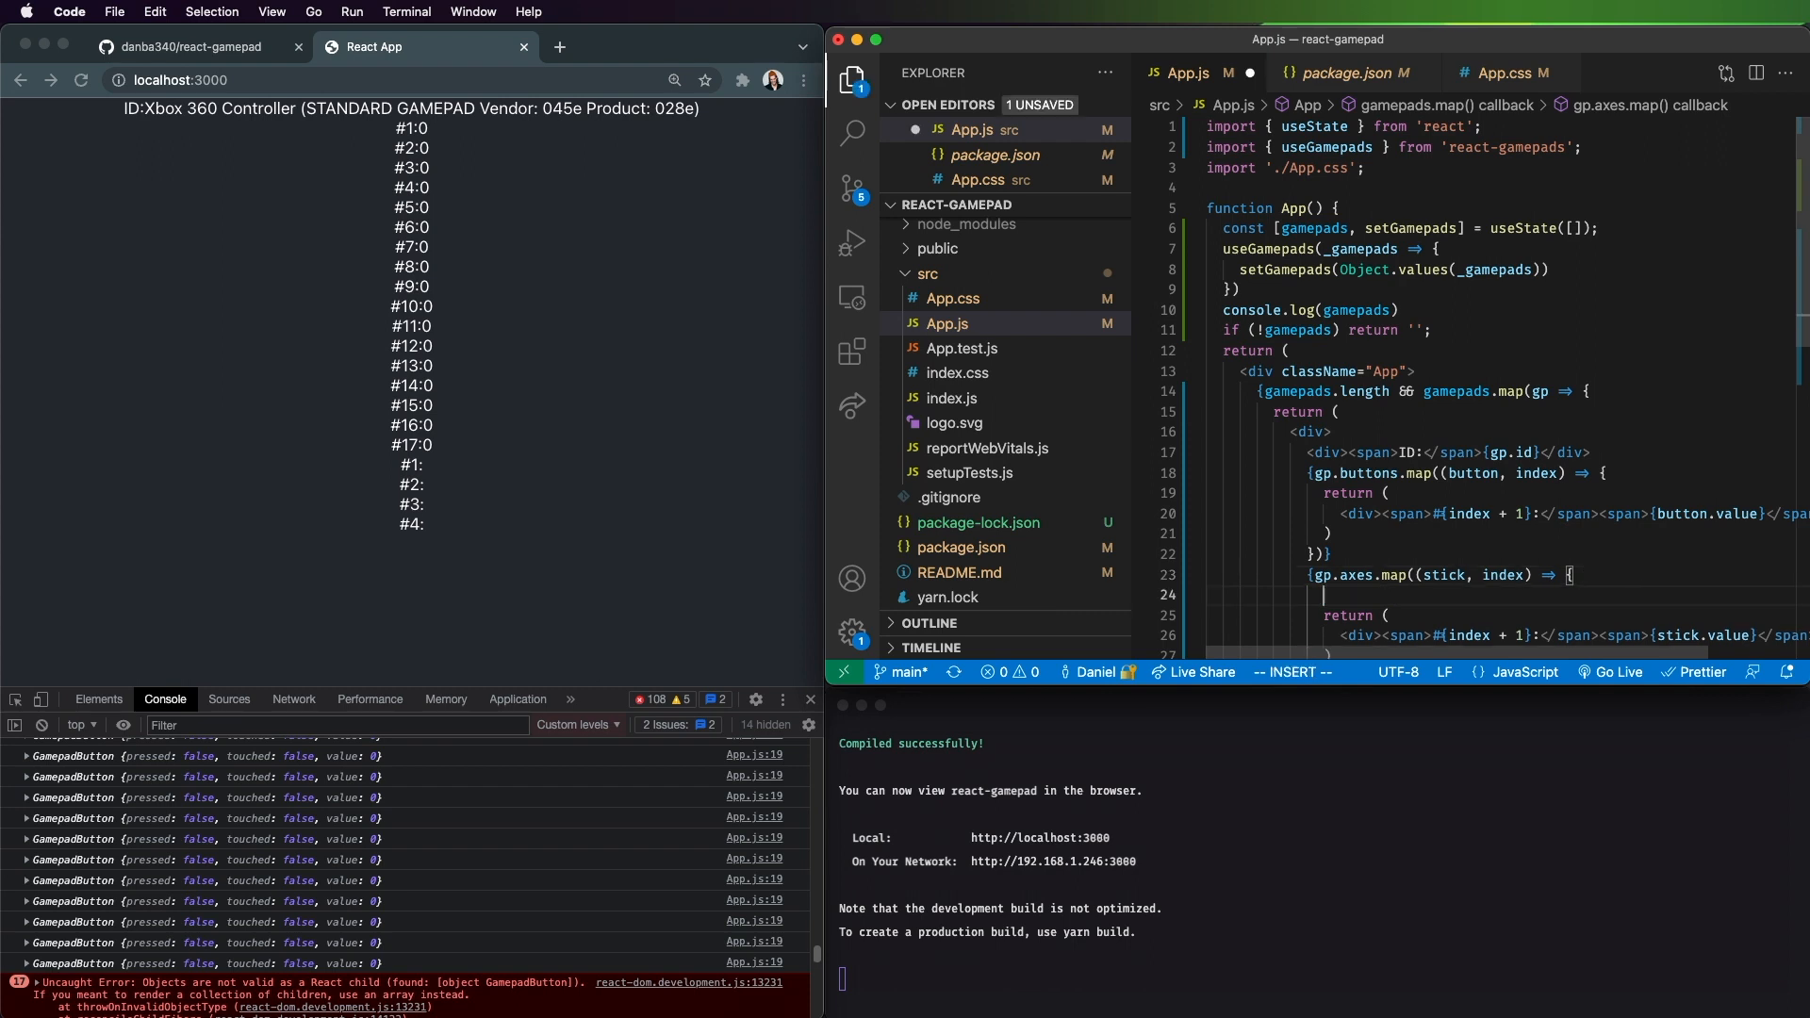
text(stick)
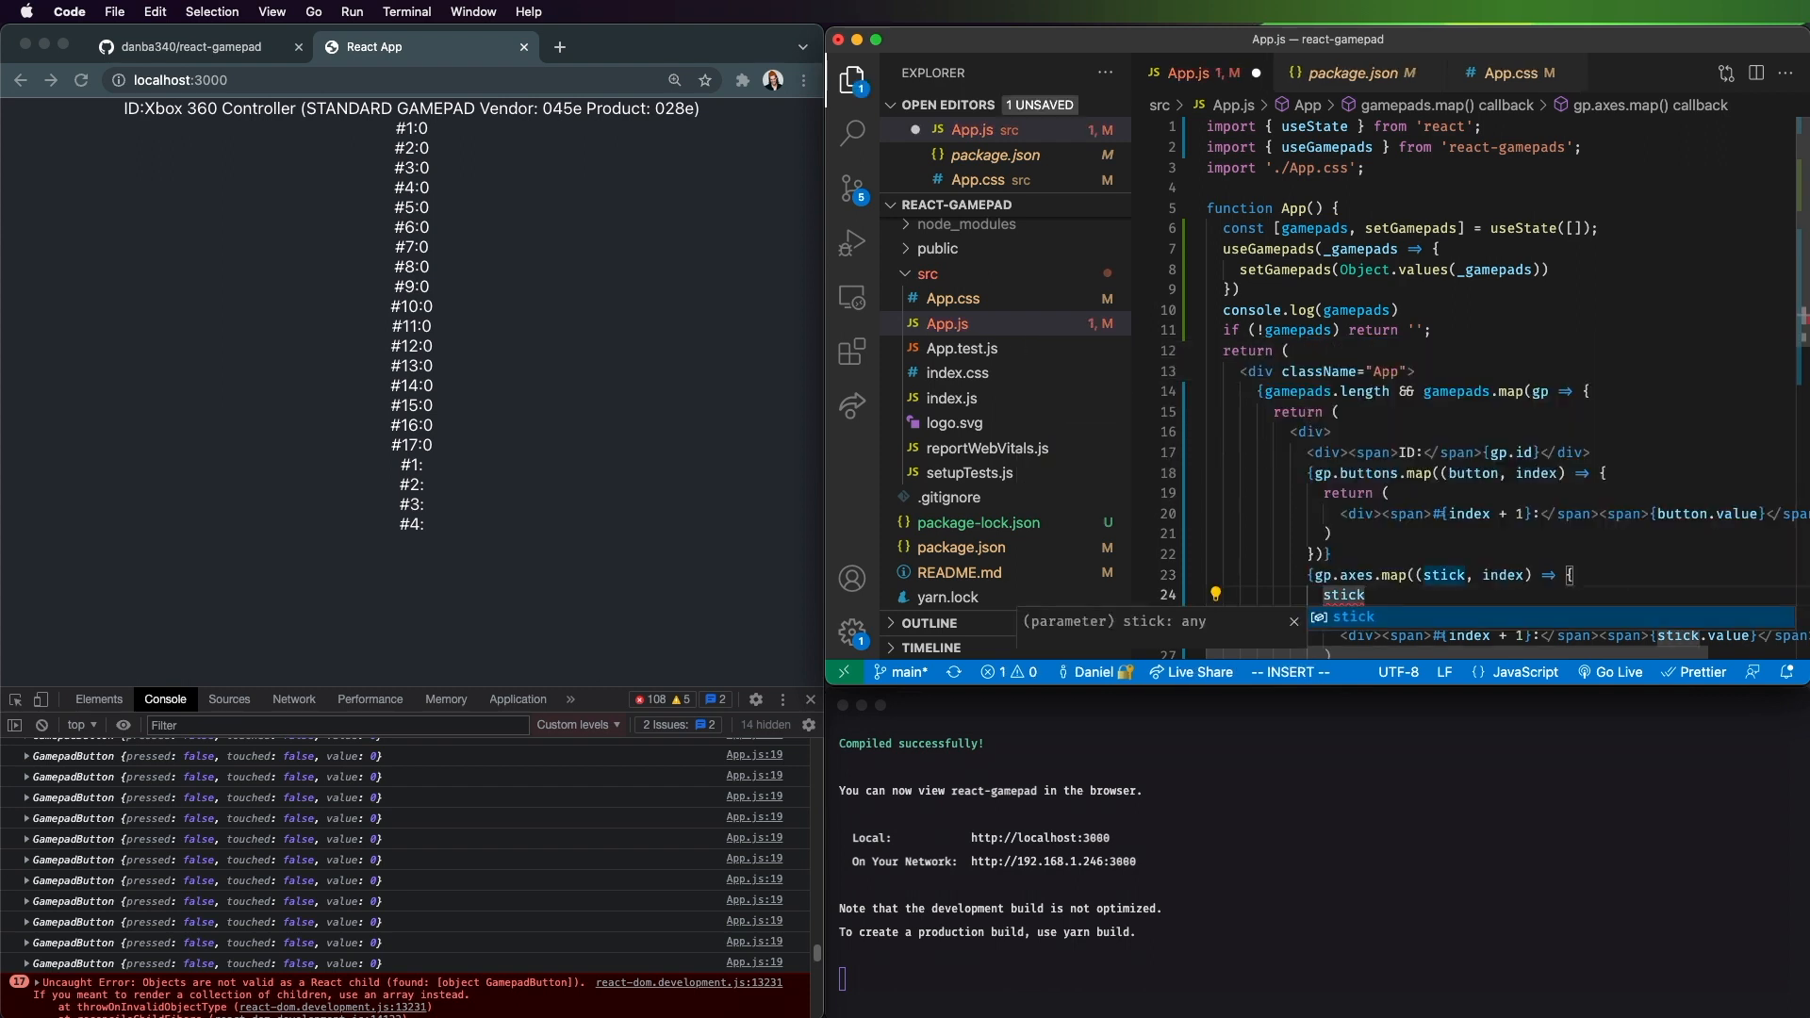
text(cl)
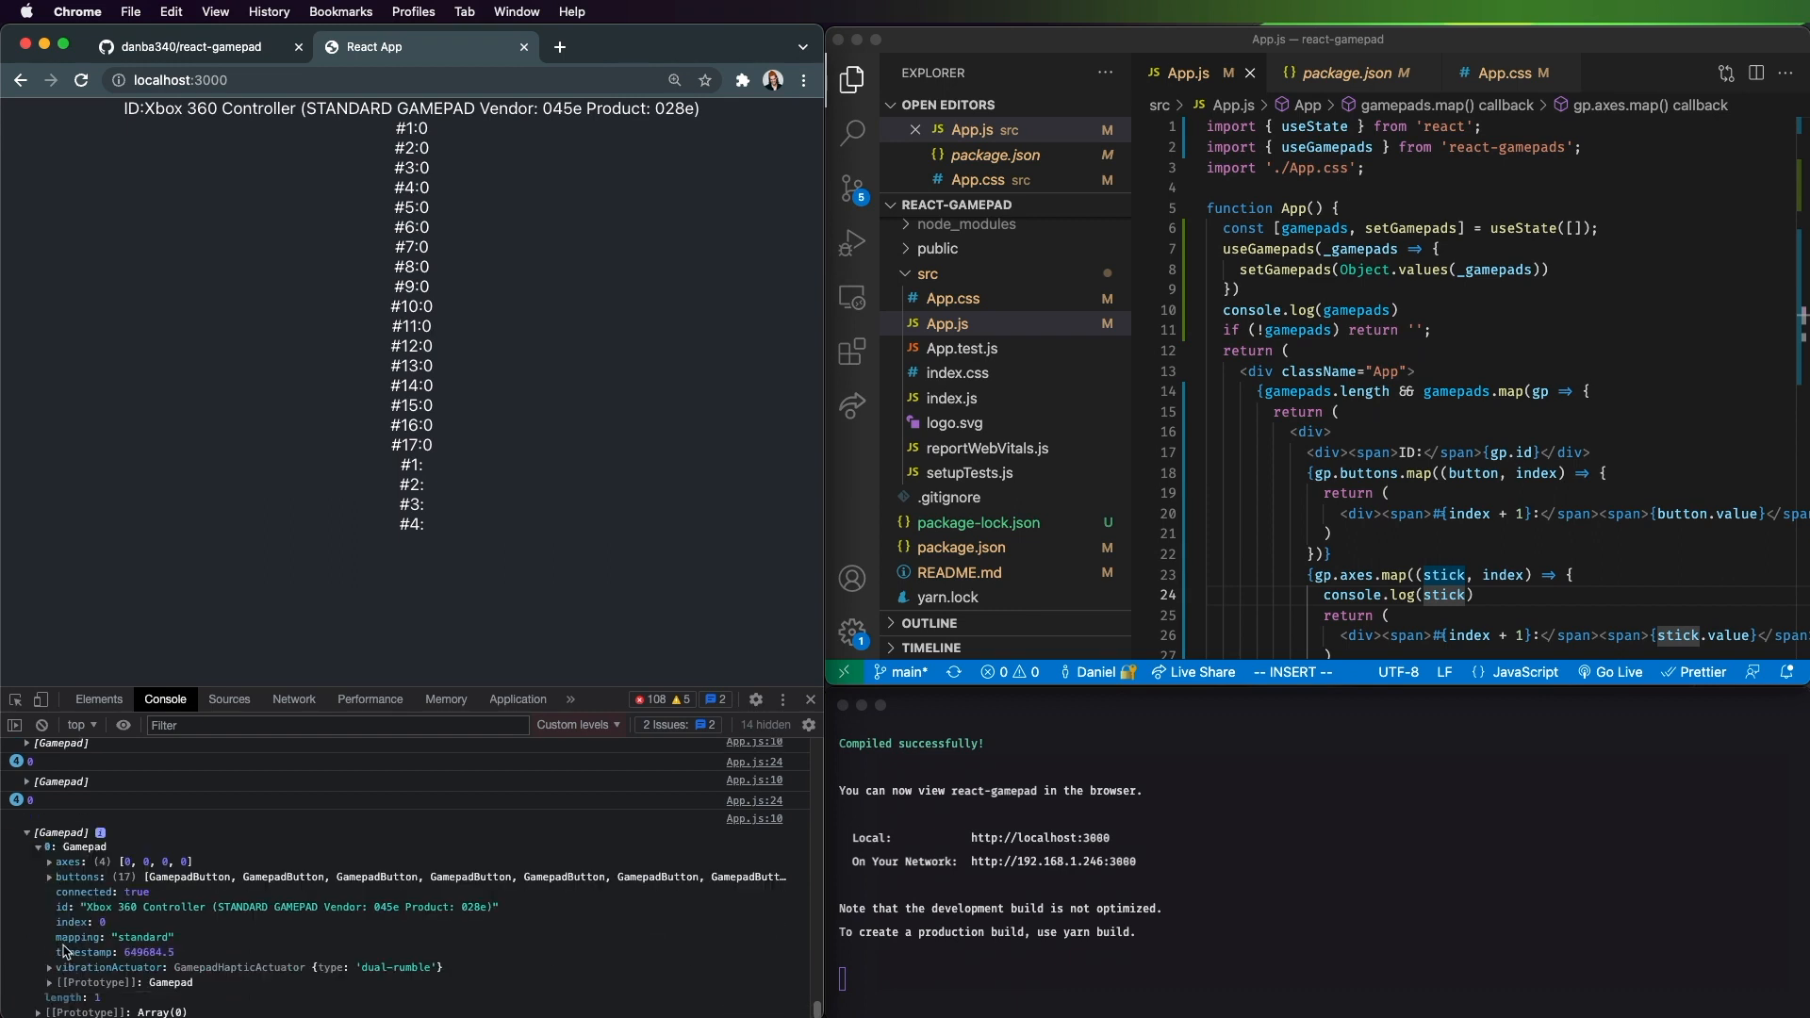
Step: Expand the logged Gamepad object's axes array to see four zero values
click(62, 861)
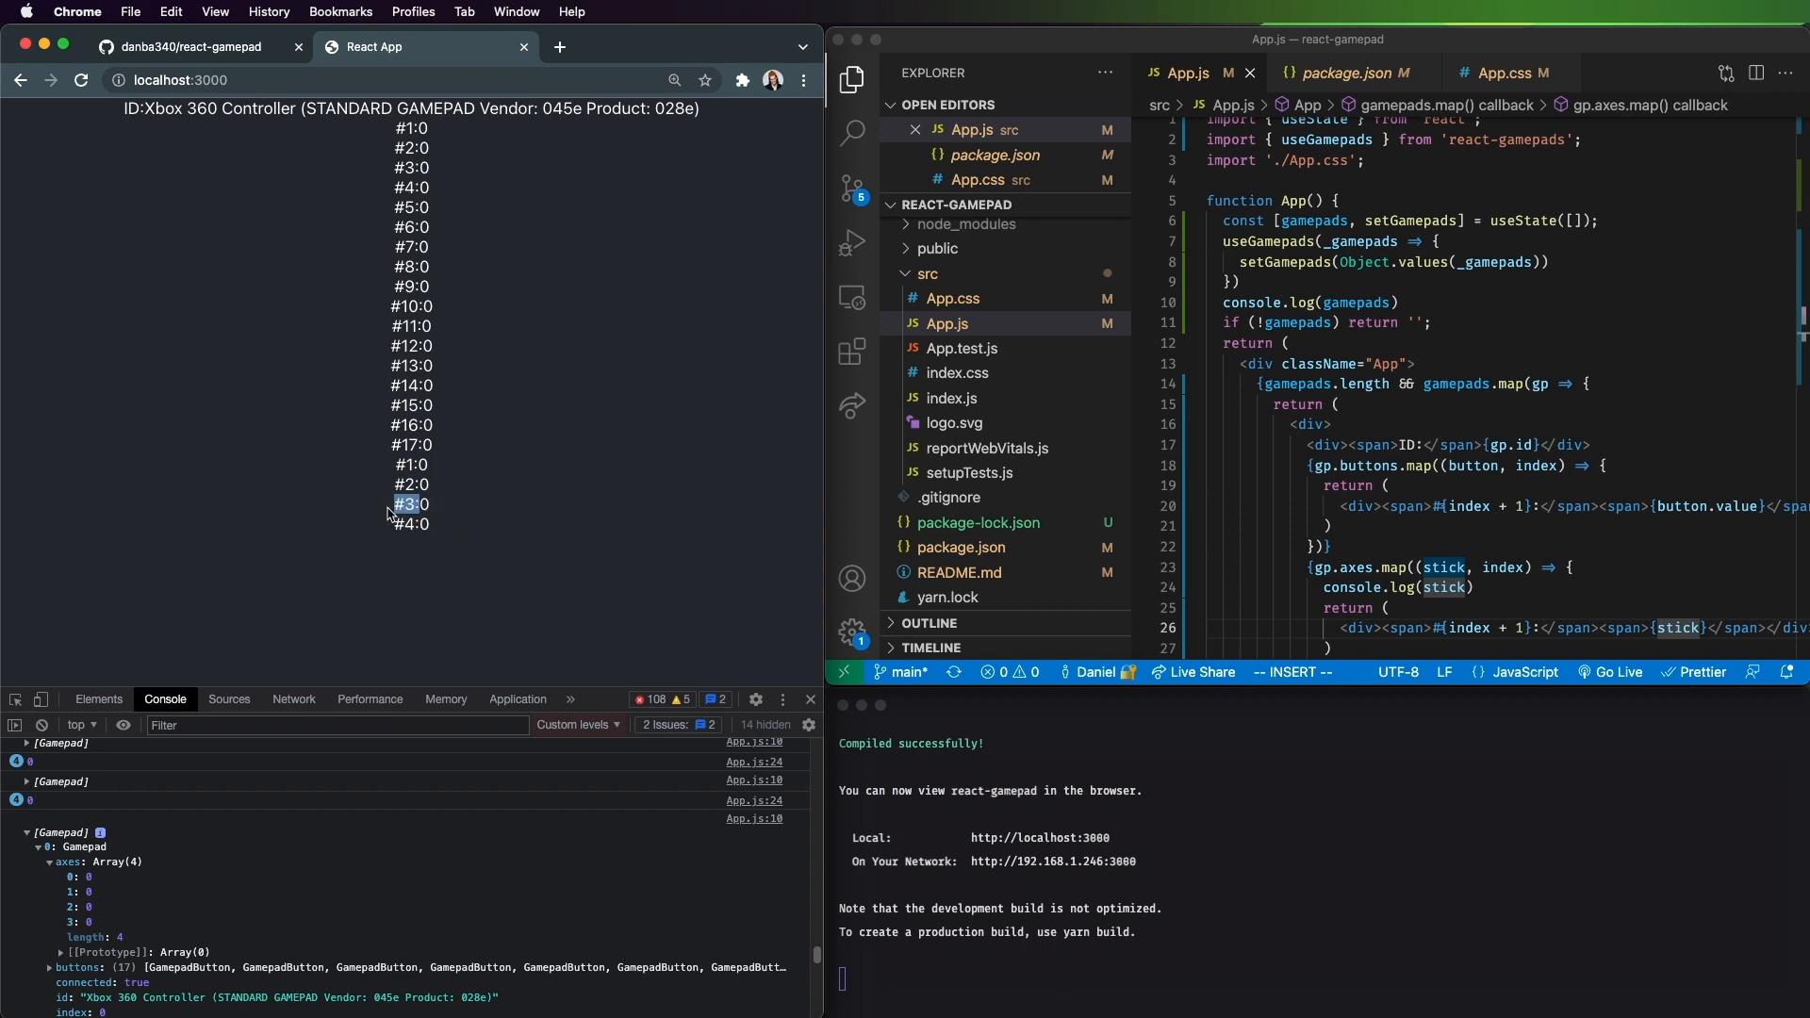
mouse_move(437, 528)
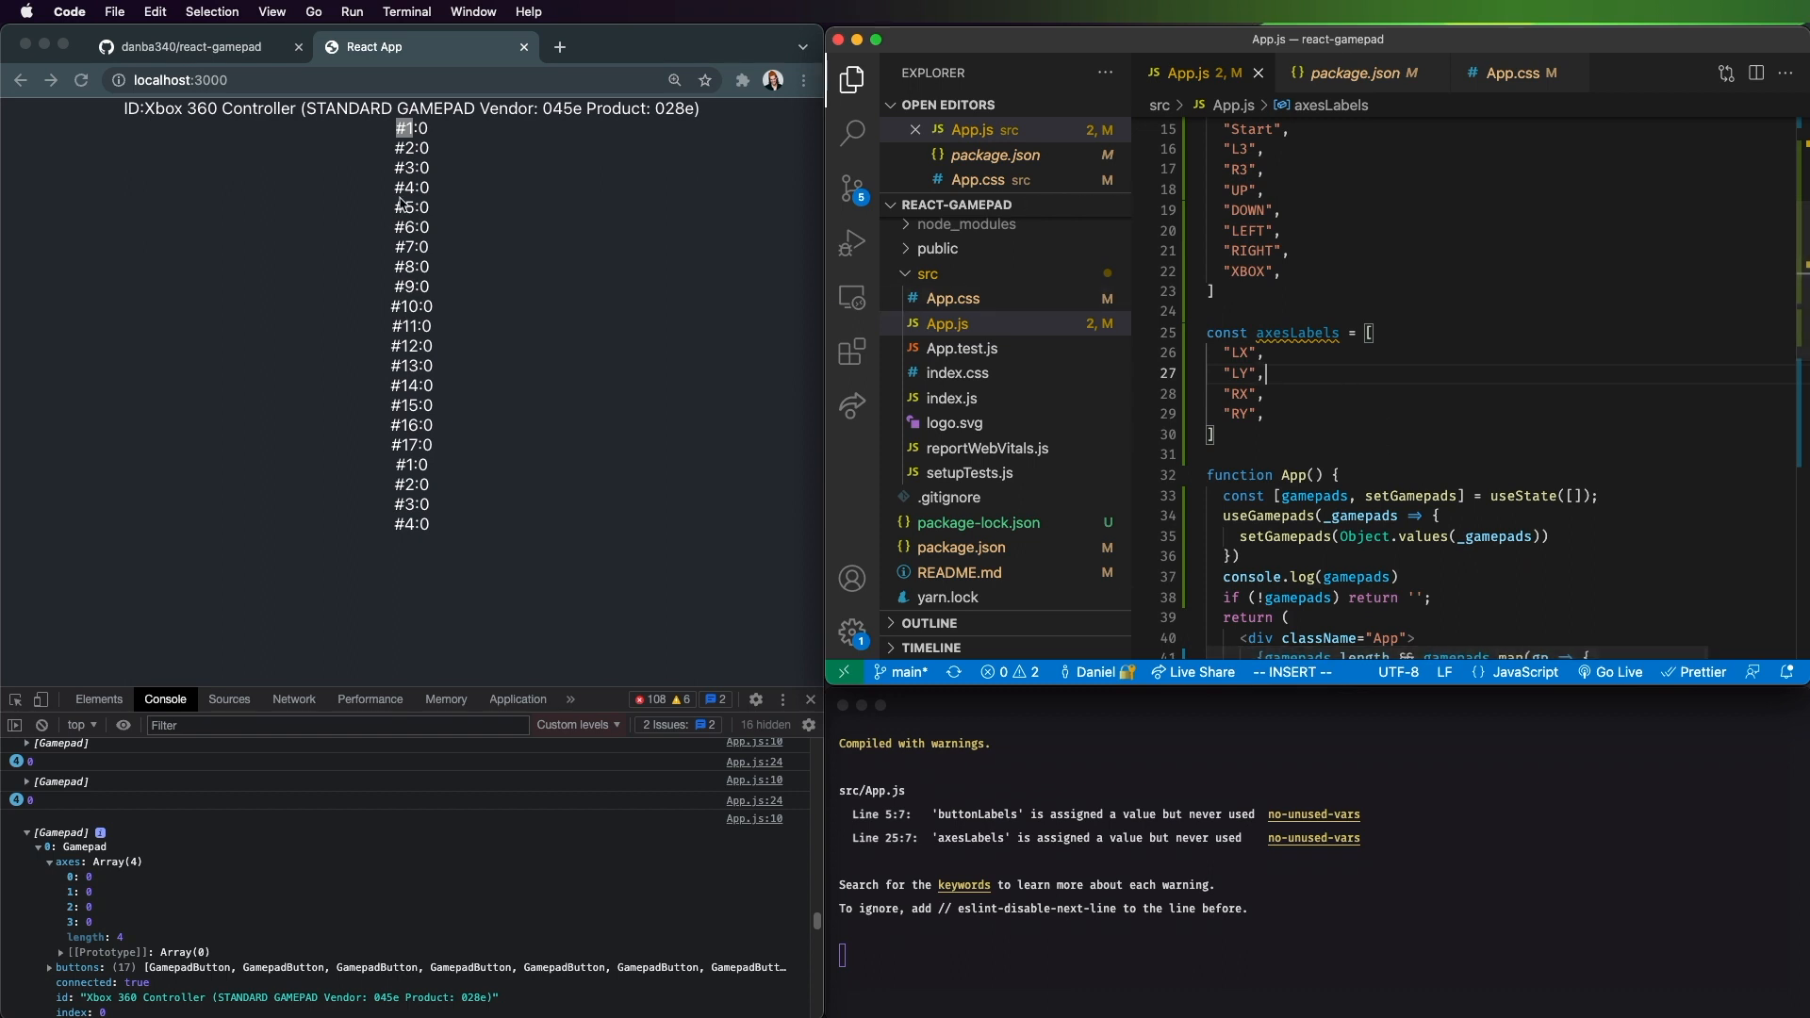
Step: Render button names from buttonLabels[index] and axis names from axesLabels[index]
scroll(down, 3)
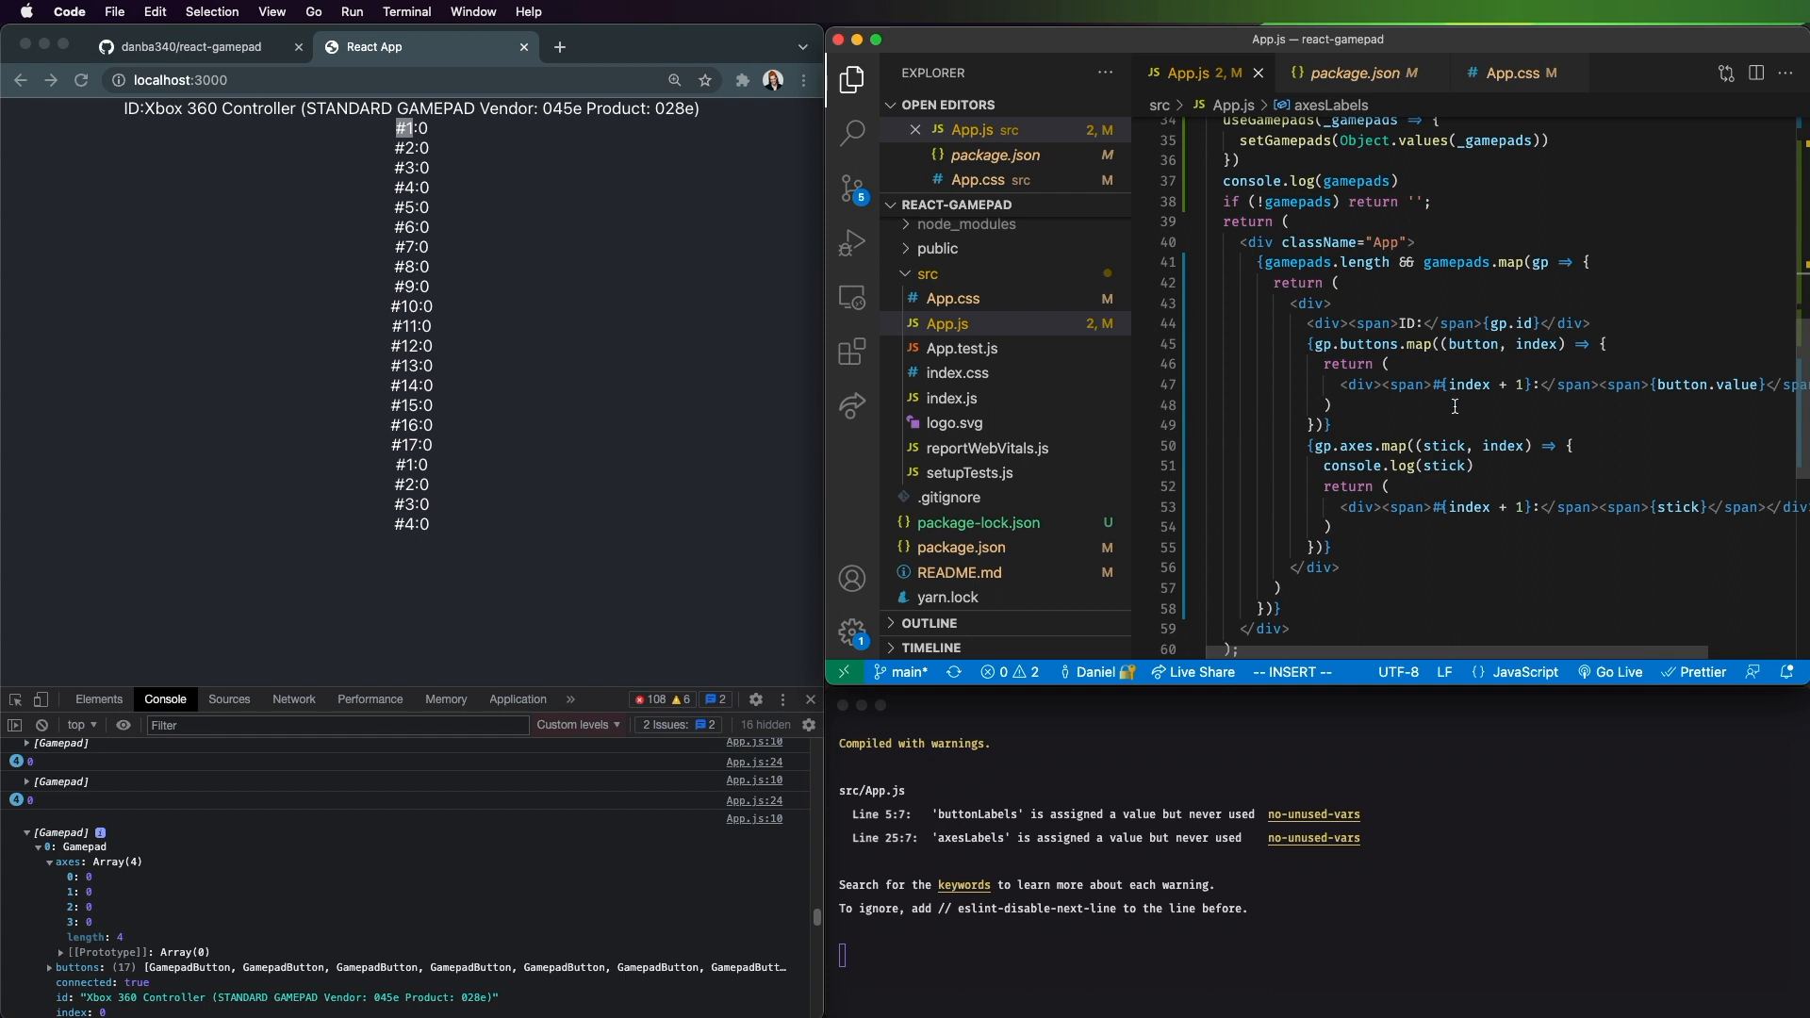
text(buttonLabelsp)
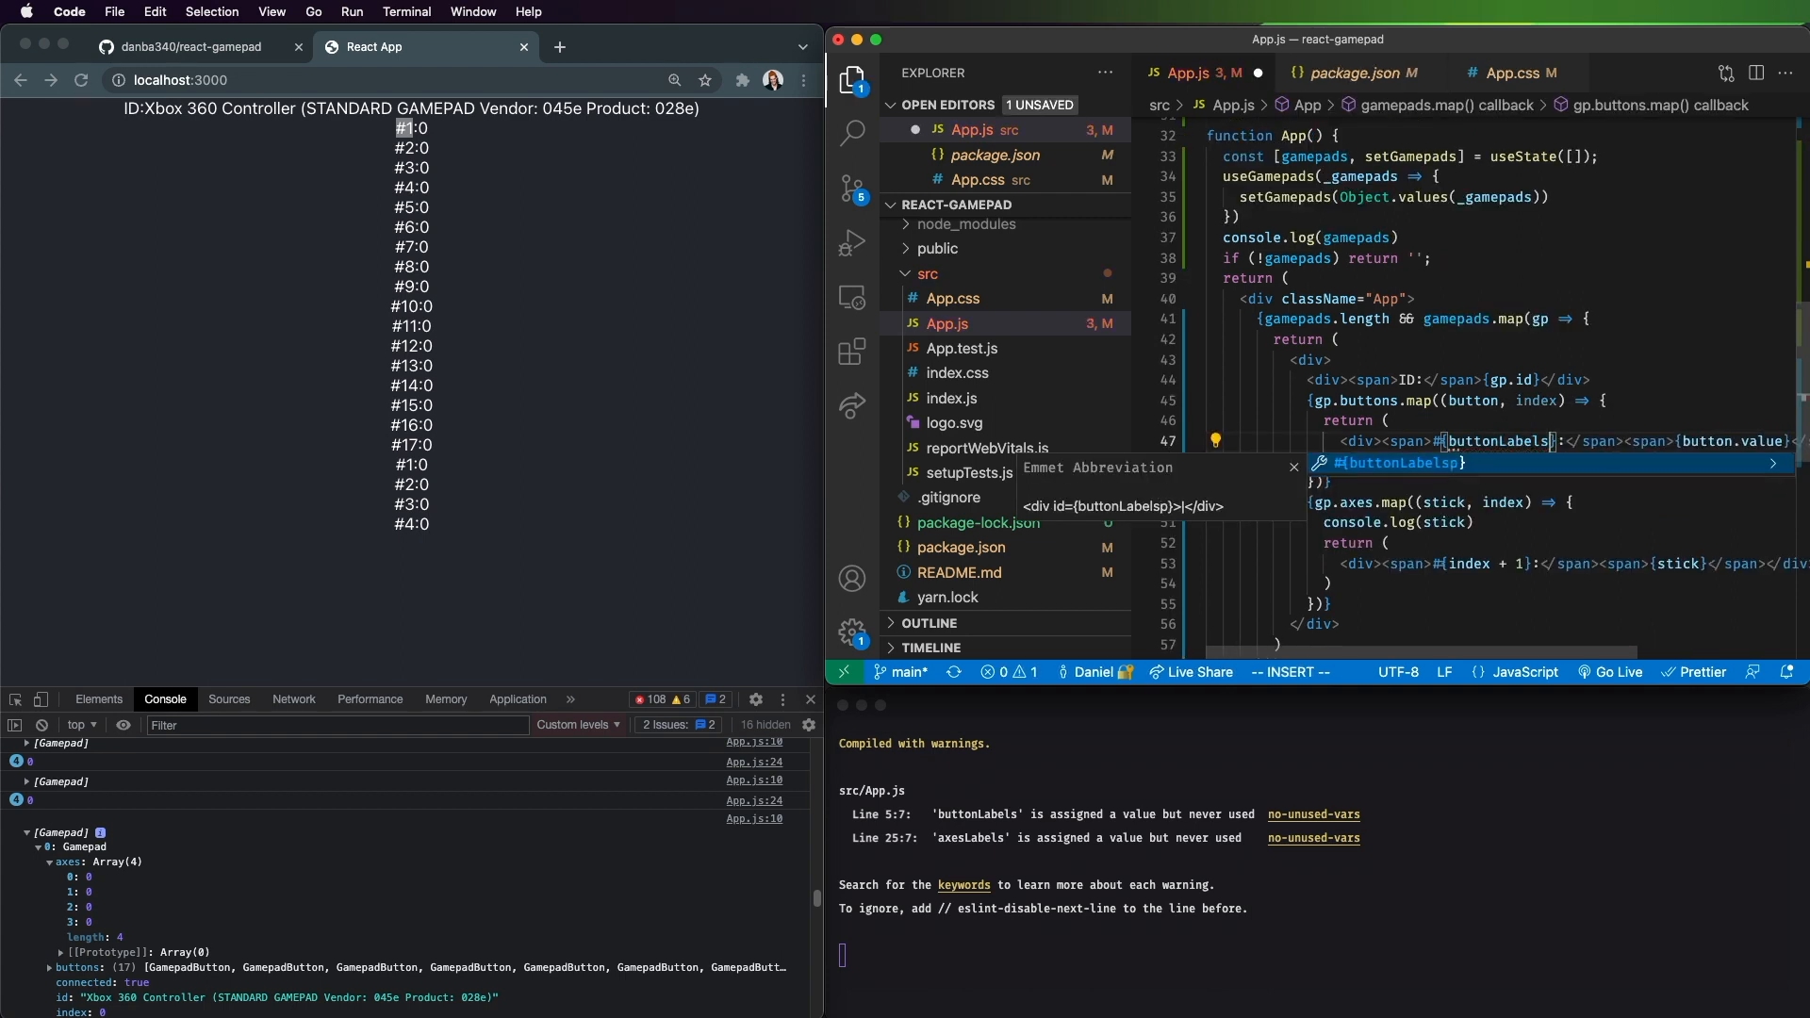
text([index)
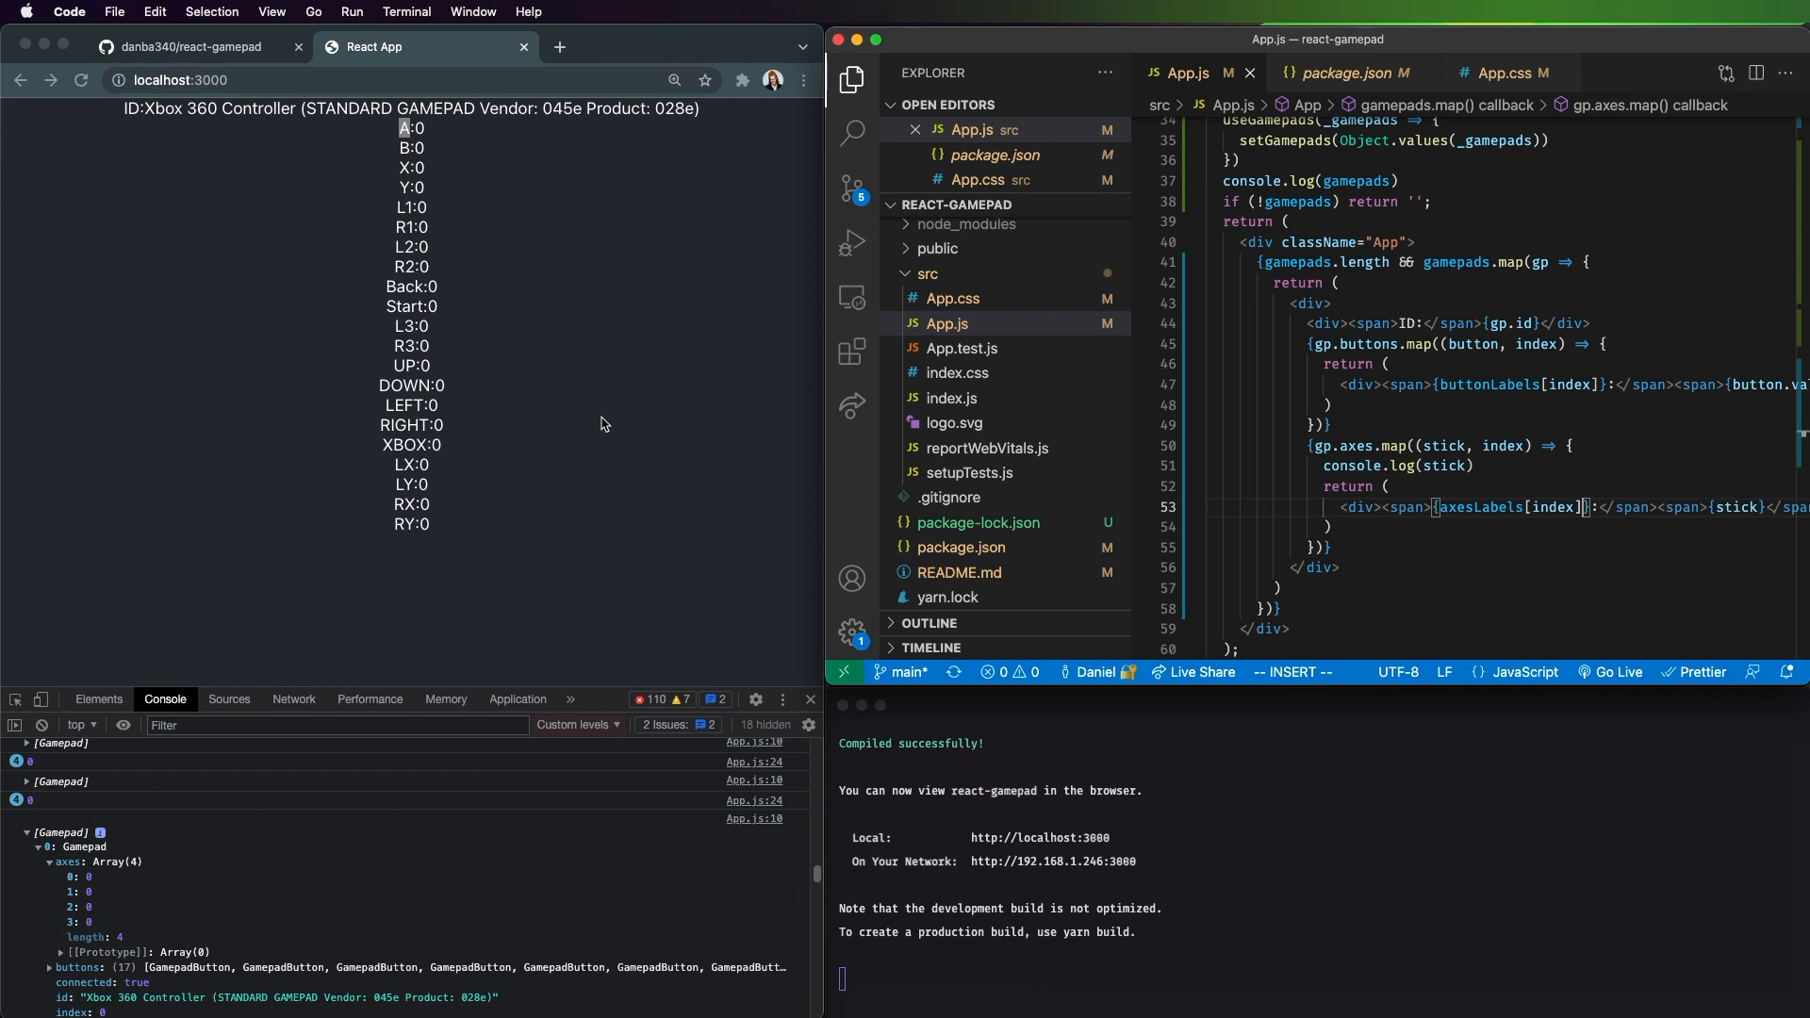
mouse_move(737, 373)
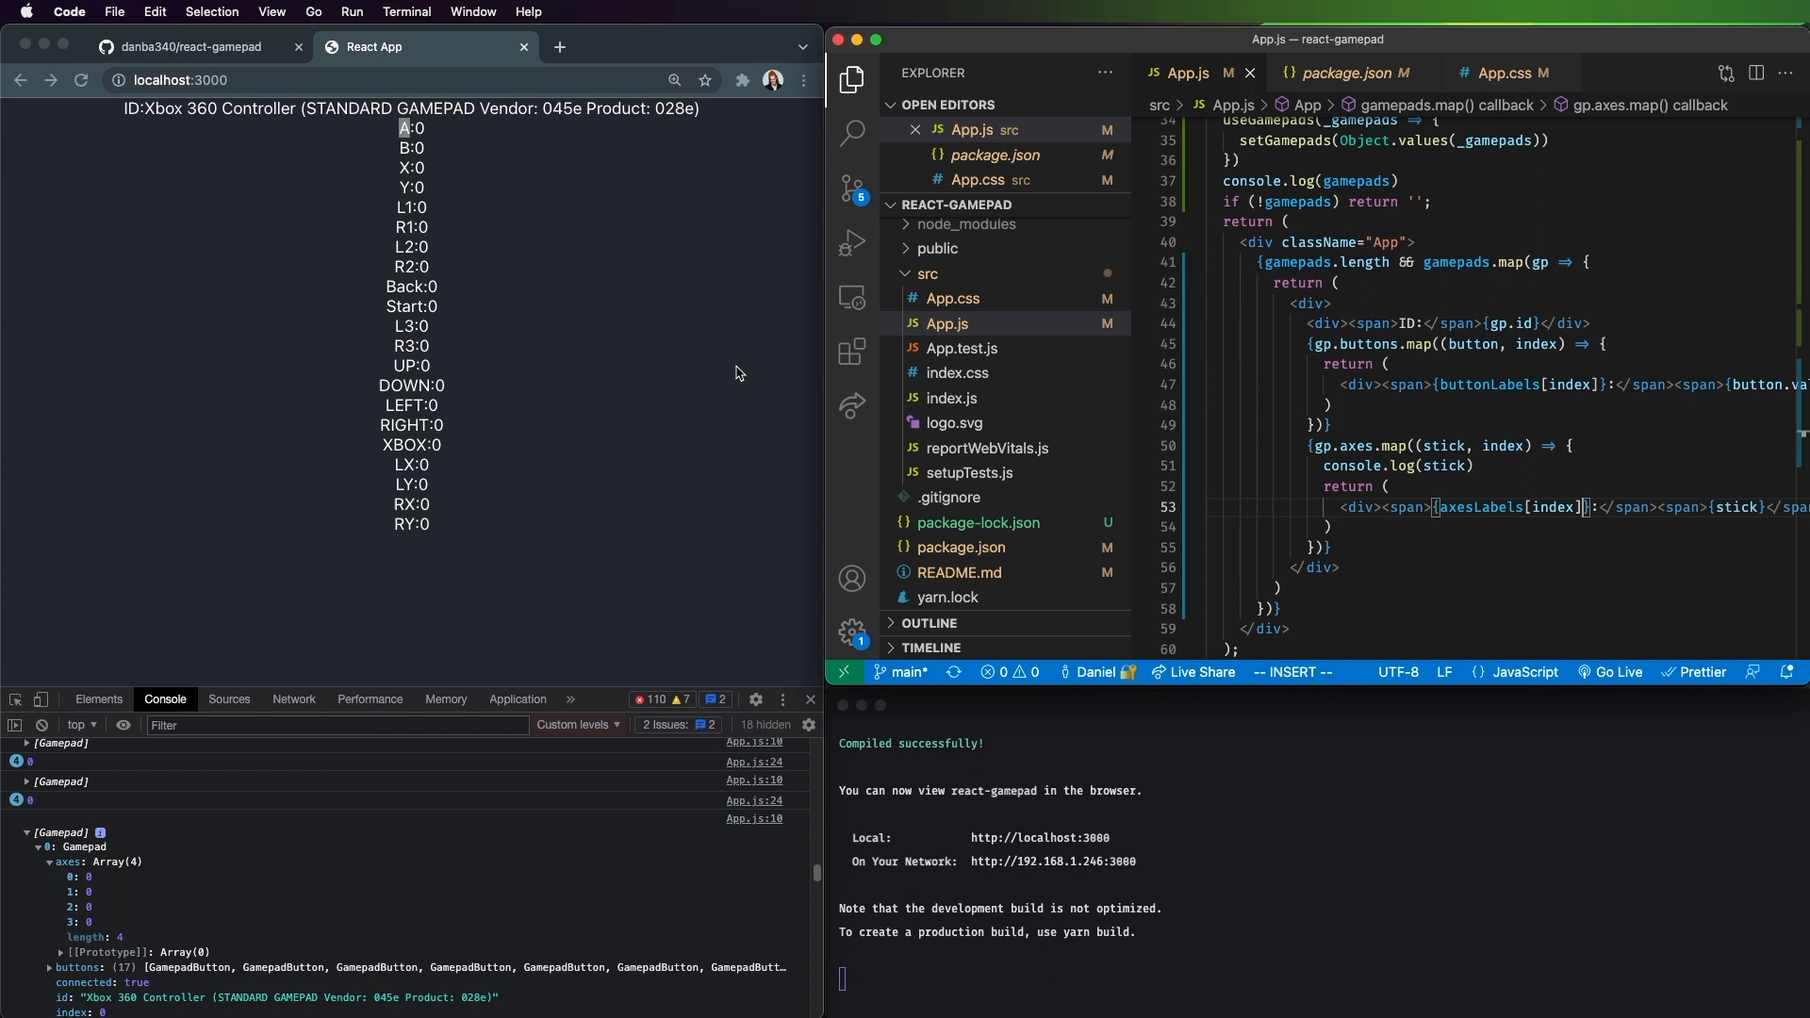
mouse_move(505, 520)
text(style={{ background: `rgb(${128 + (gamepads[0].axes[0] * 128)},128)
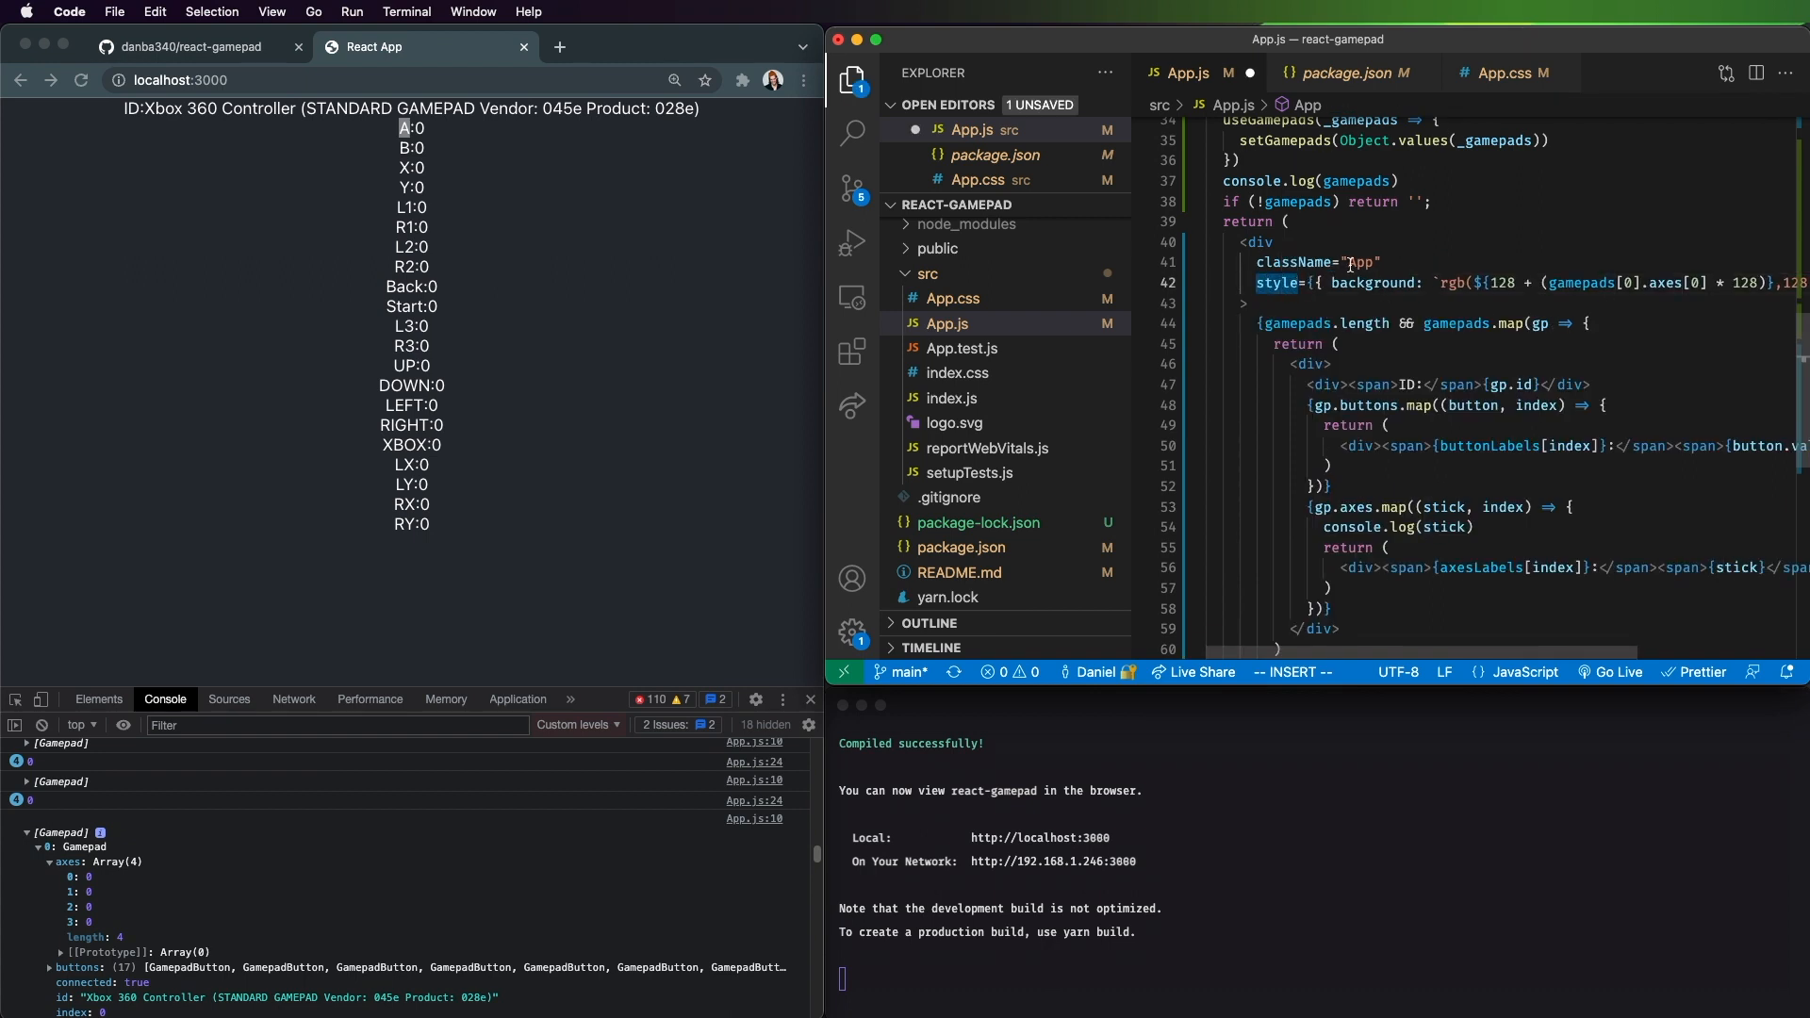
mouse_move(1377, 283)
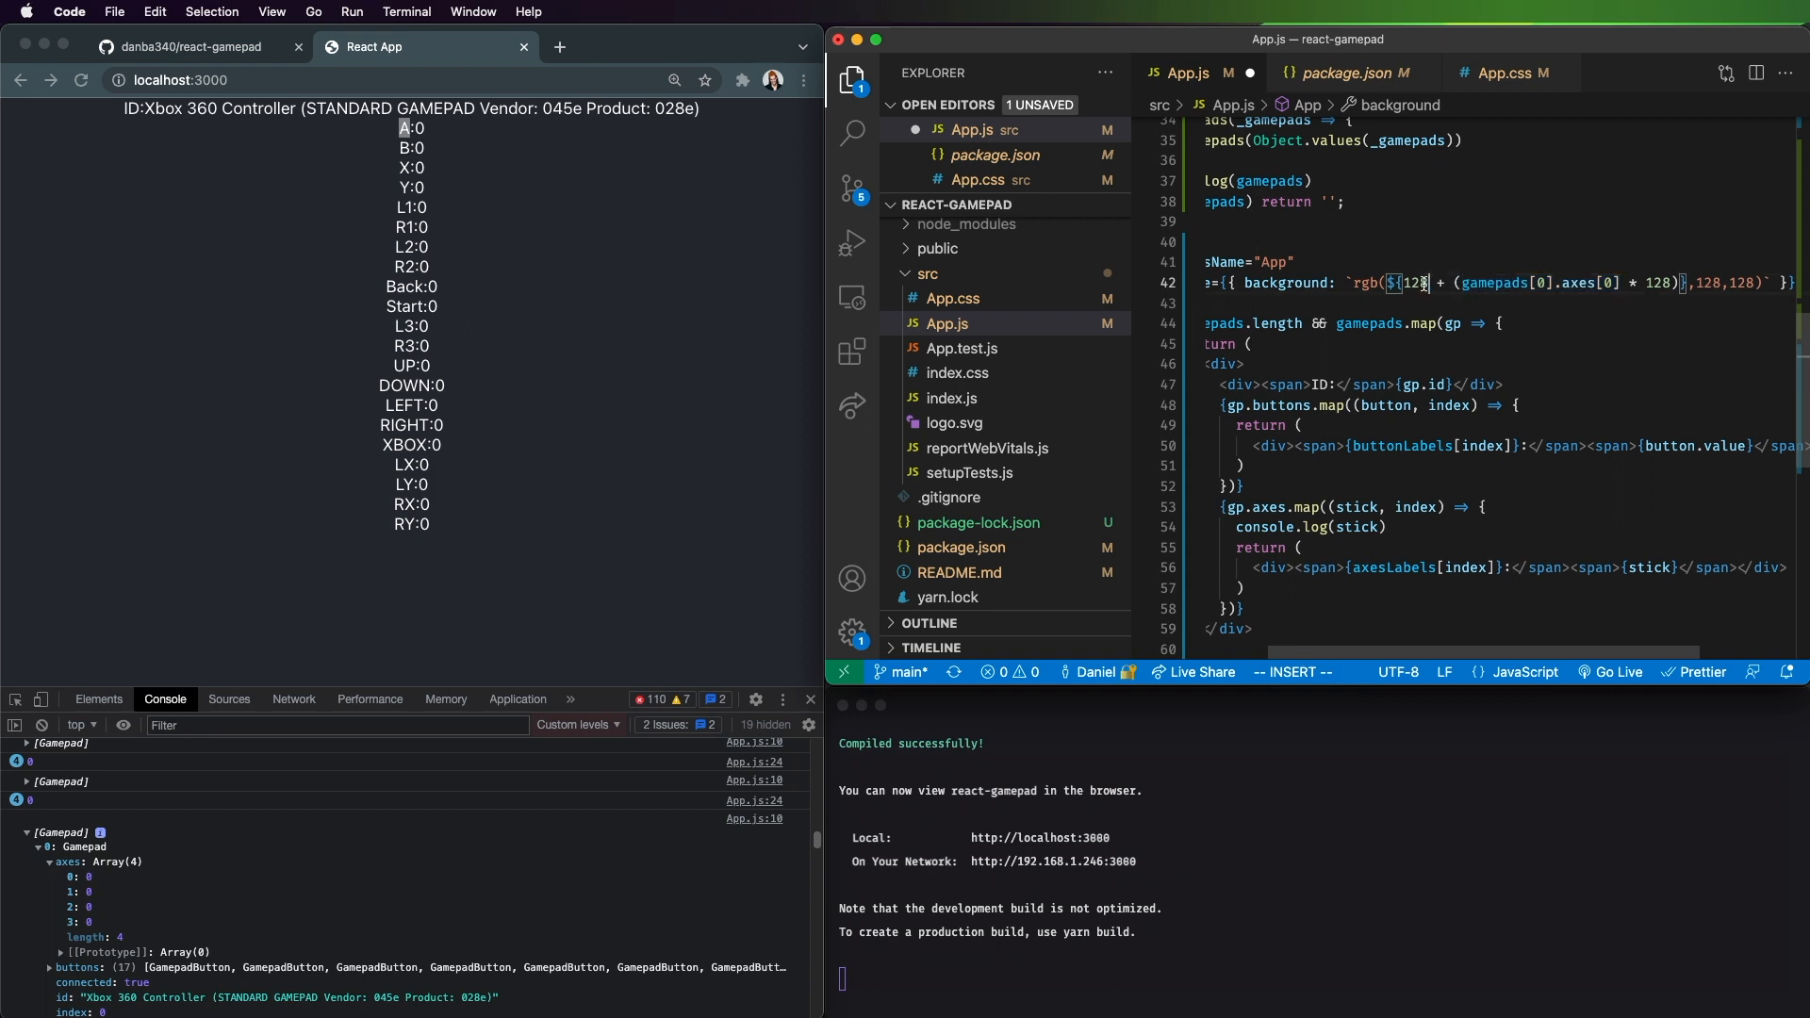
Step: Set the App div background to rgb with red as 128 + axes[0] * 128
double_click(1410, 283)
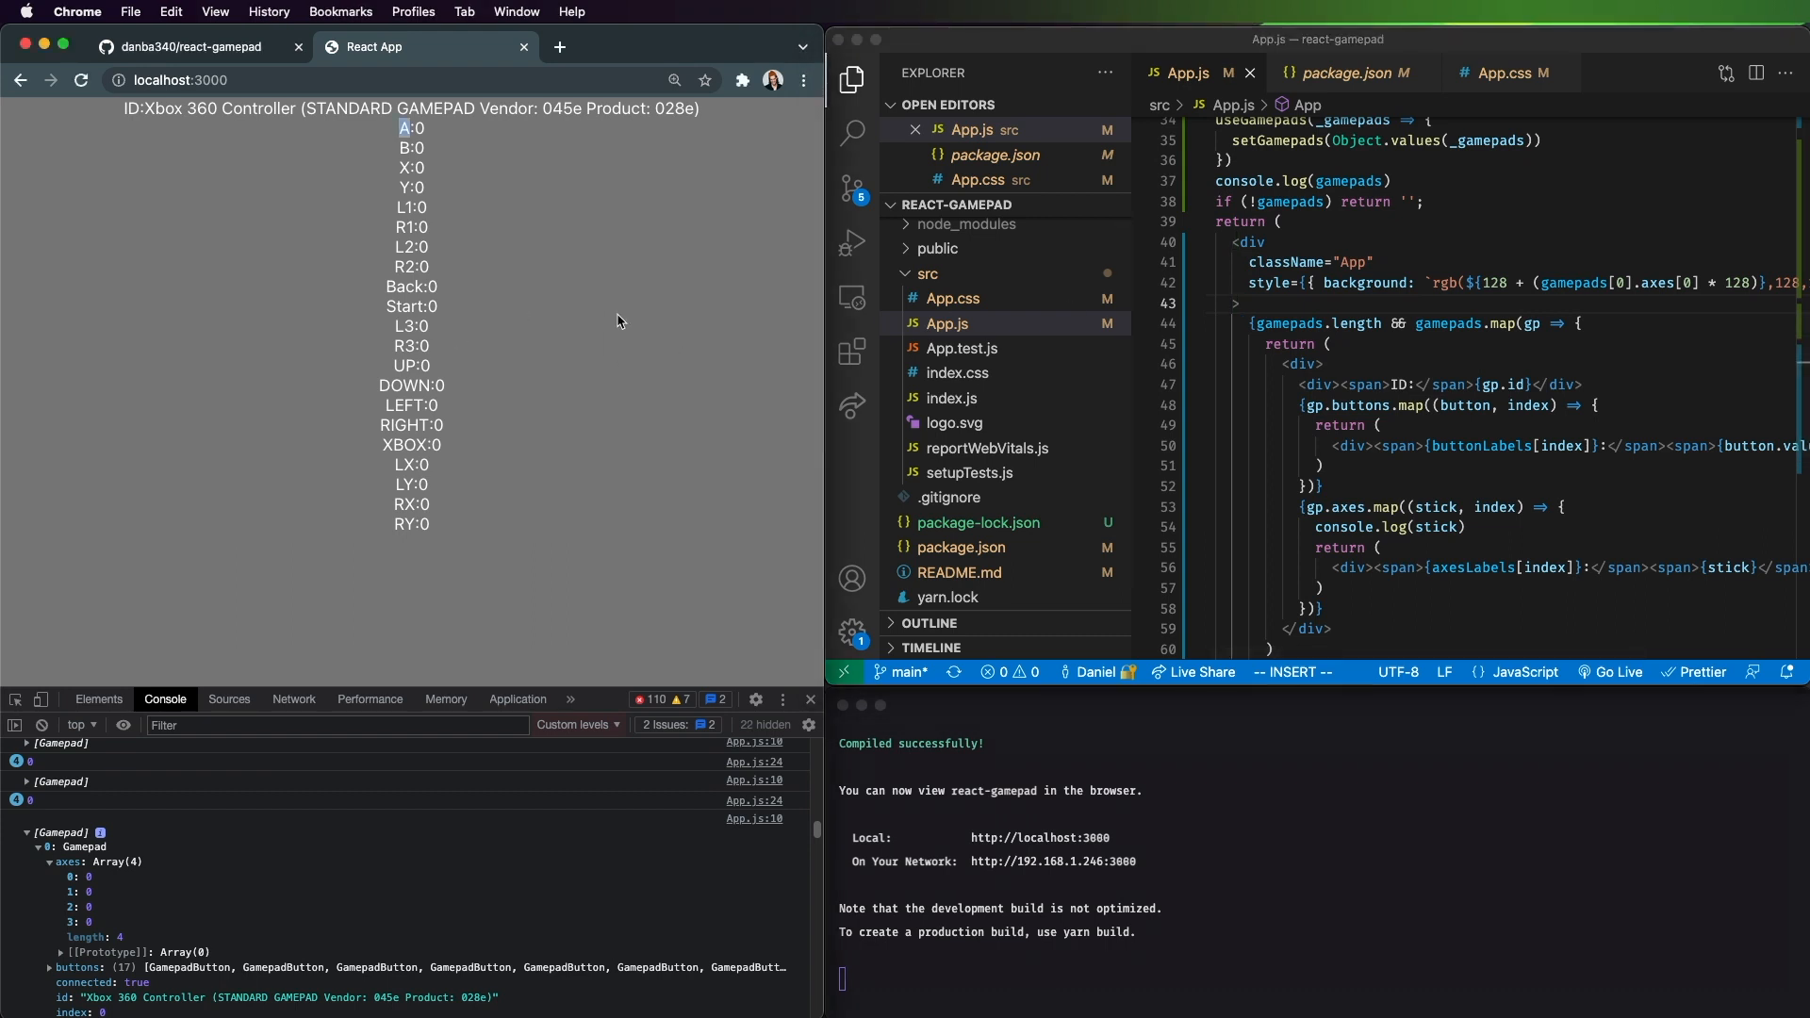
mouse_move(1752, 289)
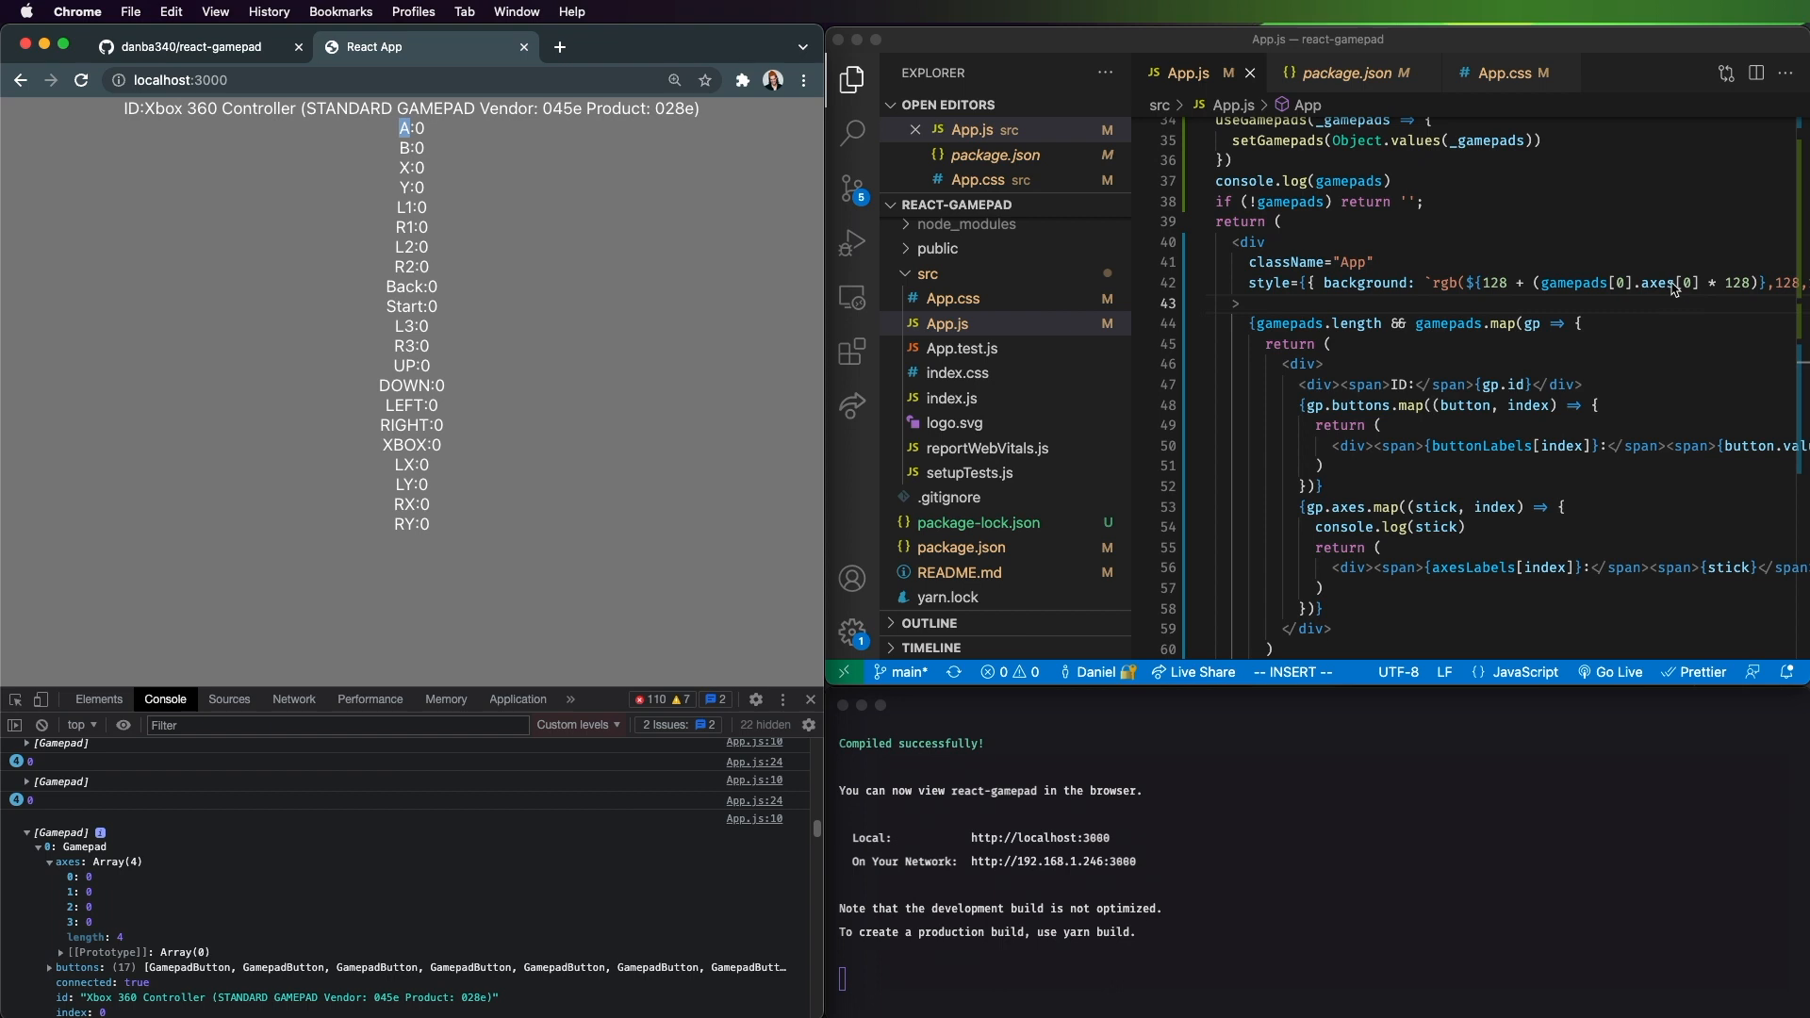
Step: Inspect the App div's inline background rgb(128, 128, 128) in the Elements panel
double_click(1622, 283)
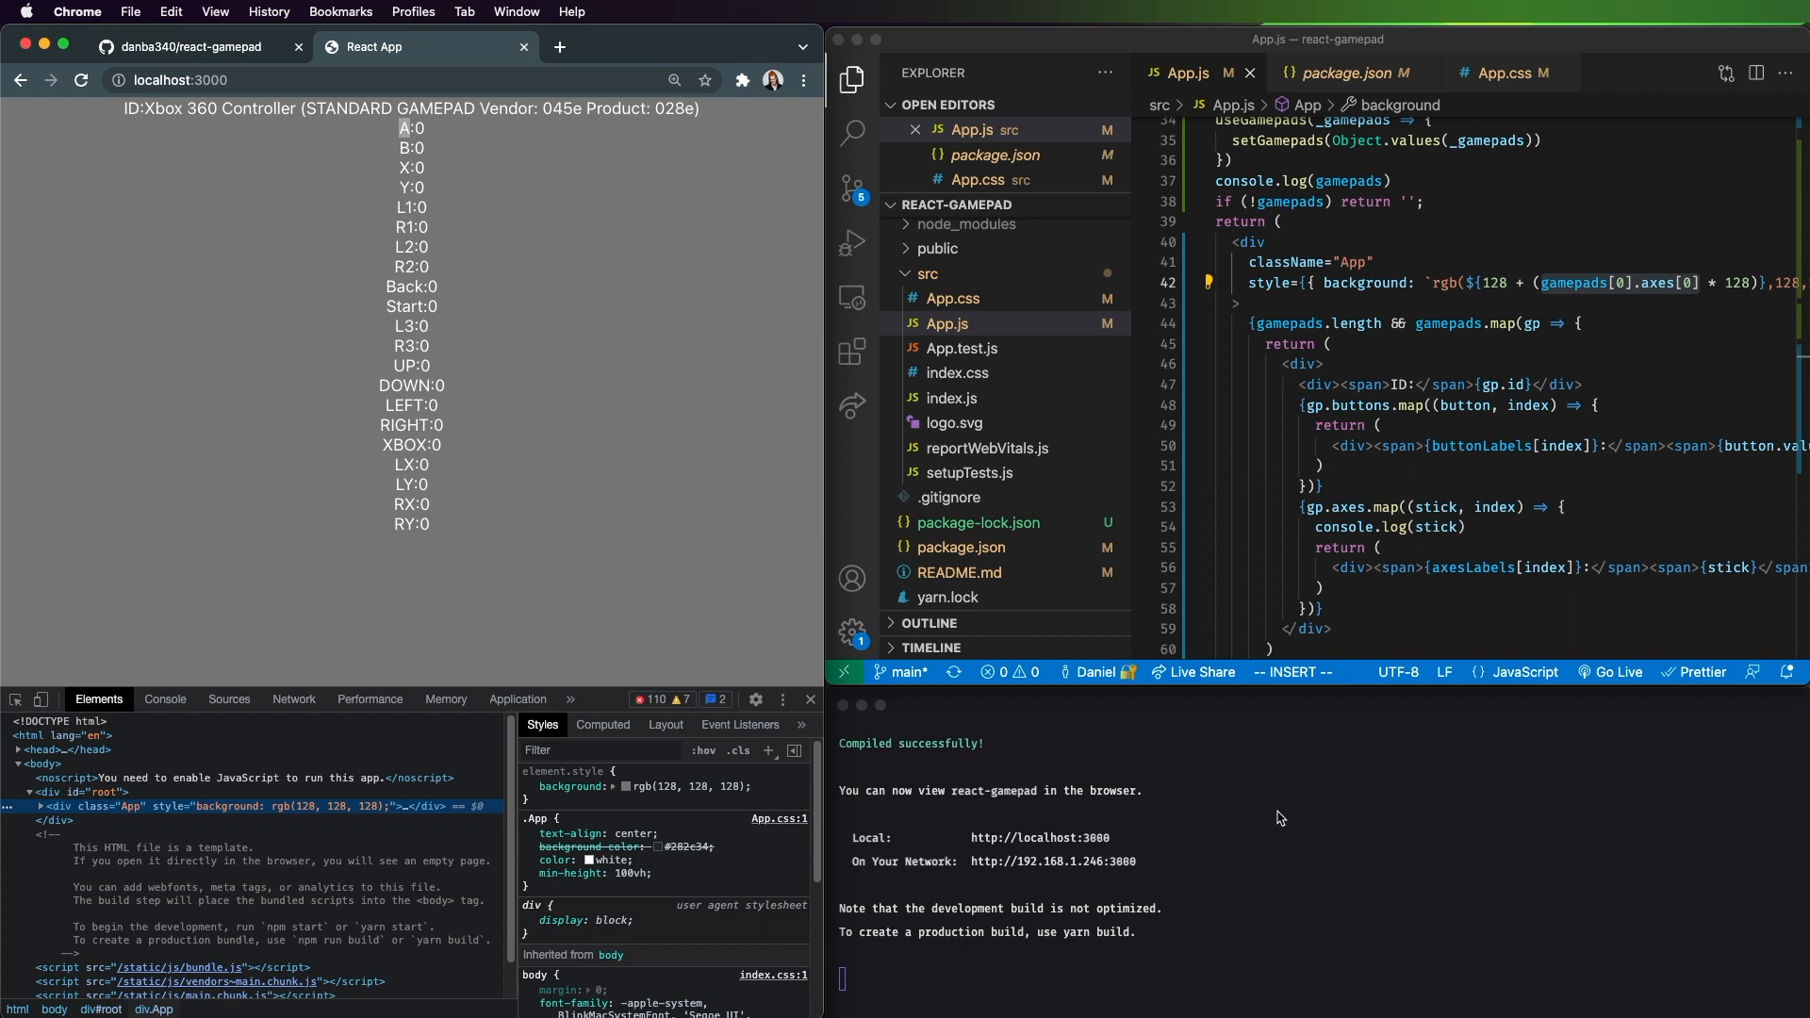
mouse_move(1349, 626)
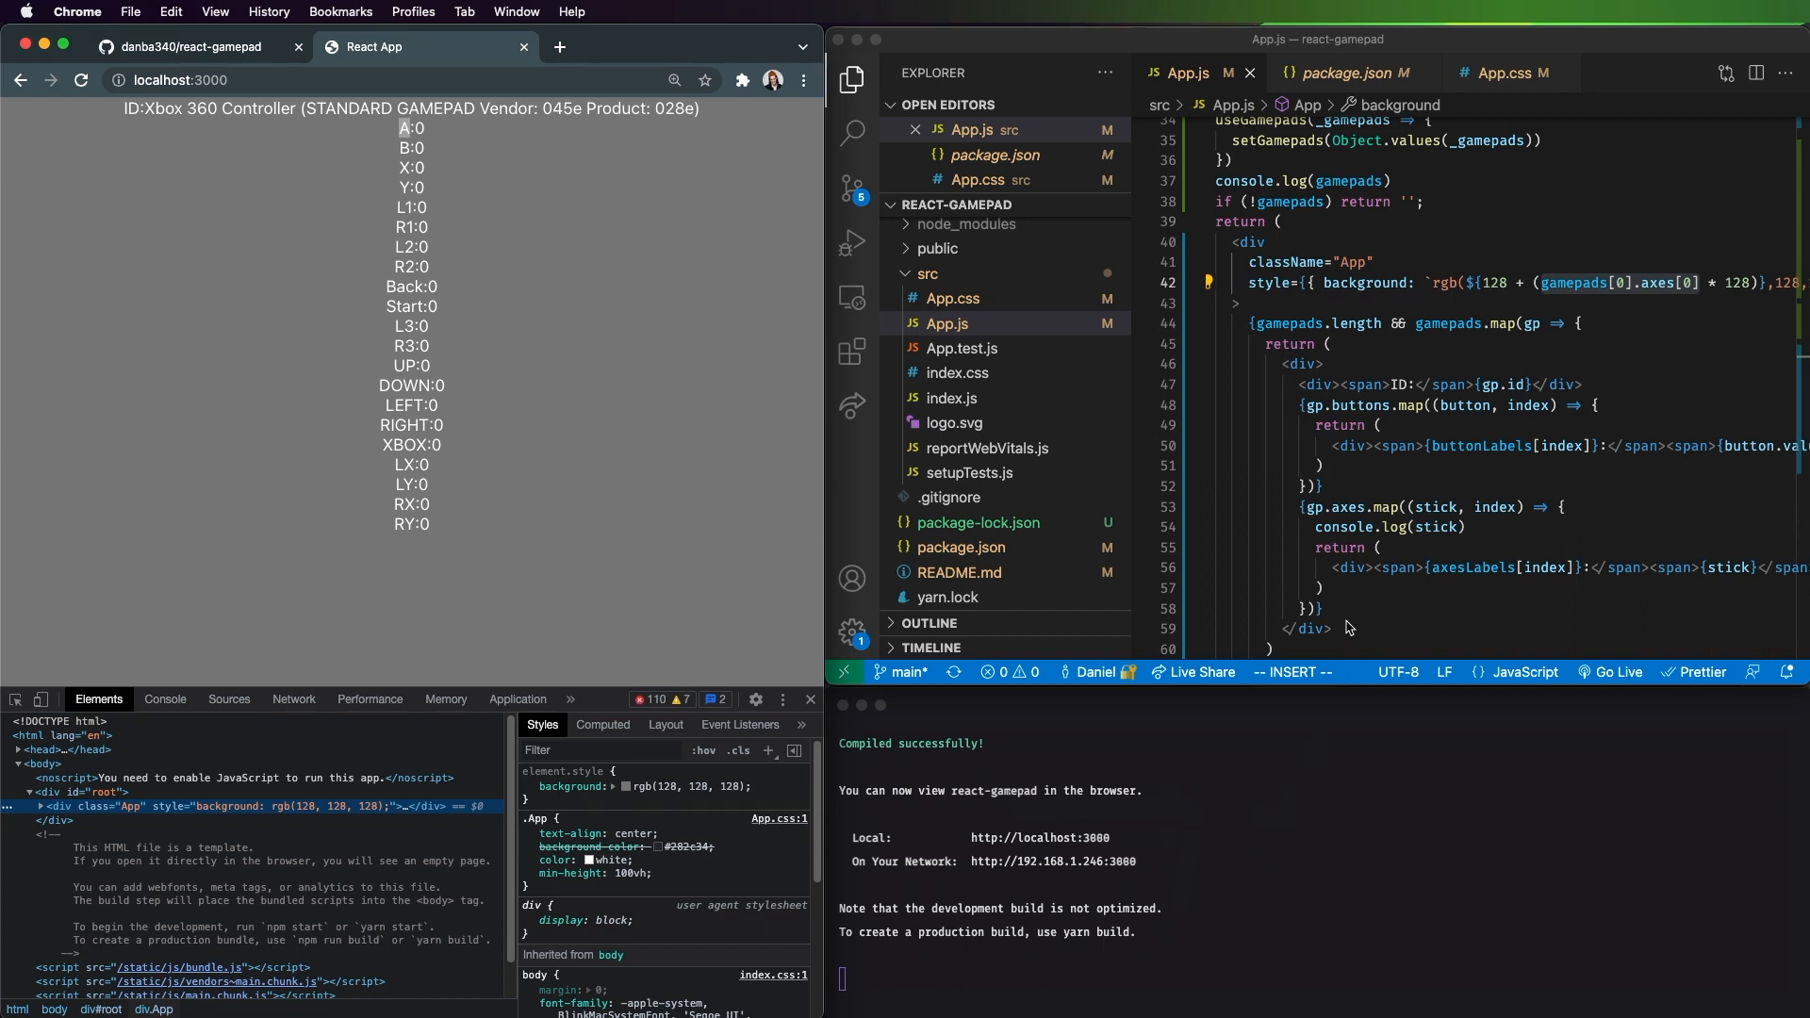
mouse_move(1453, 430)
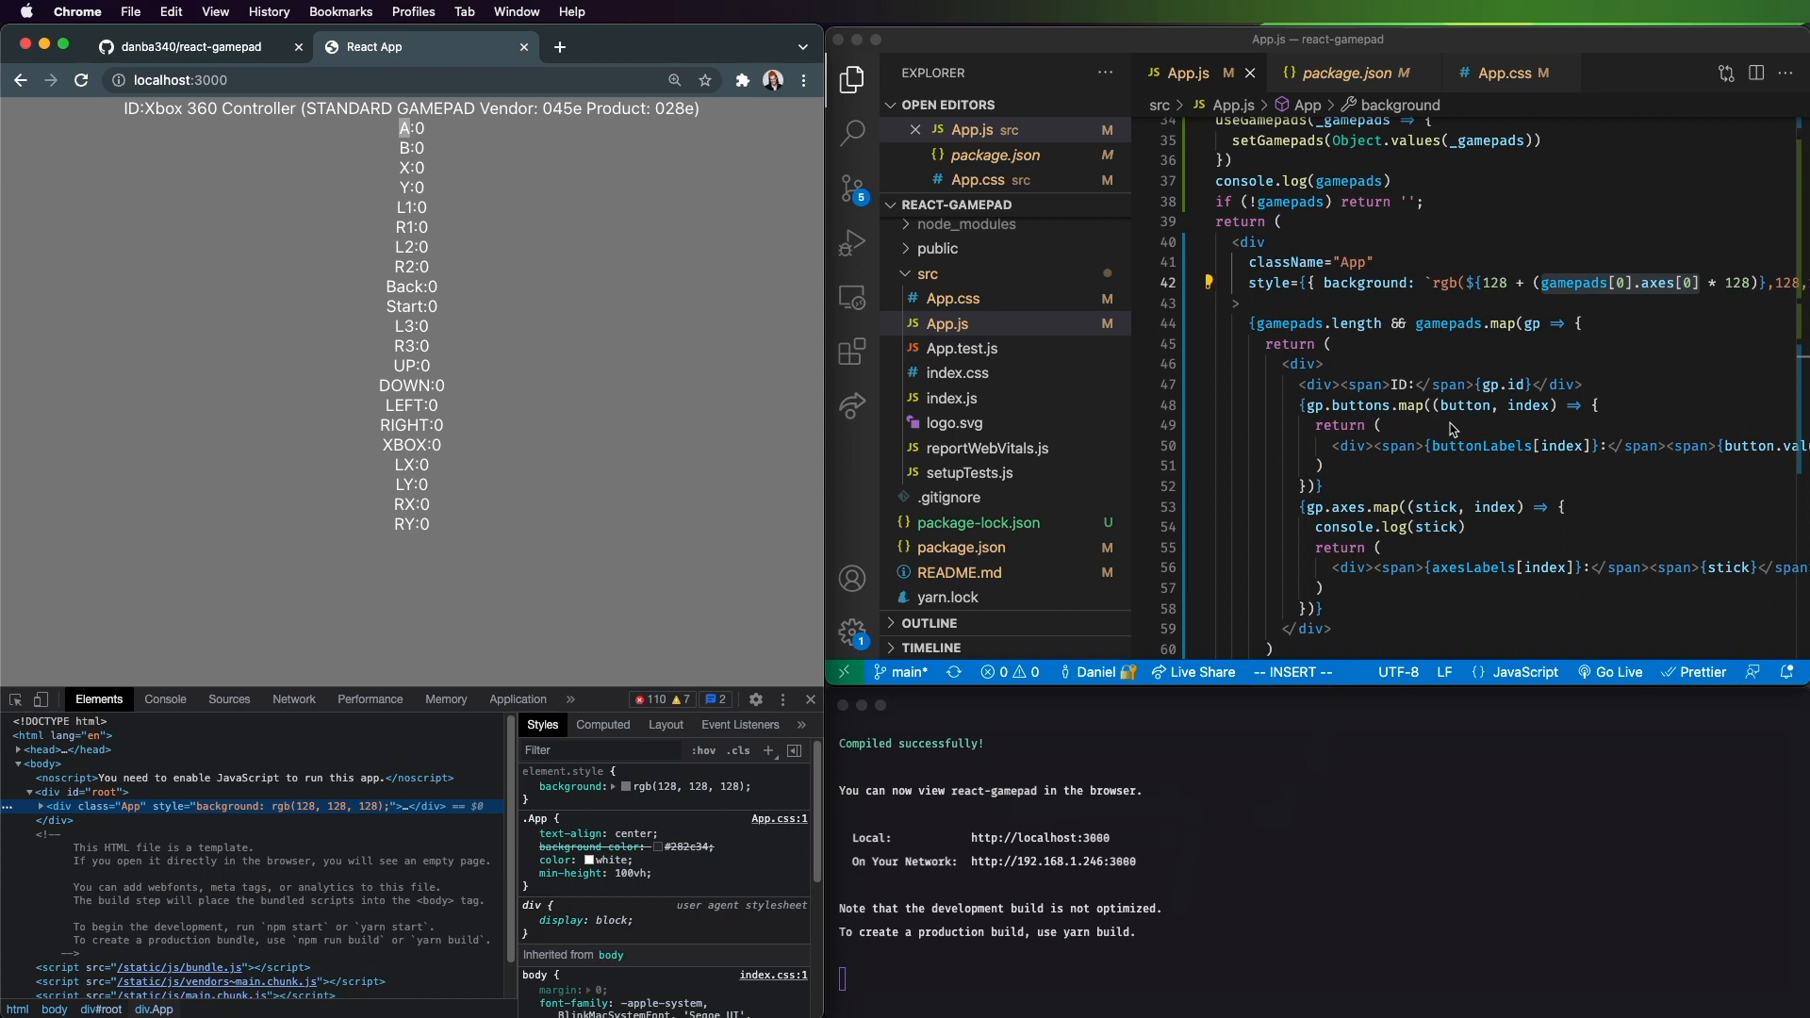
mouse_move(1471, 632)
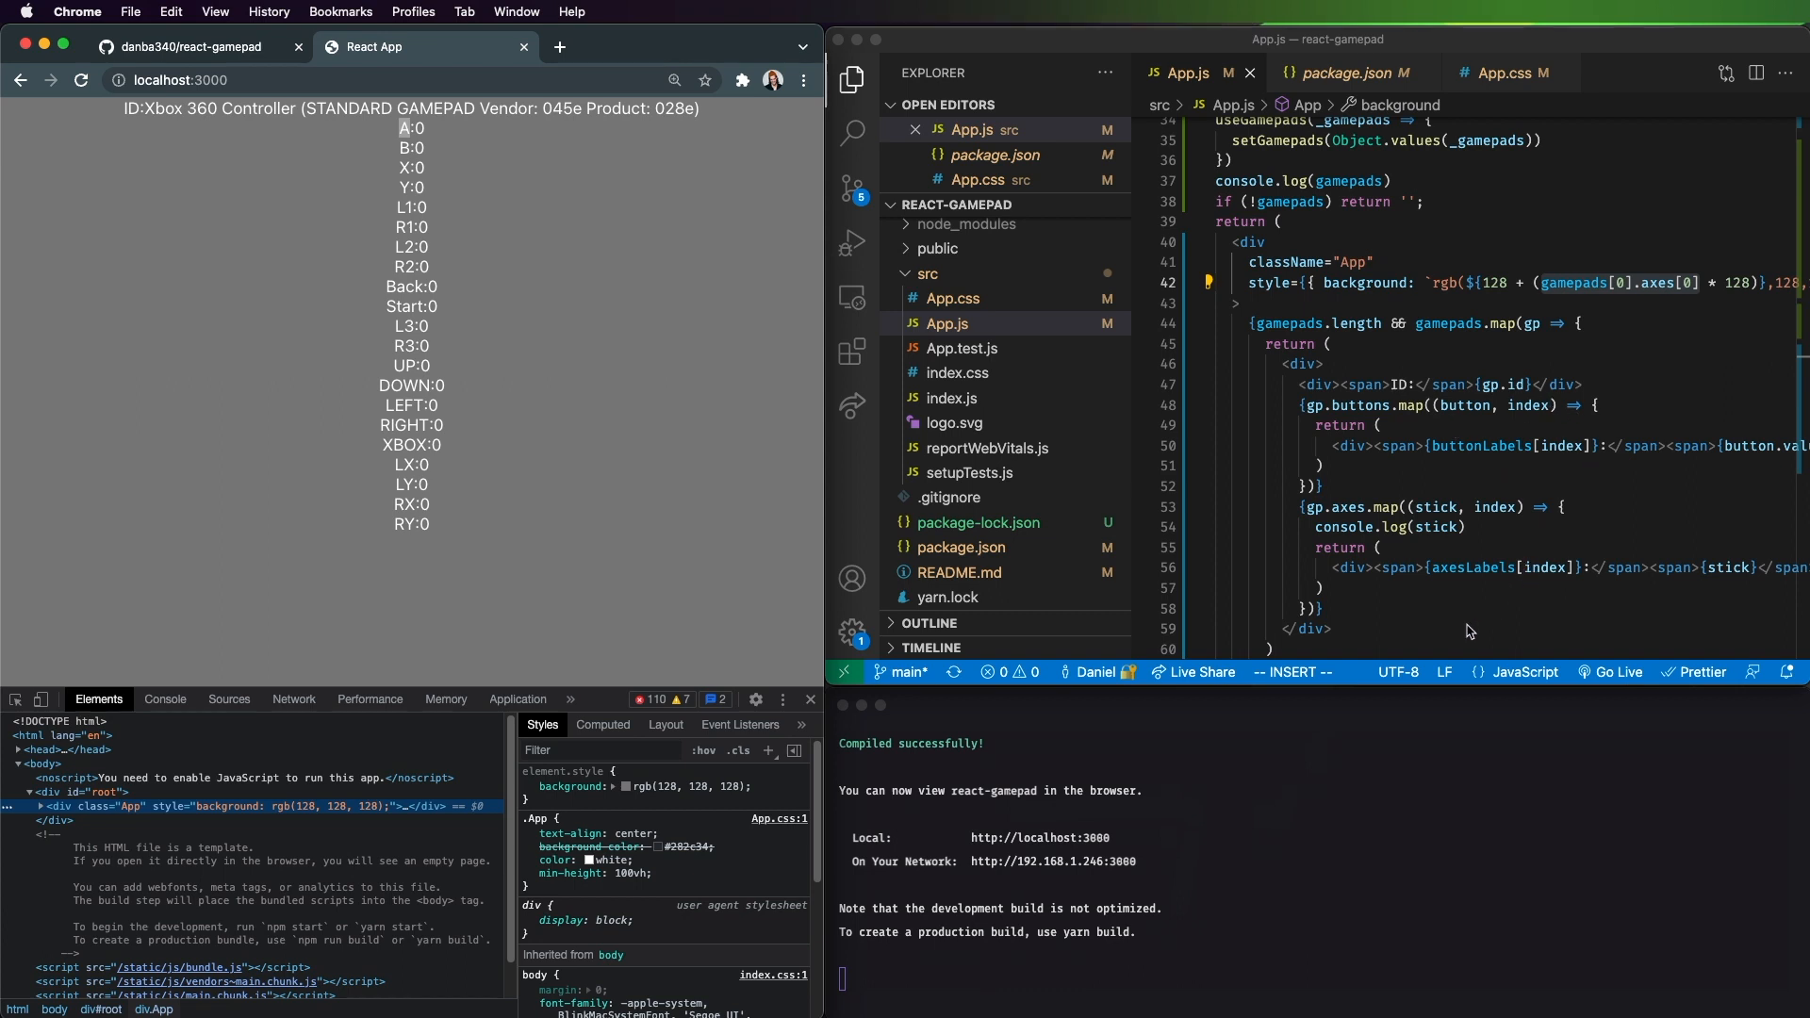
mouse_move(1422, 626)
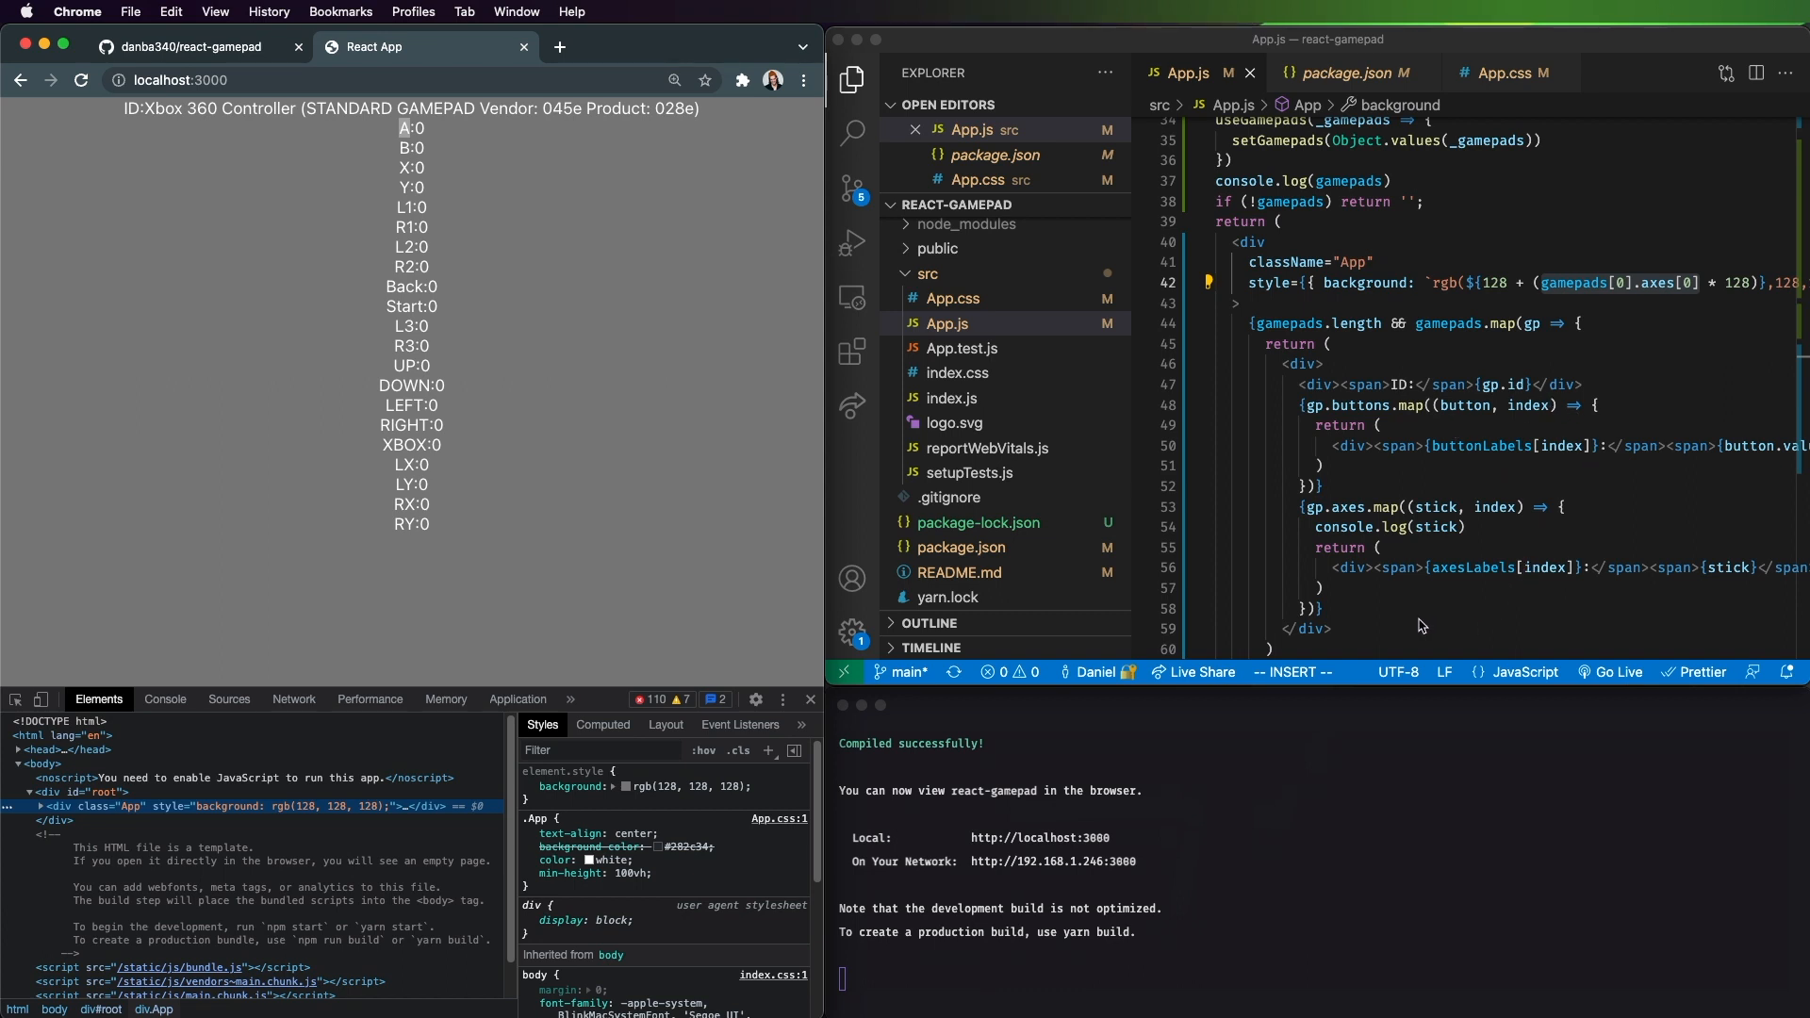
mouse_move(1380, 656)
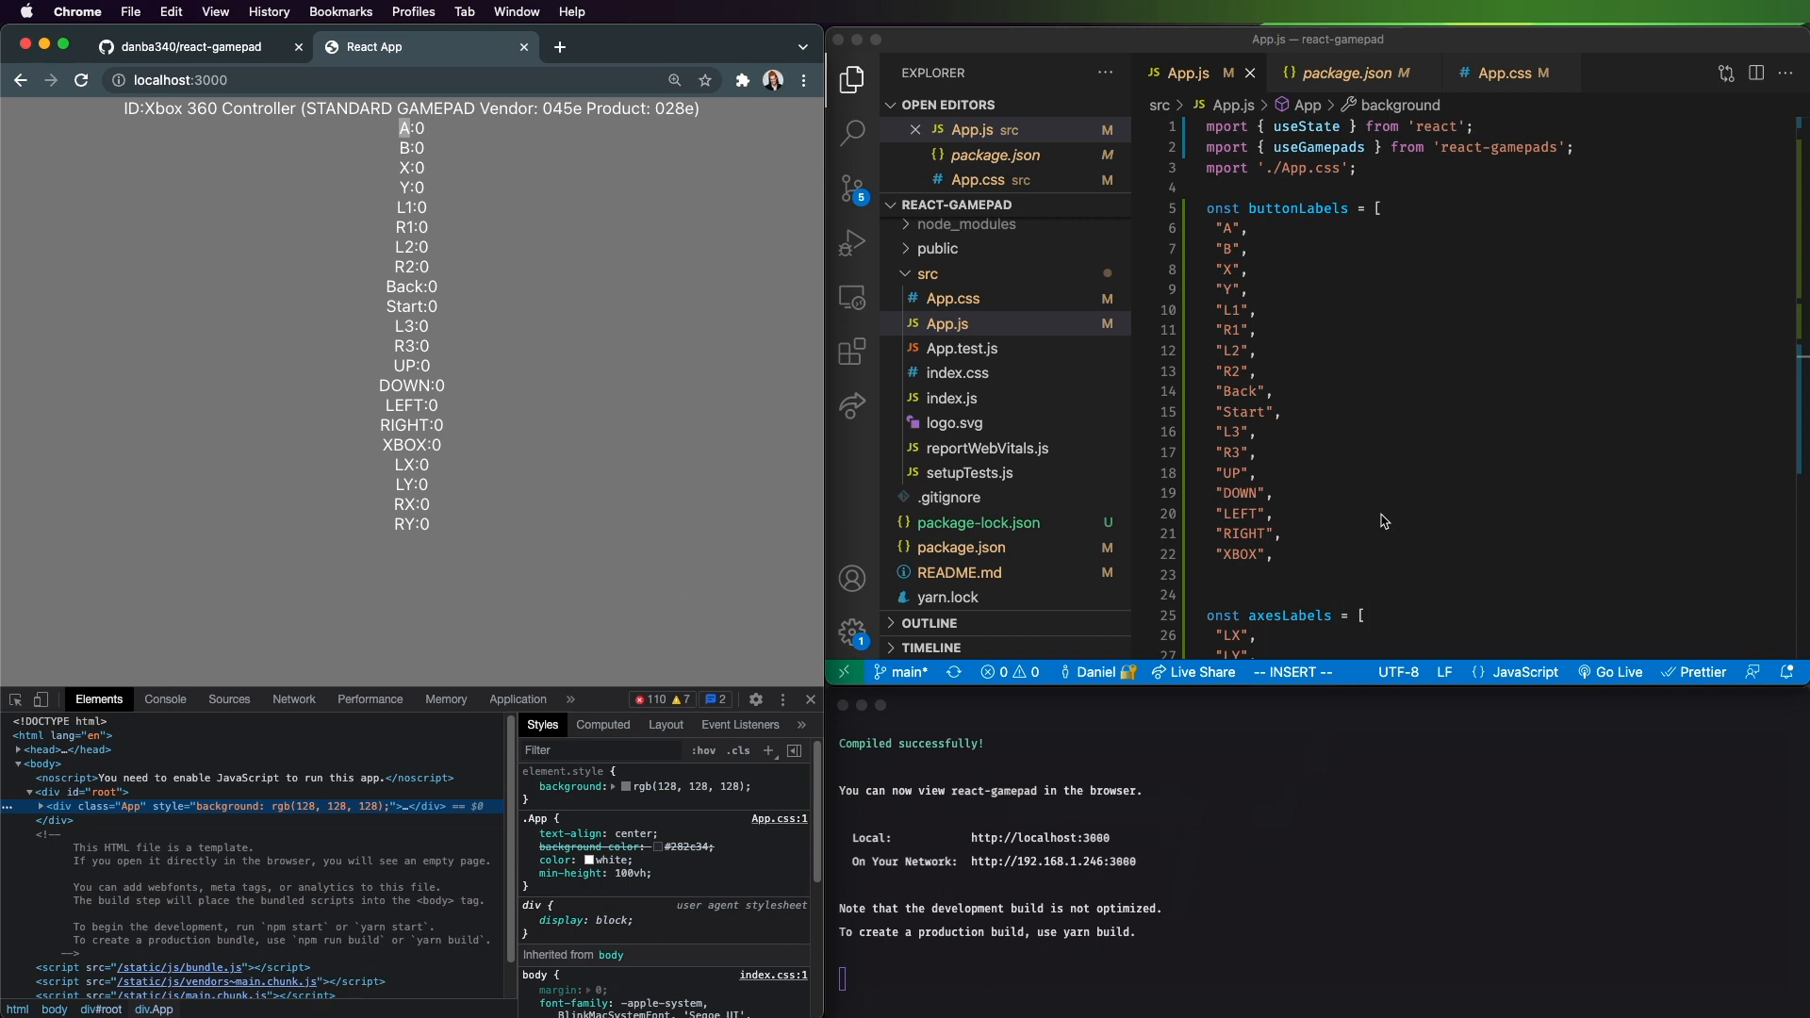
mouse_move(1409, 436)
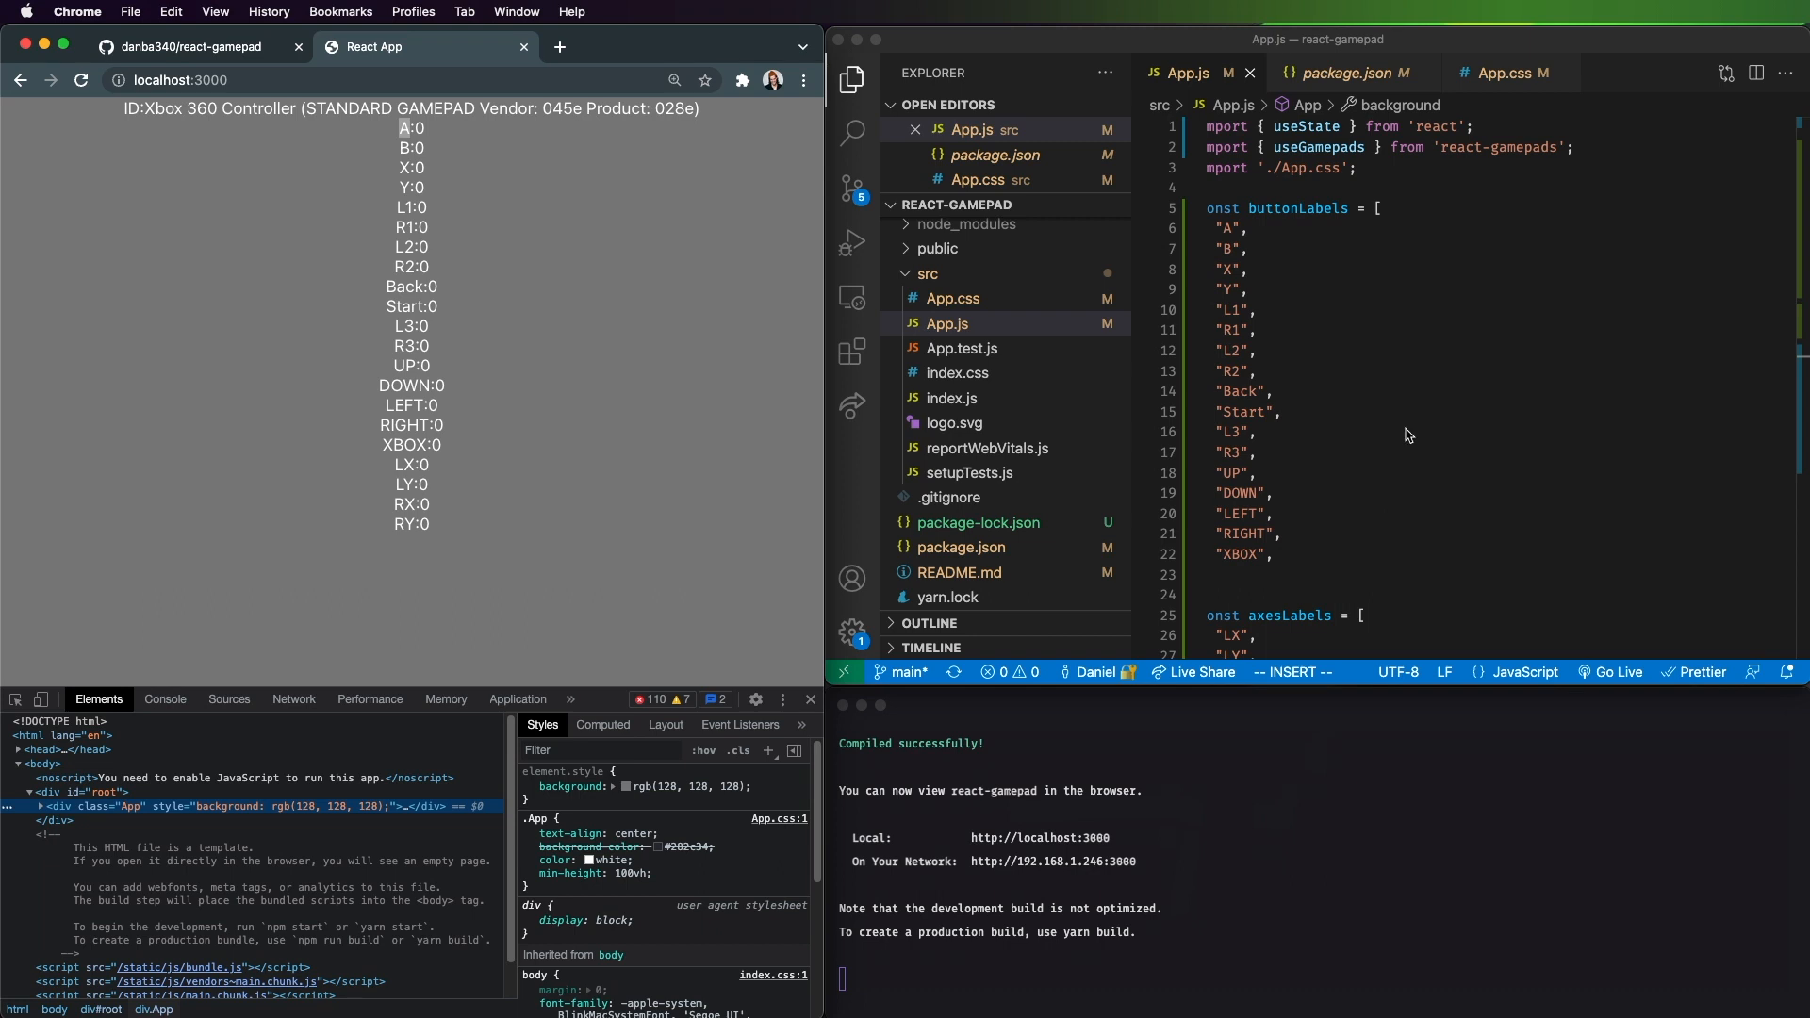